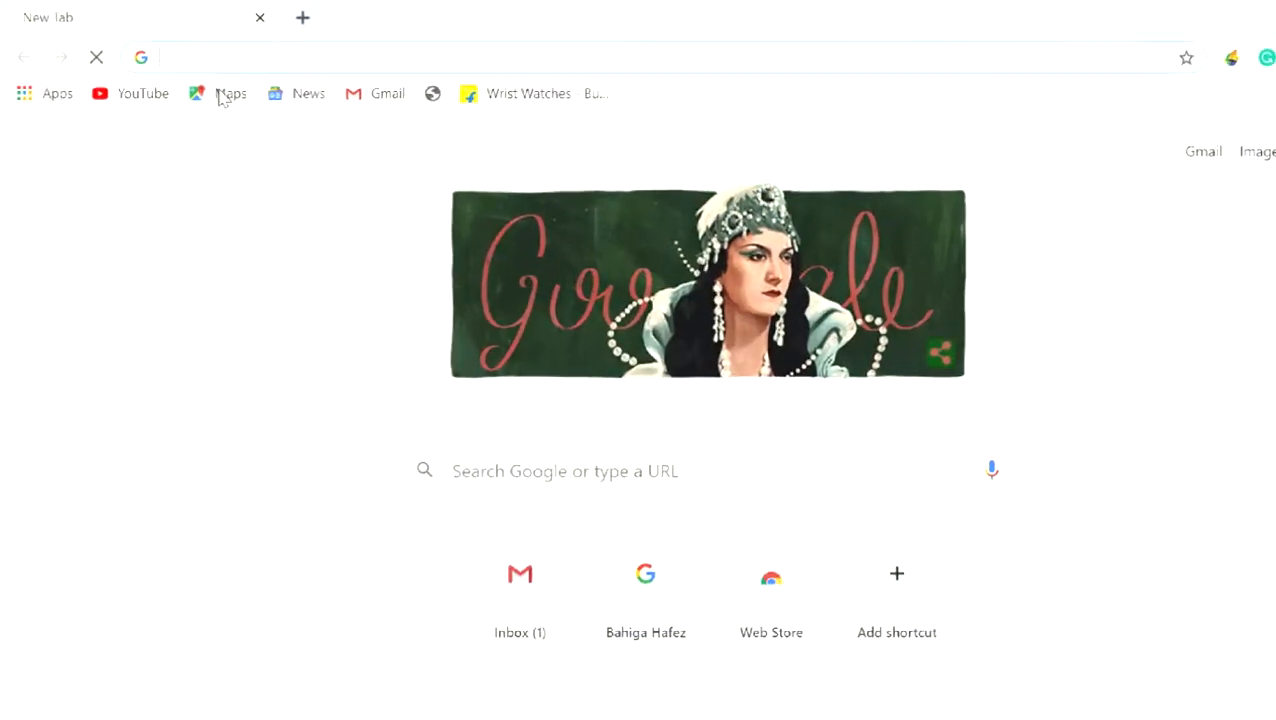
Load the Internshala homepage by entering 'internshala' in the address bar.
text(internshala)
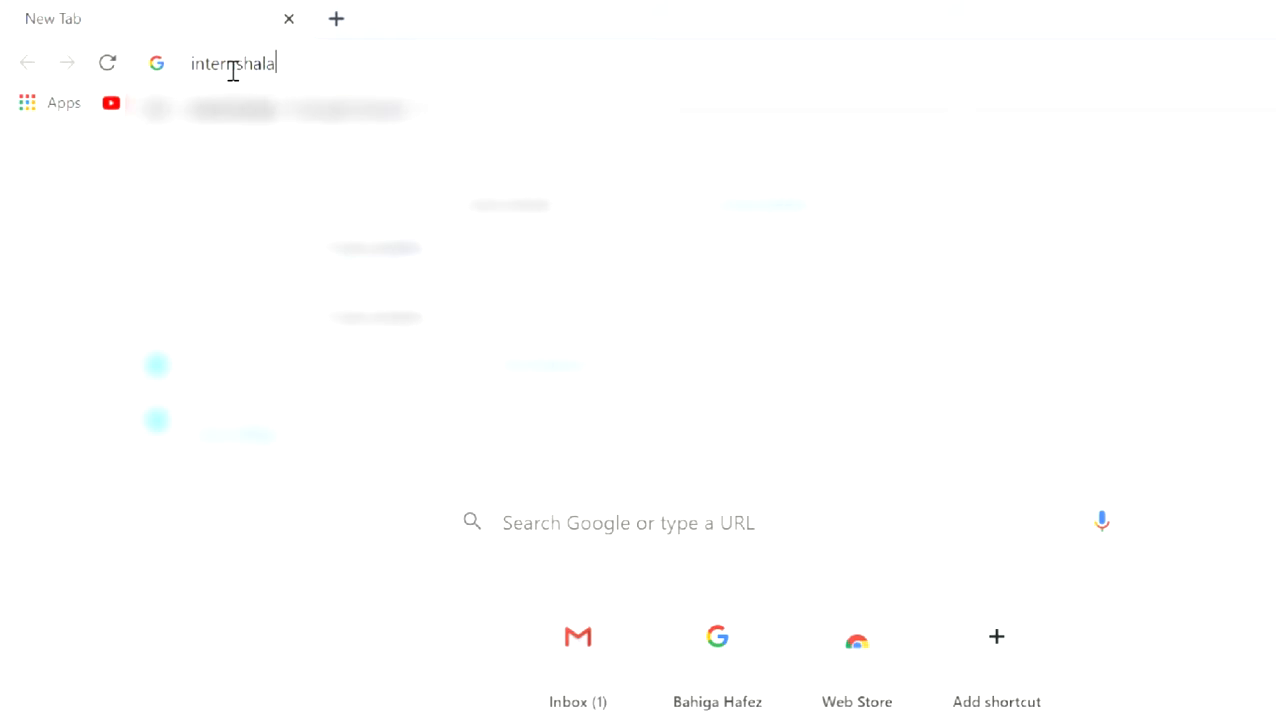
key(Return)
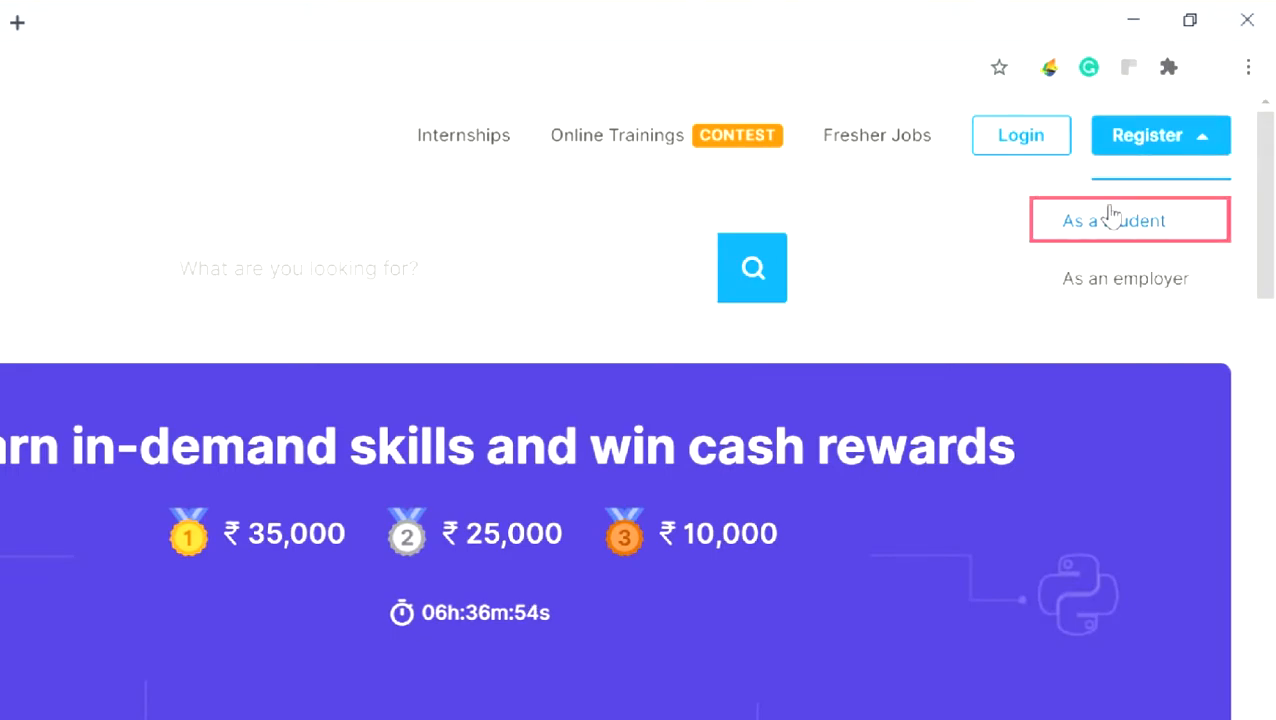
Enter email, password and first and last name in the student sign-up form and submit it.
click(1113, 220)
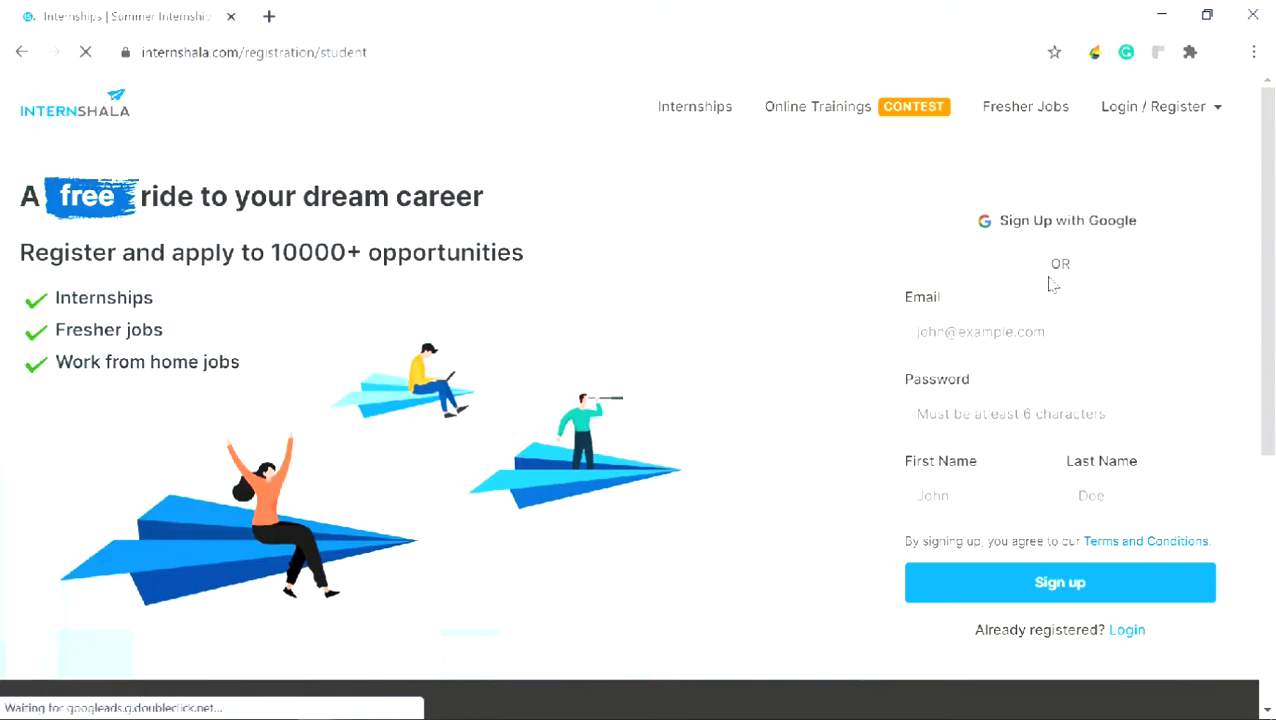
click(1059, 331)
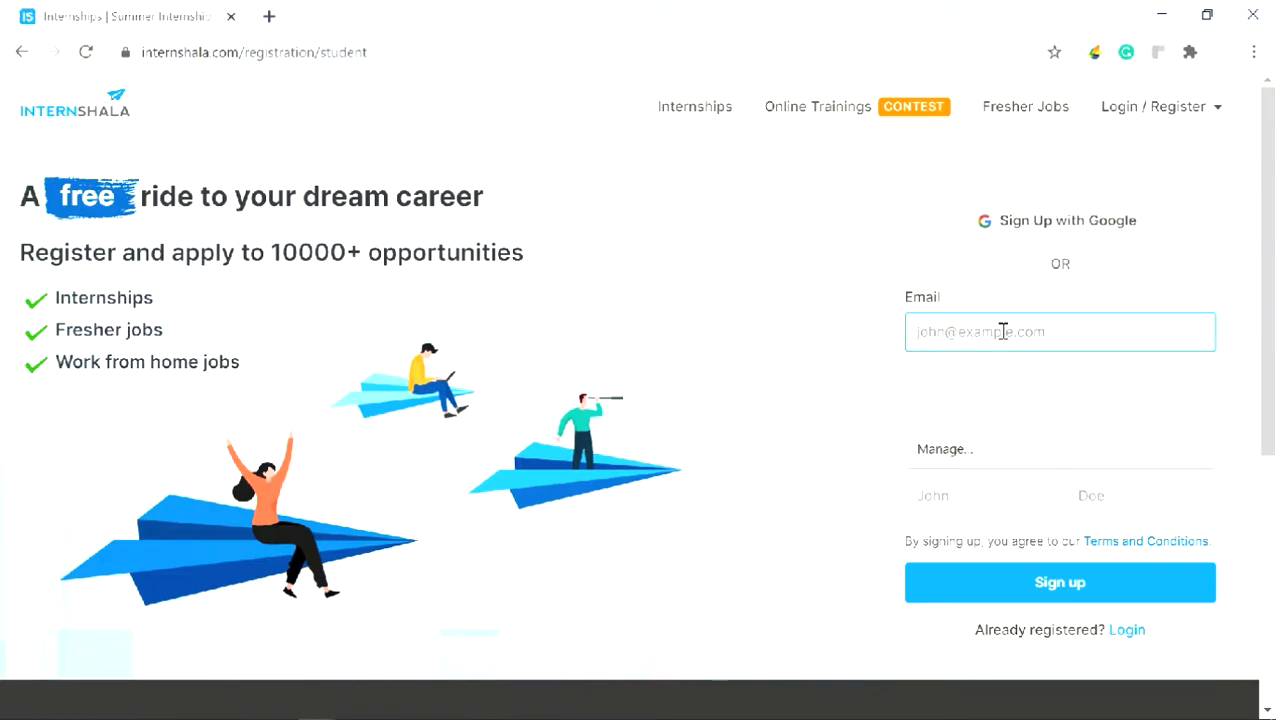
click(1059, 331)
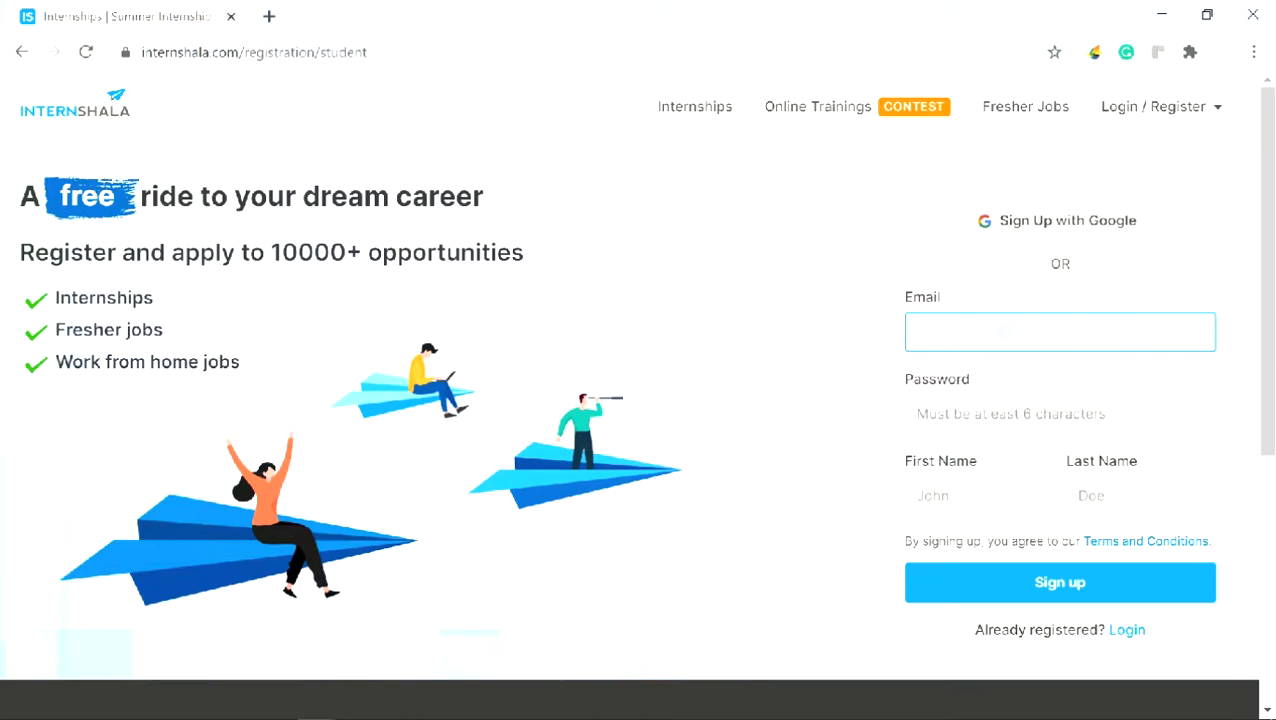
click(1059, 413)
text(McDonals)
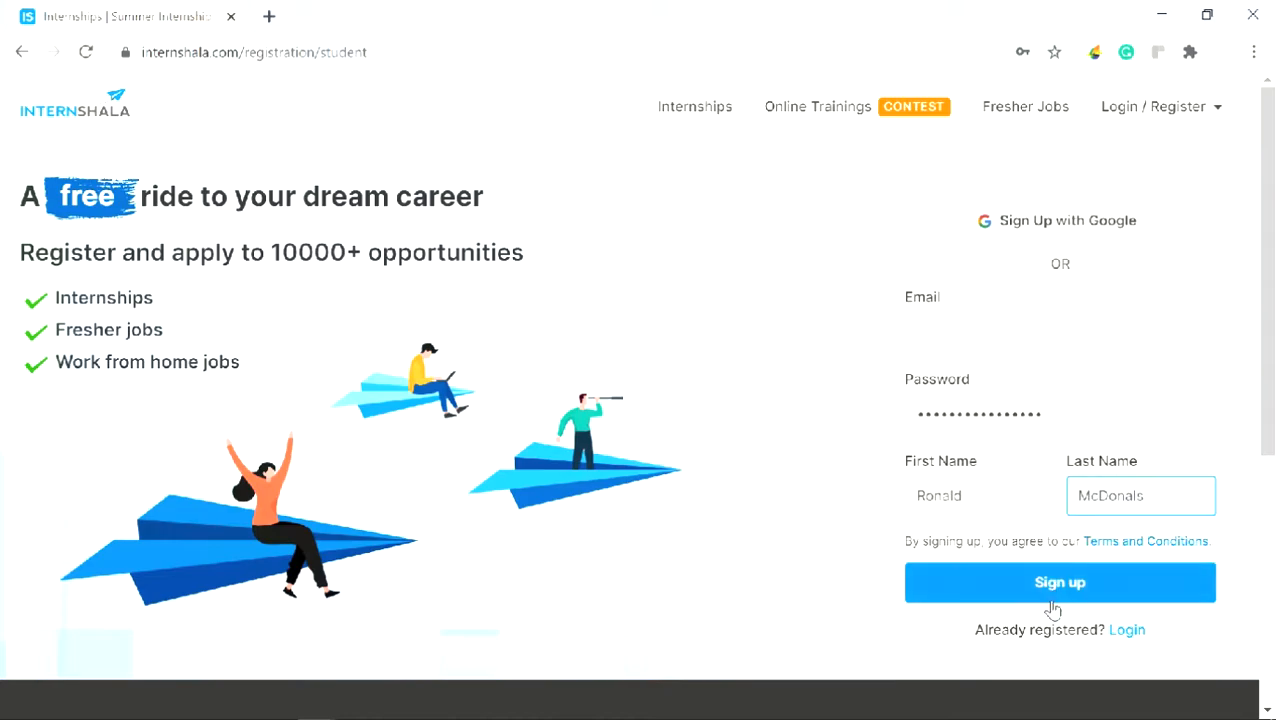
click(1059, 582)
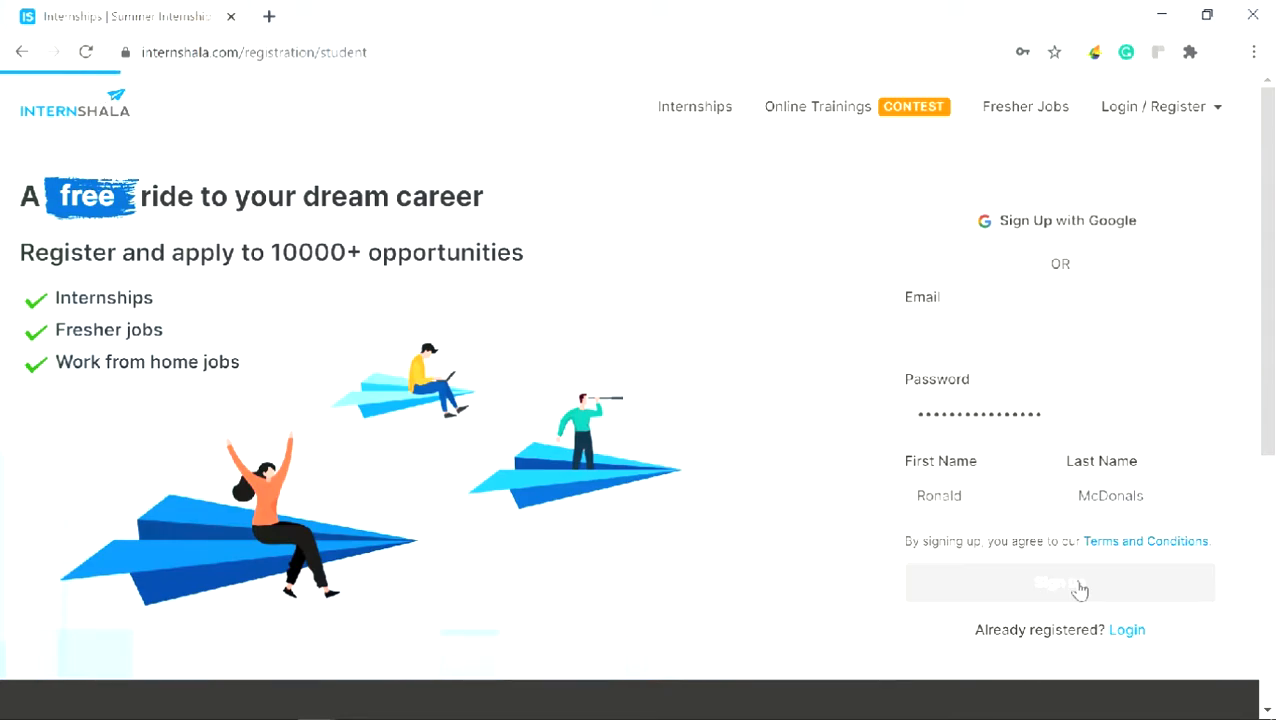
Find the Internshala 'Verify Your Email' message in Gmail and confirm the email address.
click(1059, 583)
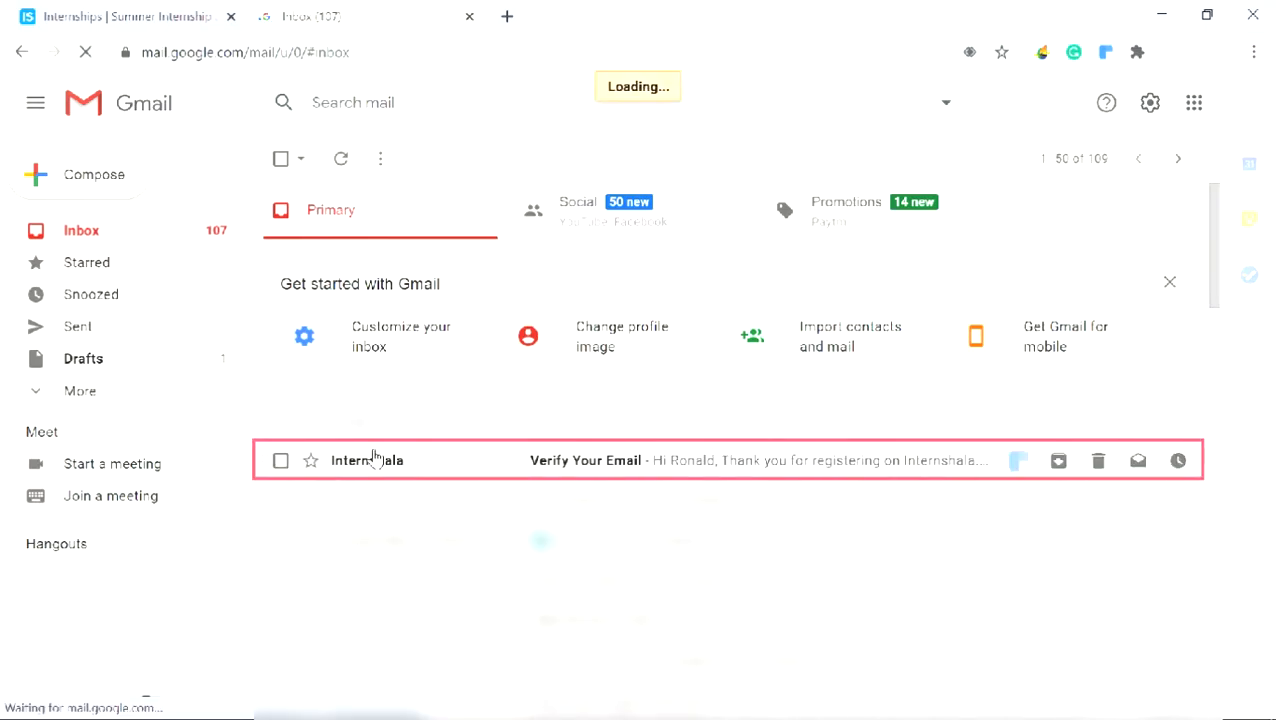
click(585, 460)
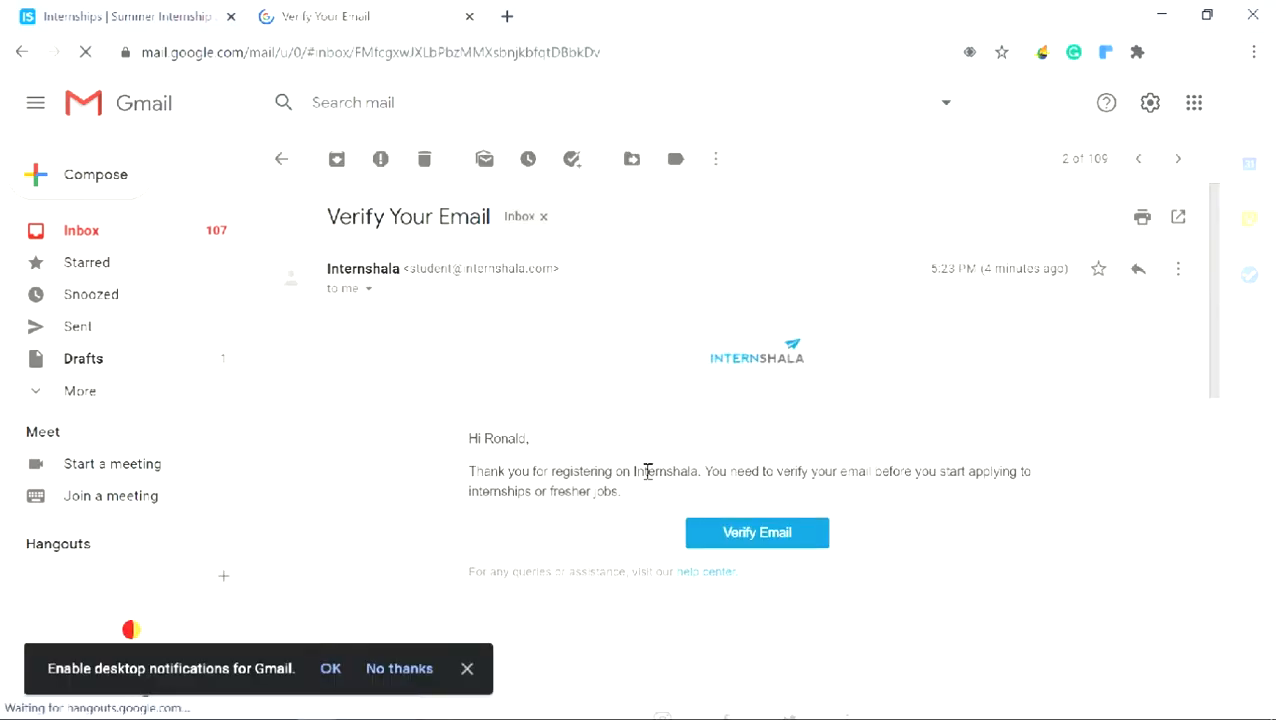
click(757, 532)
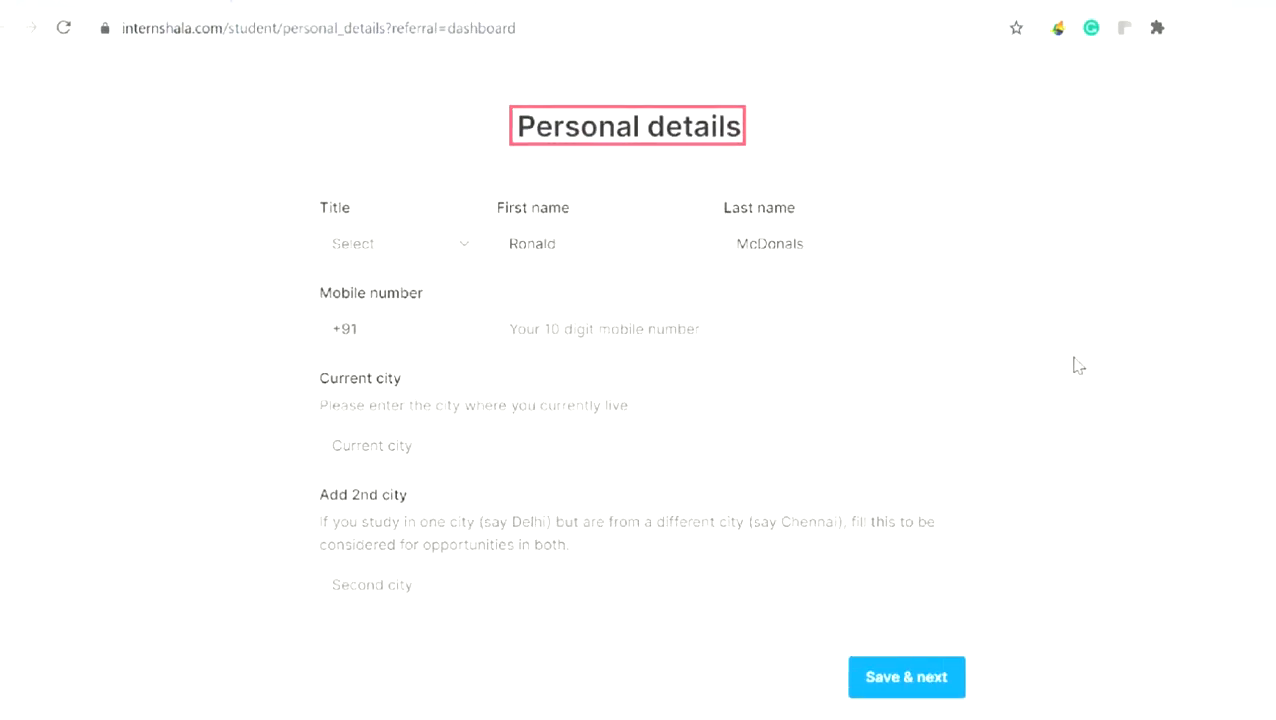
Set title Mr., current city Delhi and second city Lucknow, then save the personal details.
click(400, 243)
text(96)
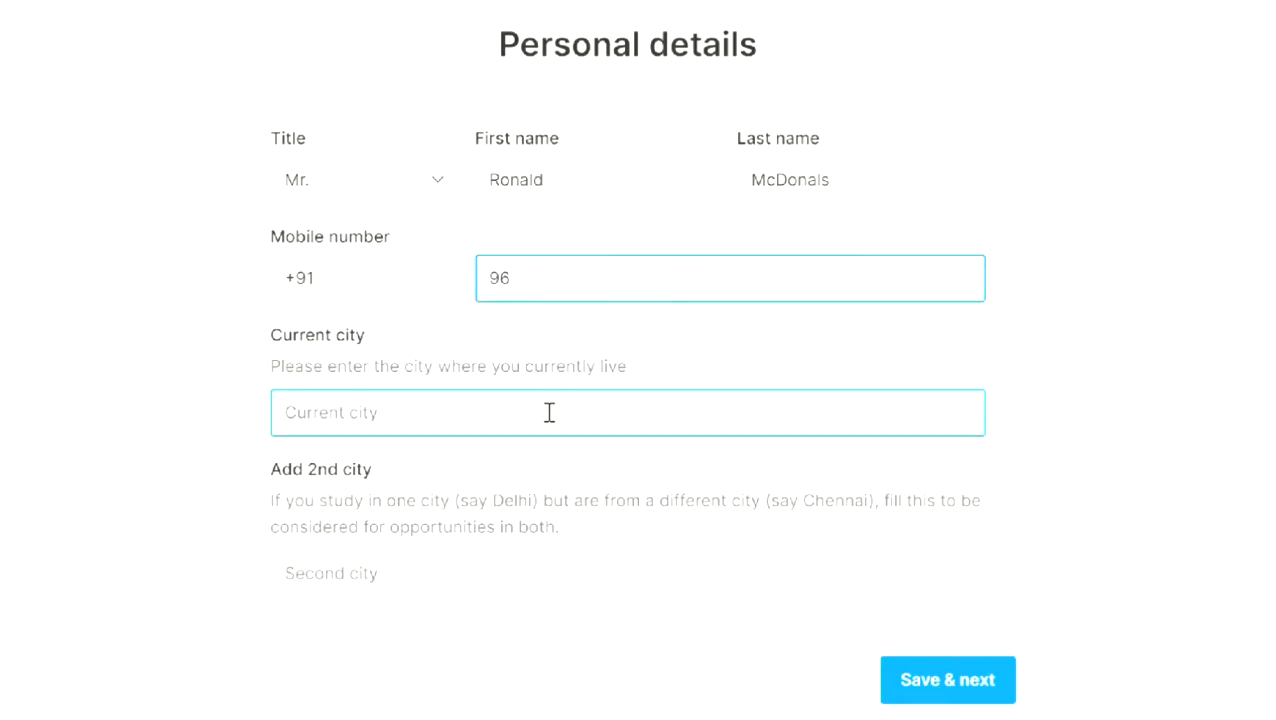
text(De)
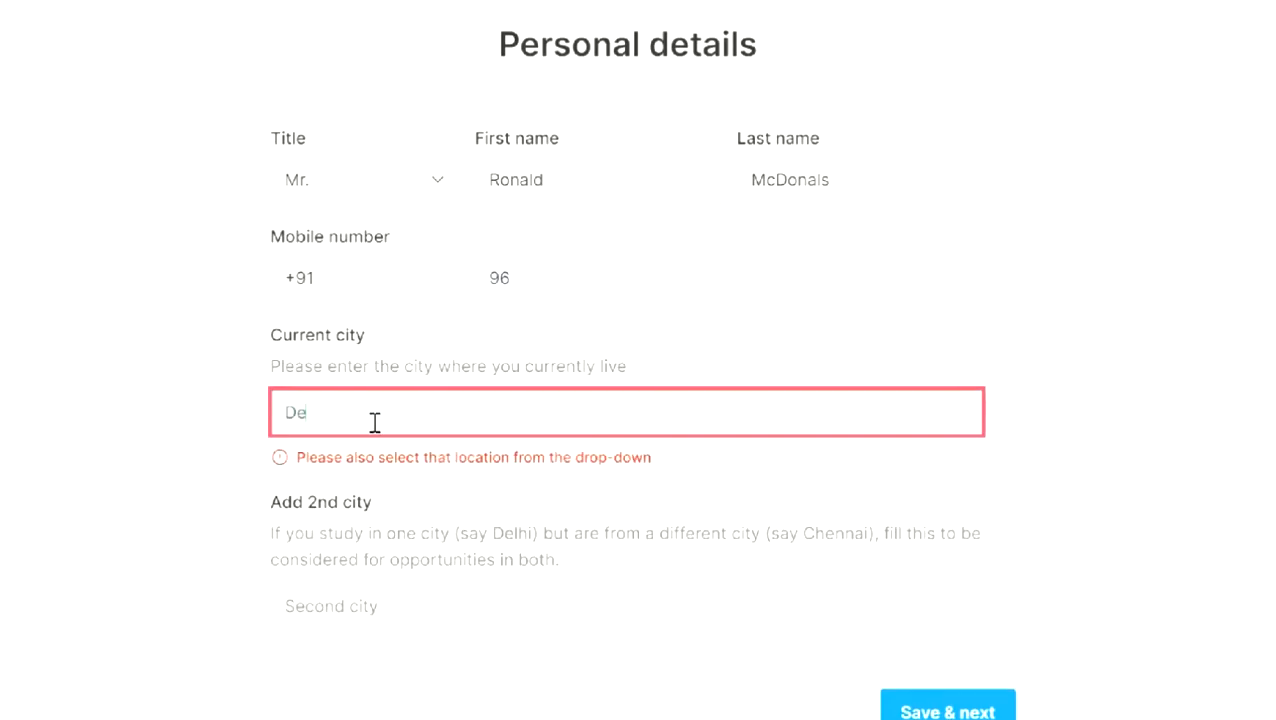
text(lhi)
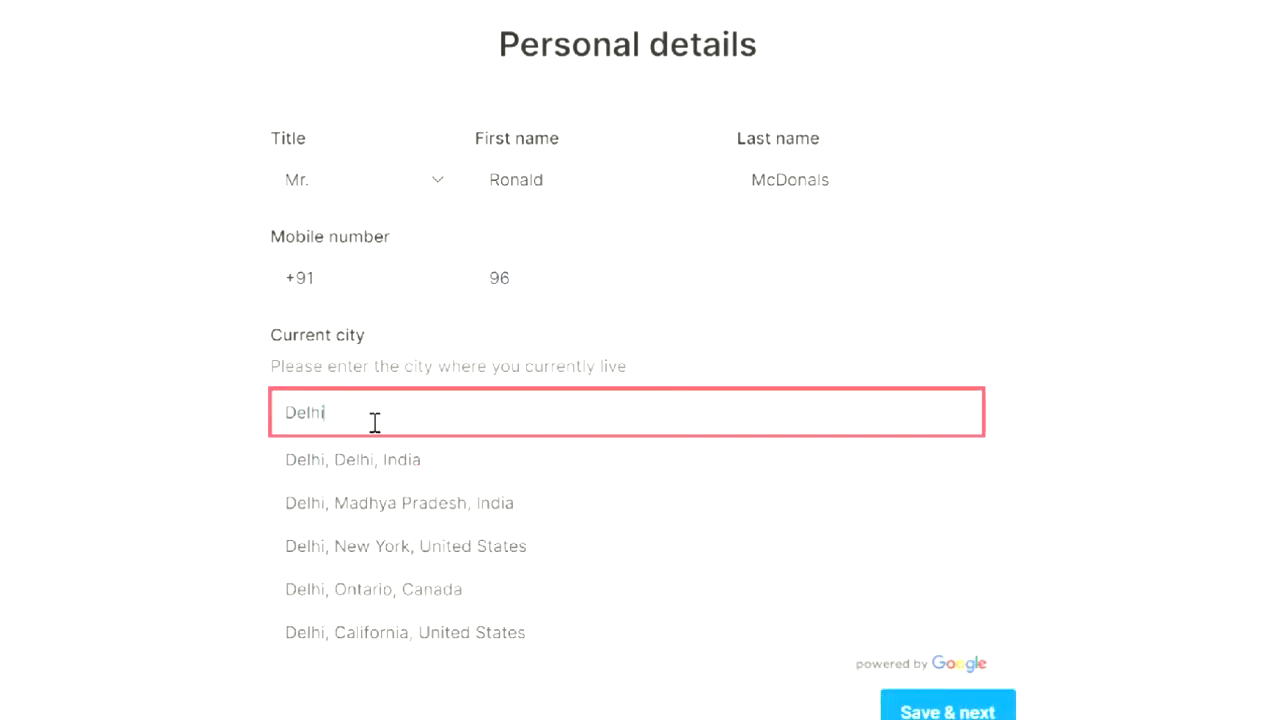
click(352, 459)
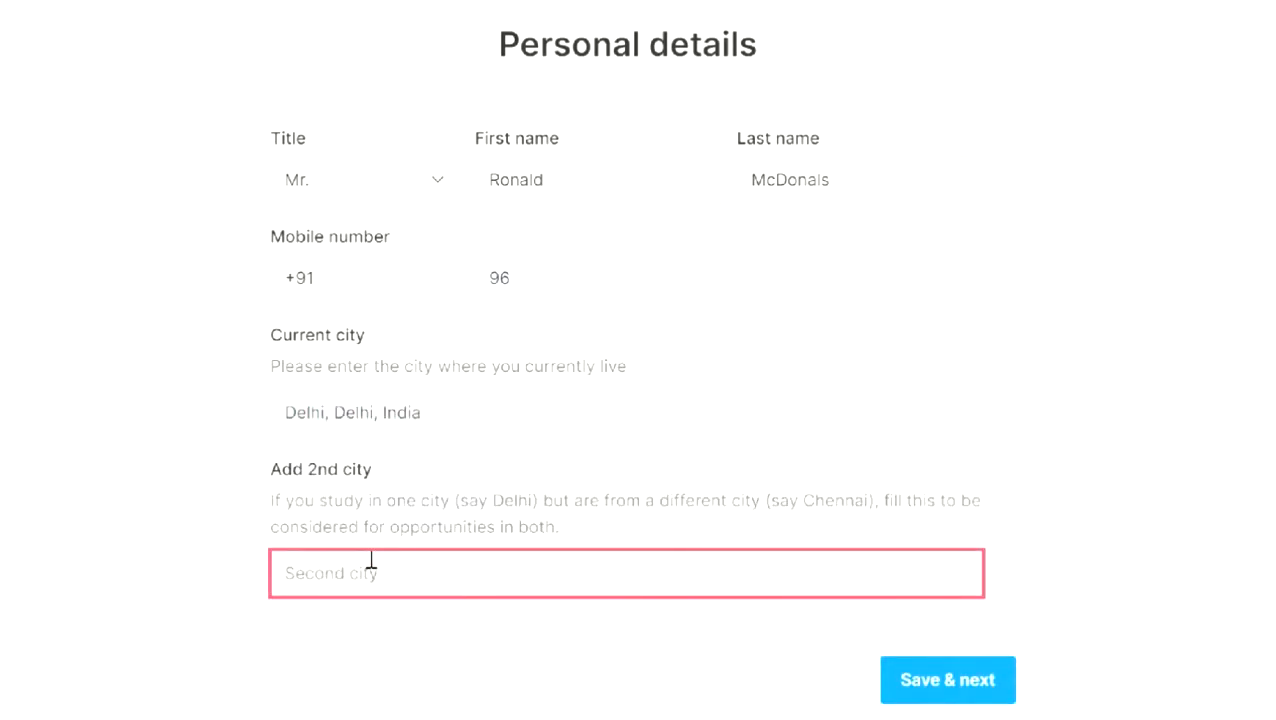
text(Lud)
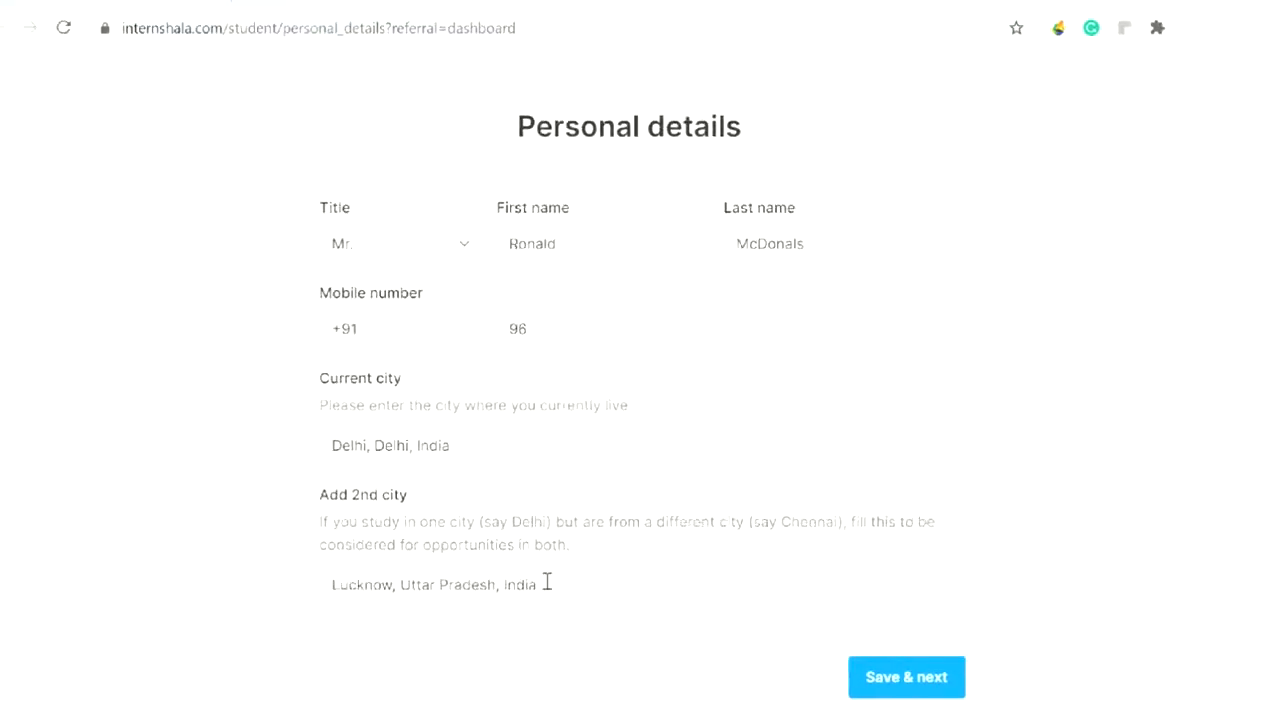
click(905, 677)
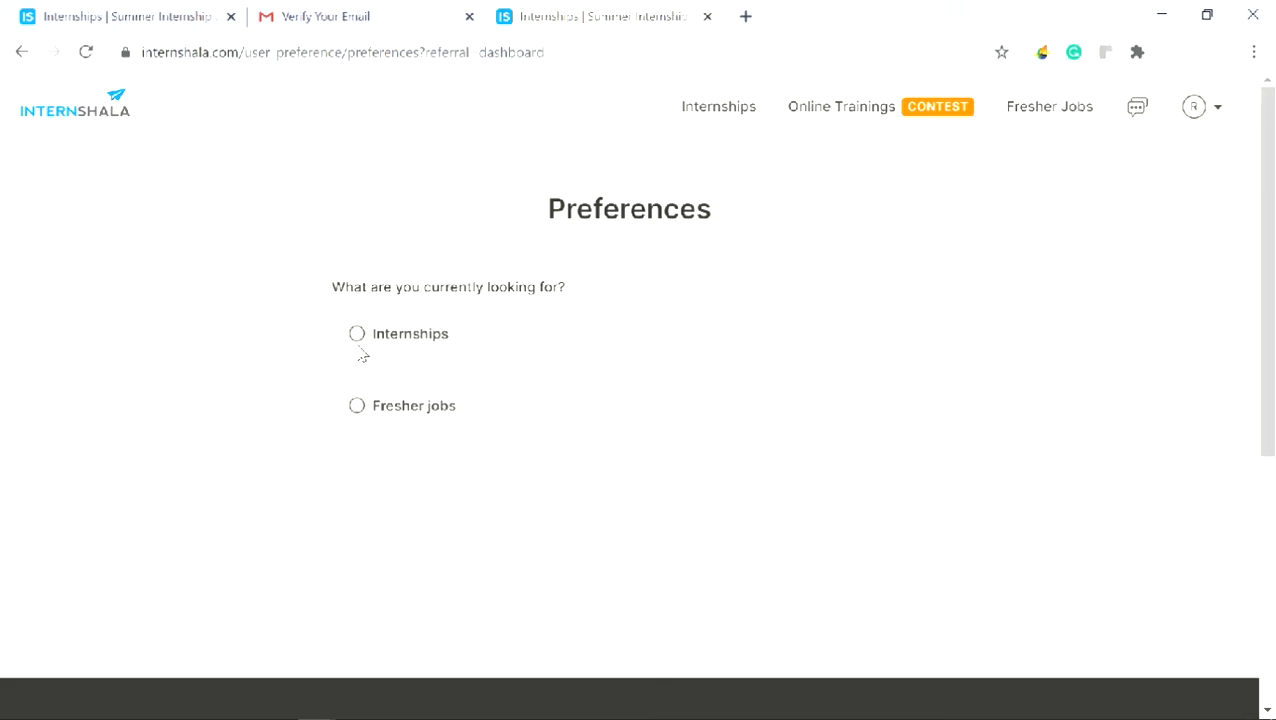
Choose in-office internships with Android App Development and Game Development as preferred fields.
click(357, 333)
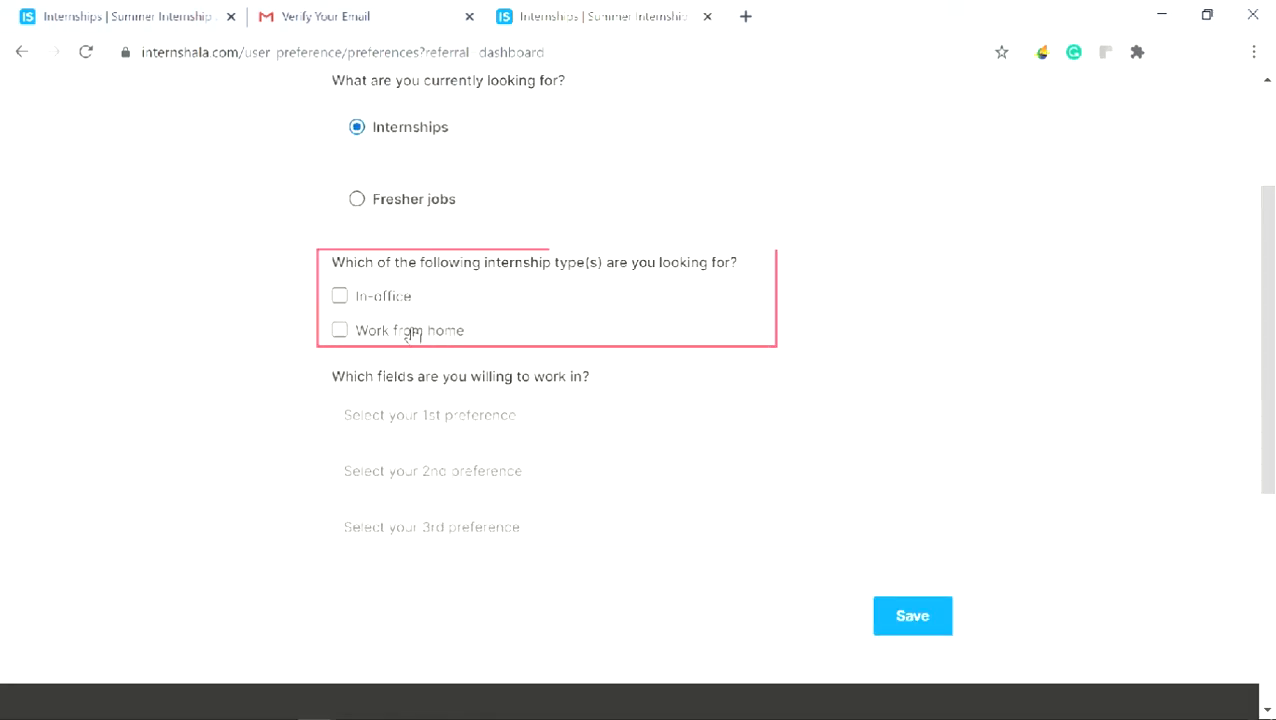
mouse_move(332, 302)
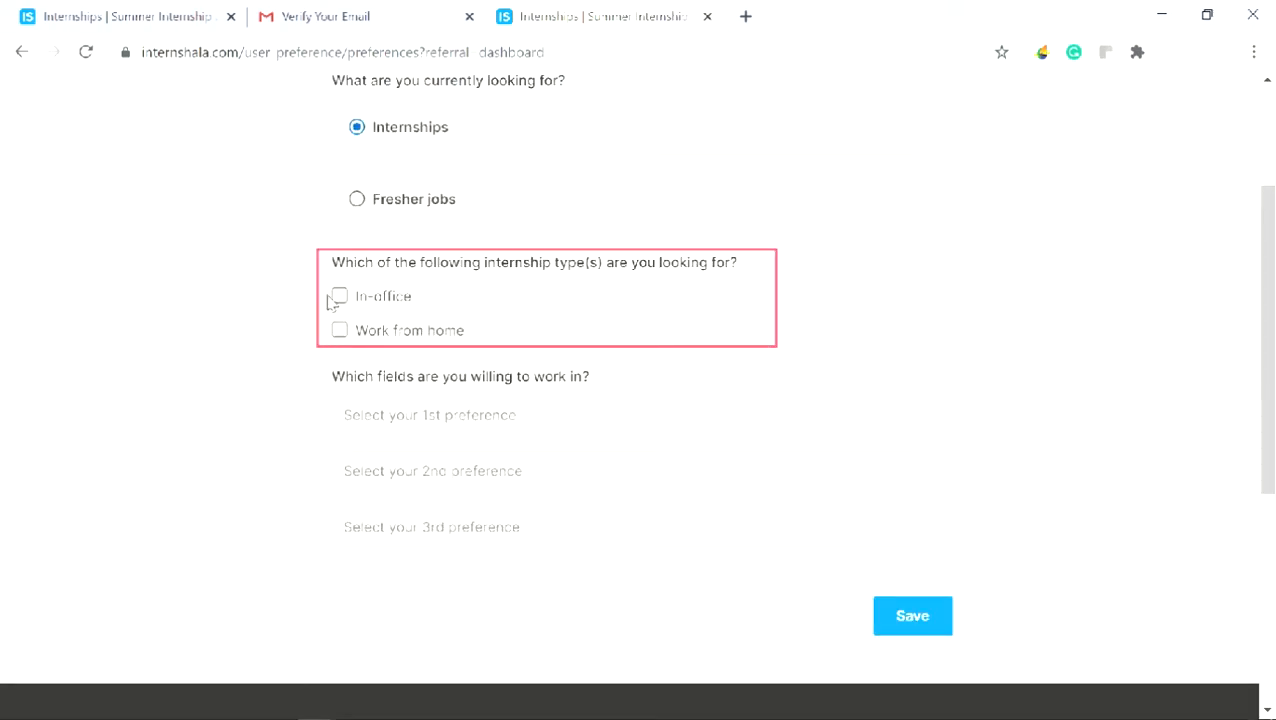
click(339, 296)
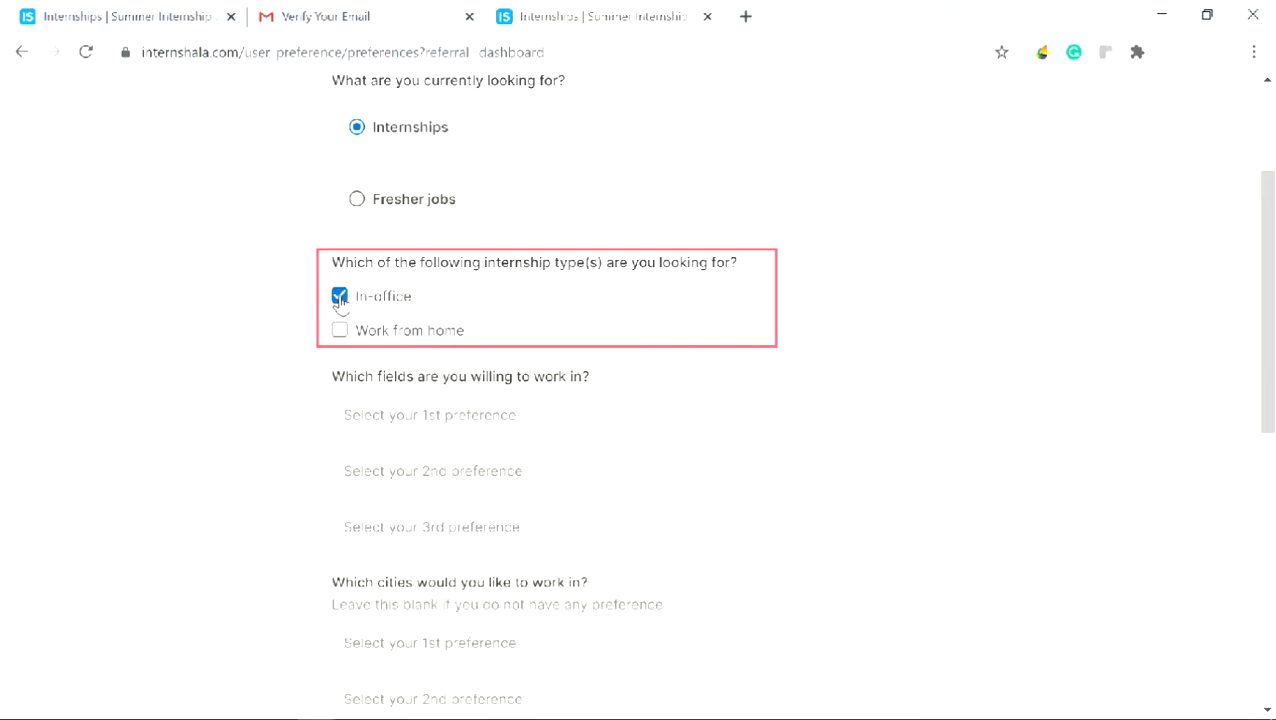
click(339, 296)
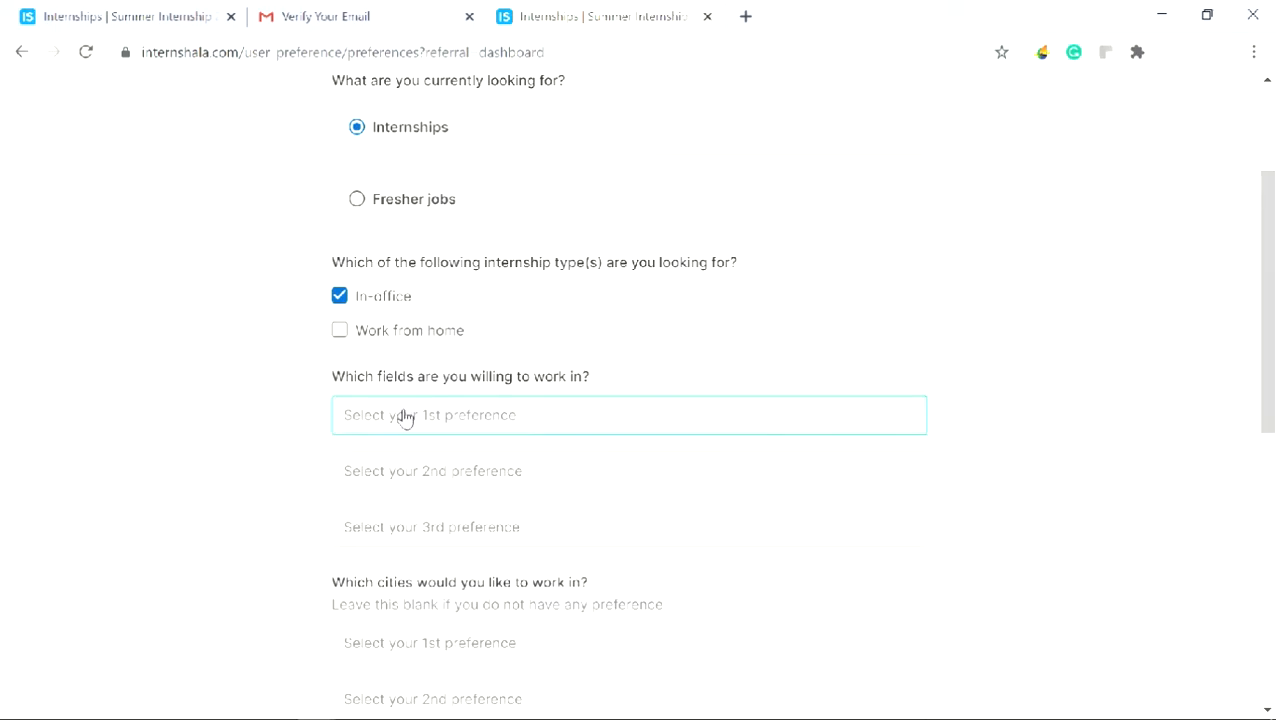
click(629, 415)
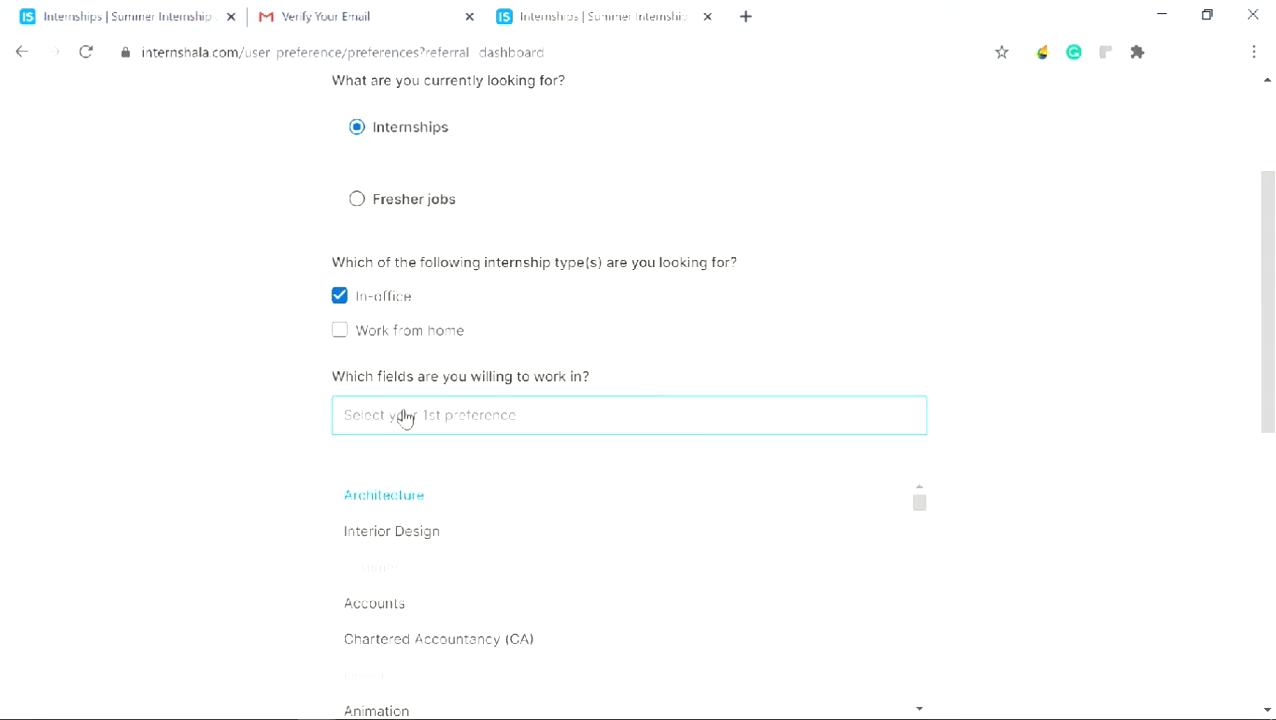
click(629, 415)
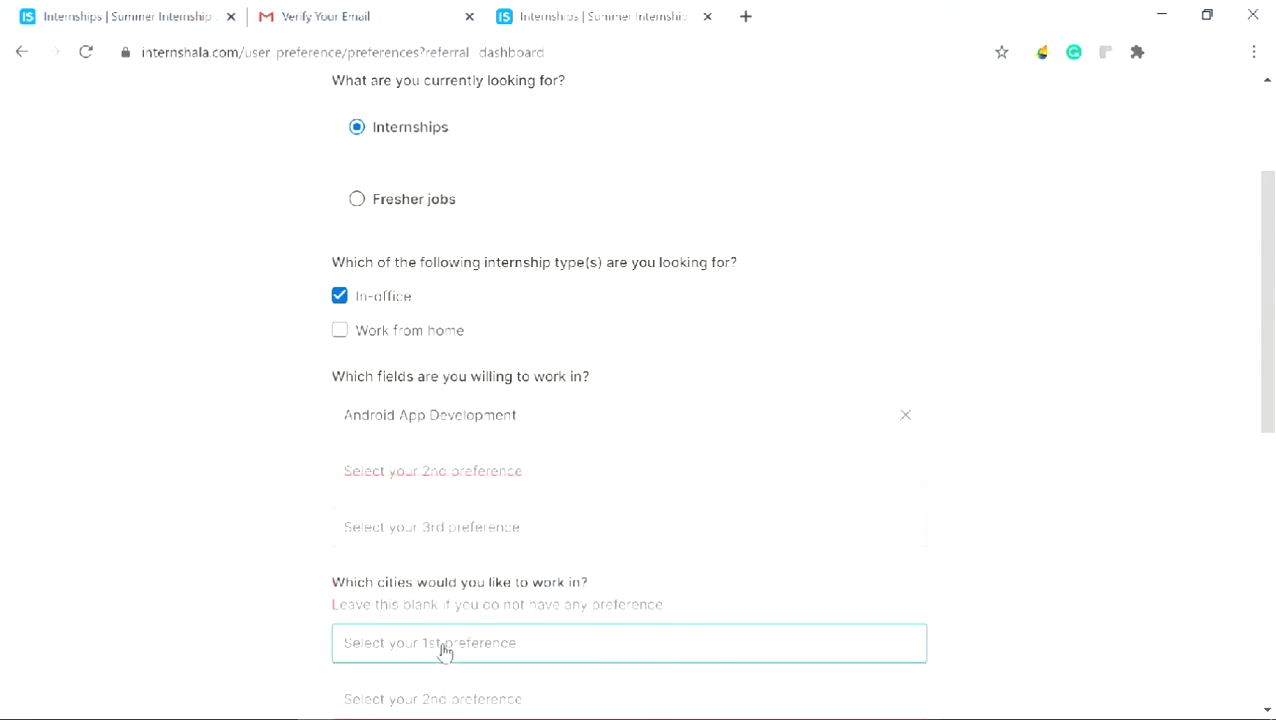
click(628, 471)
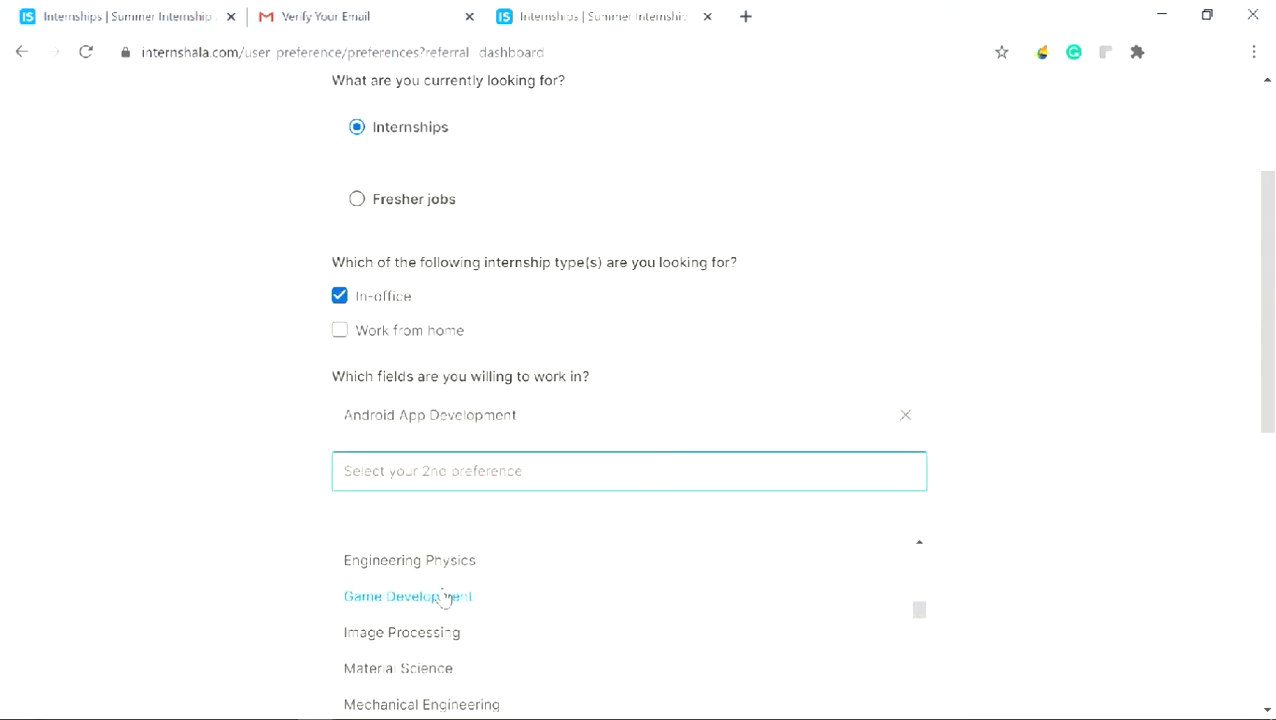
click(407, 596)
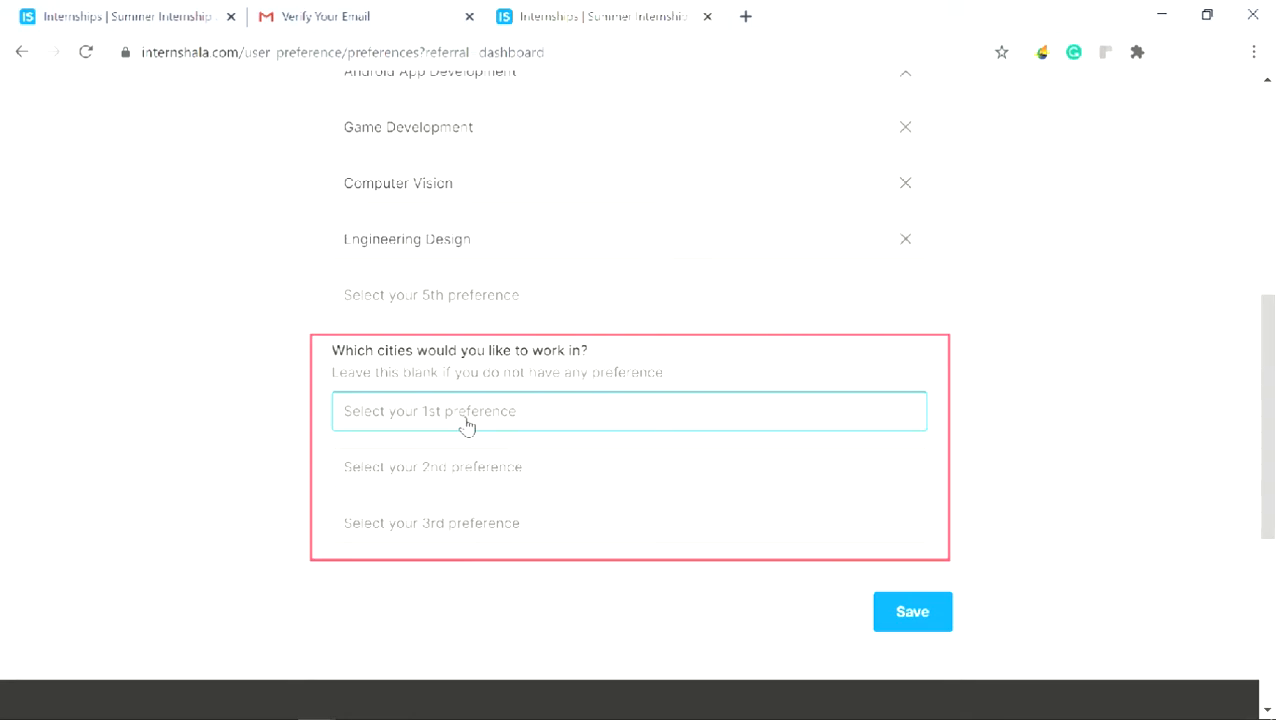
Add Bangalore to the preferred cities list.
text(Bango)
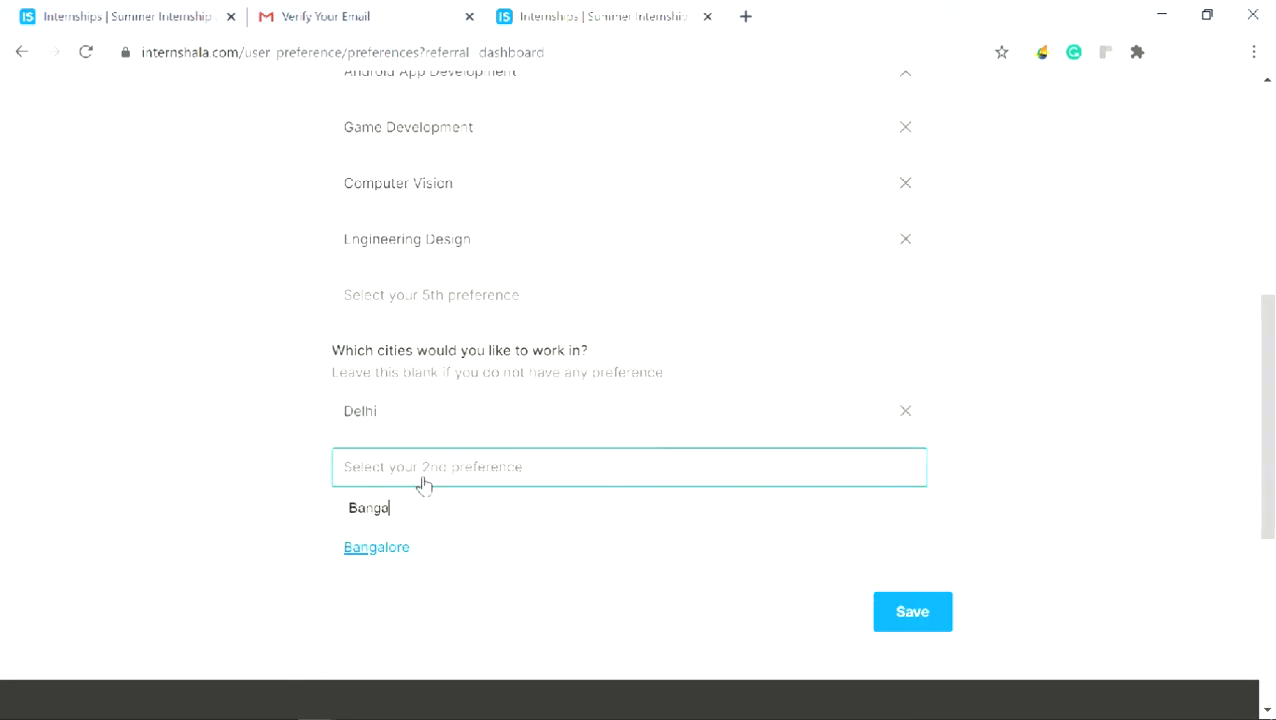
click(376, 547)
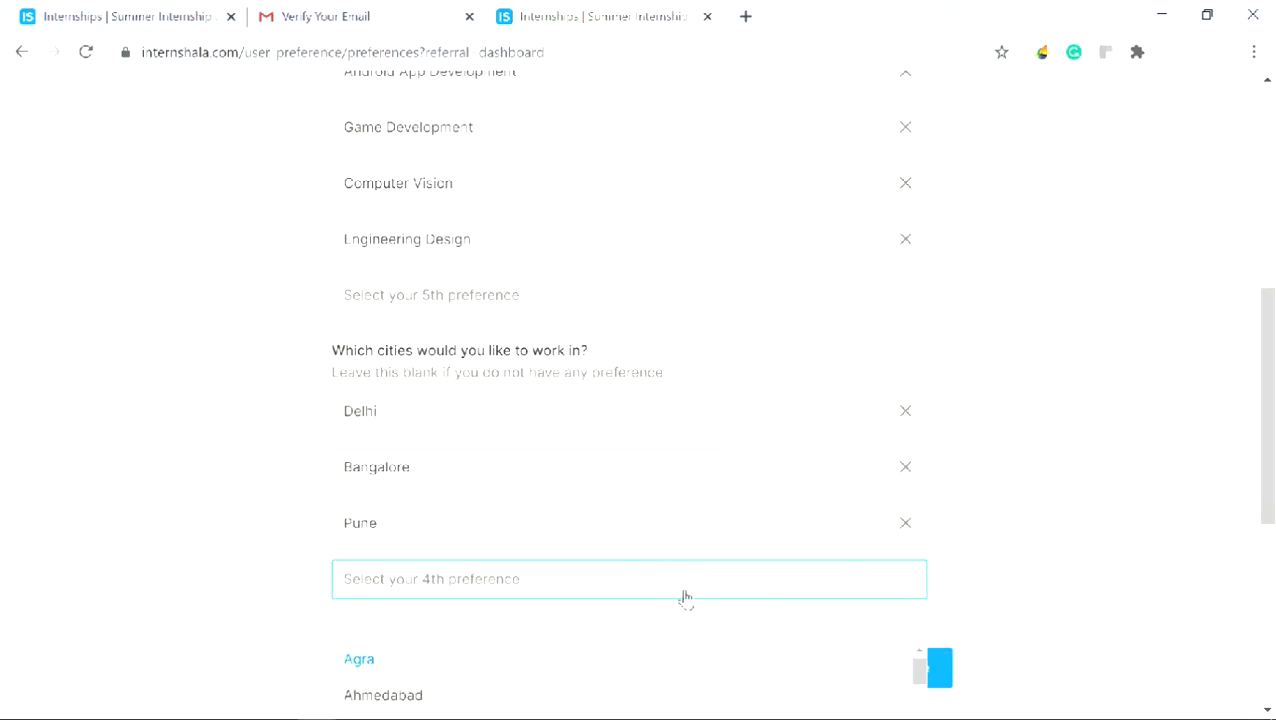
scroll(down, 3)
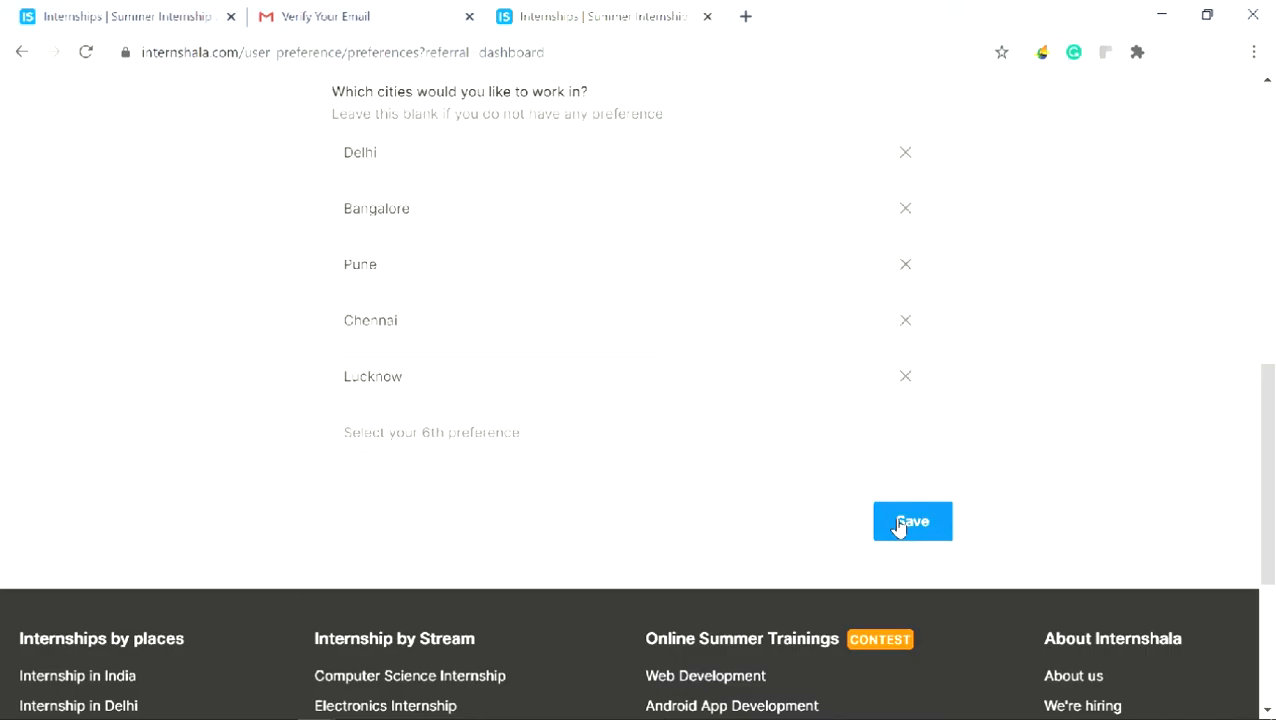
Save the internship preferences and choose Edit Resume from the profile menu.
click(911, 521)
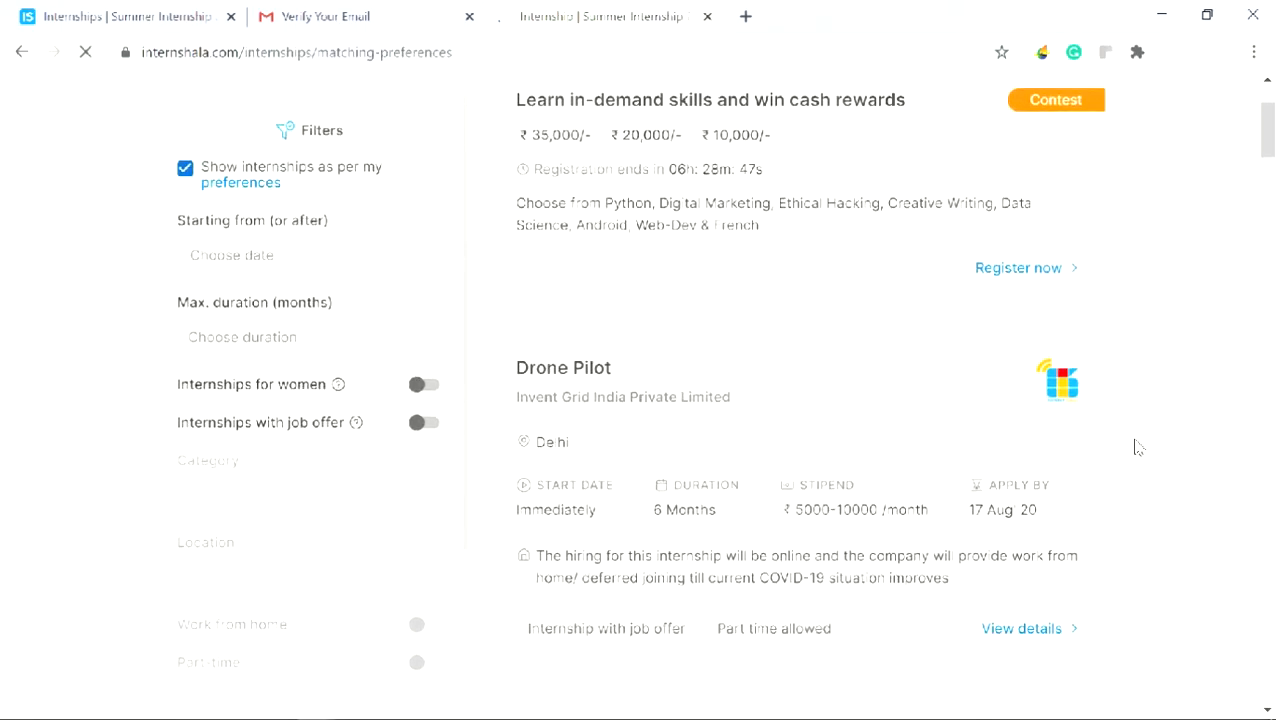
scroll(down, 3)
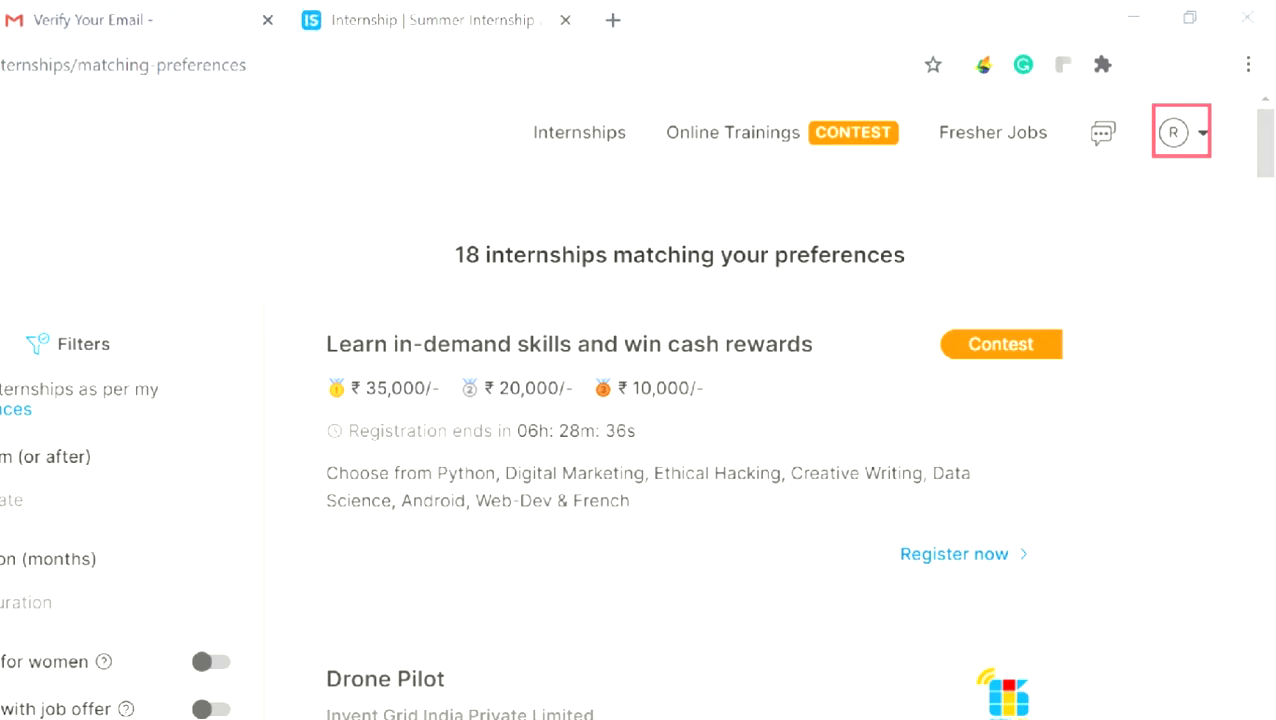
click(1180, 131)
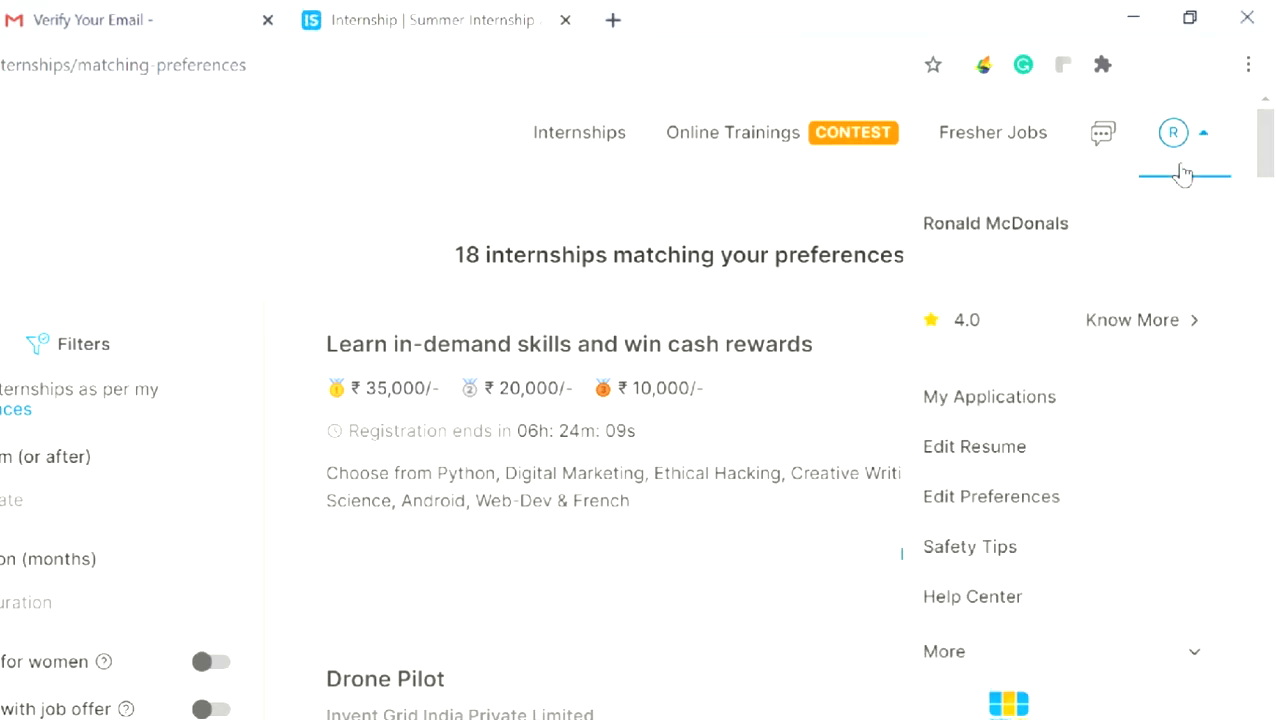
mouse_move(1005, 447)
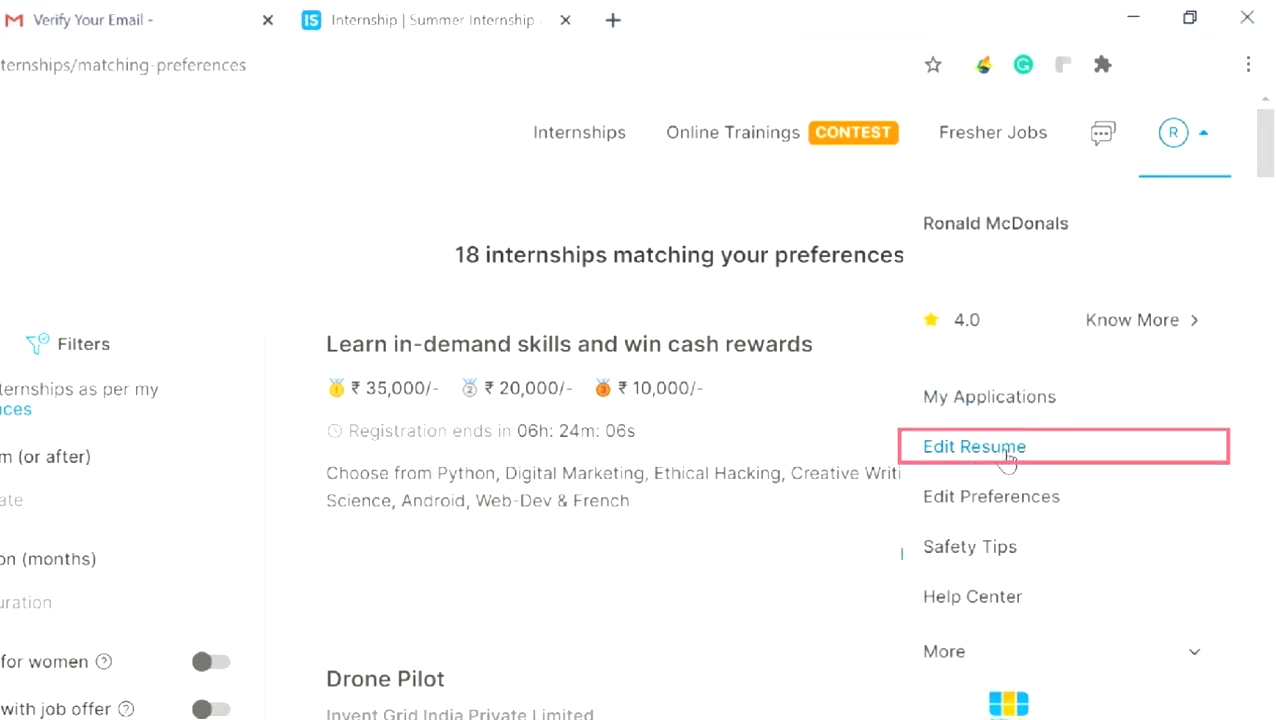
click(974, 446)
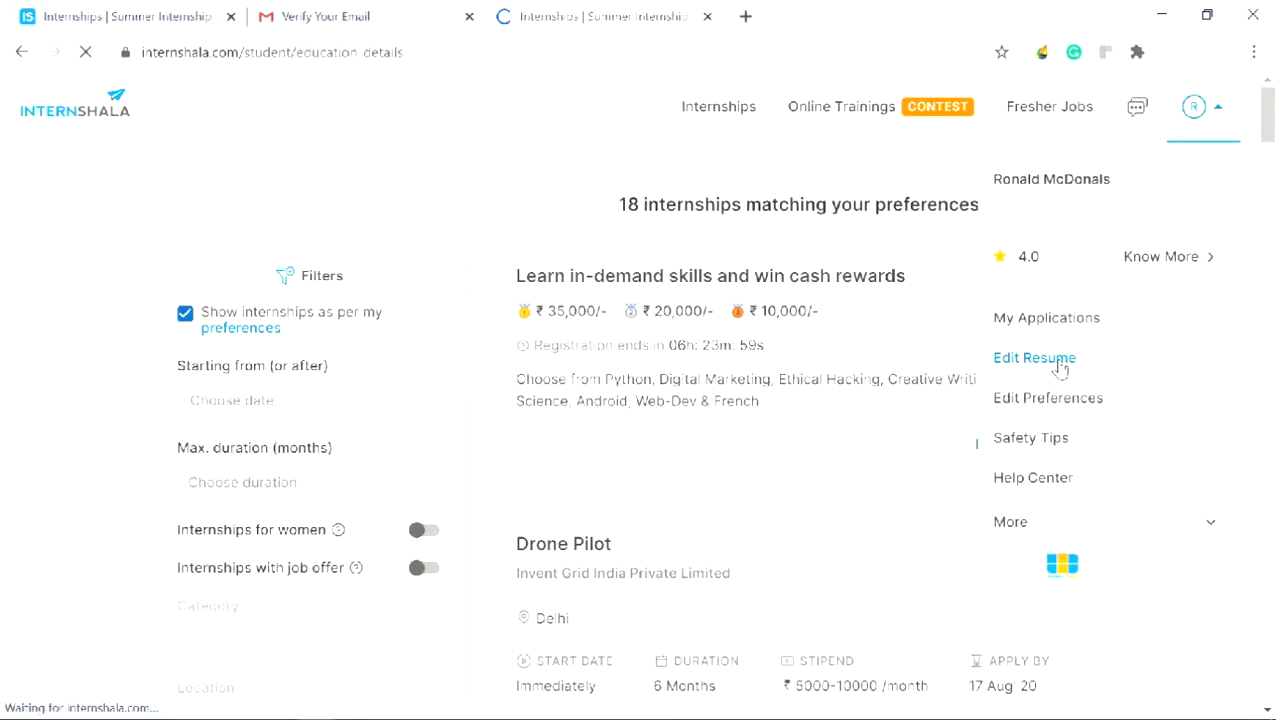
Start adding a graduation entry on the resume's Education page.
click(1034, 357)
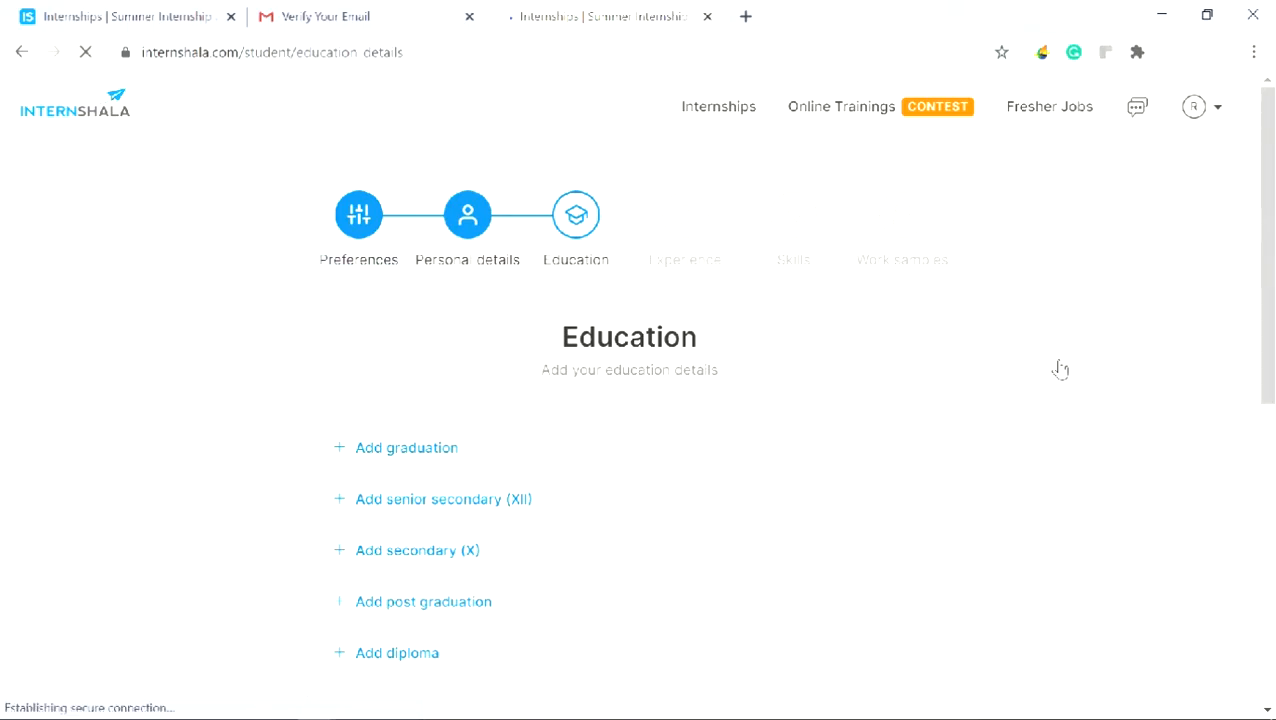
click(576, 259)
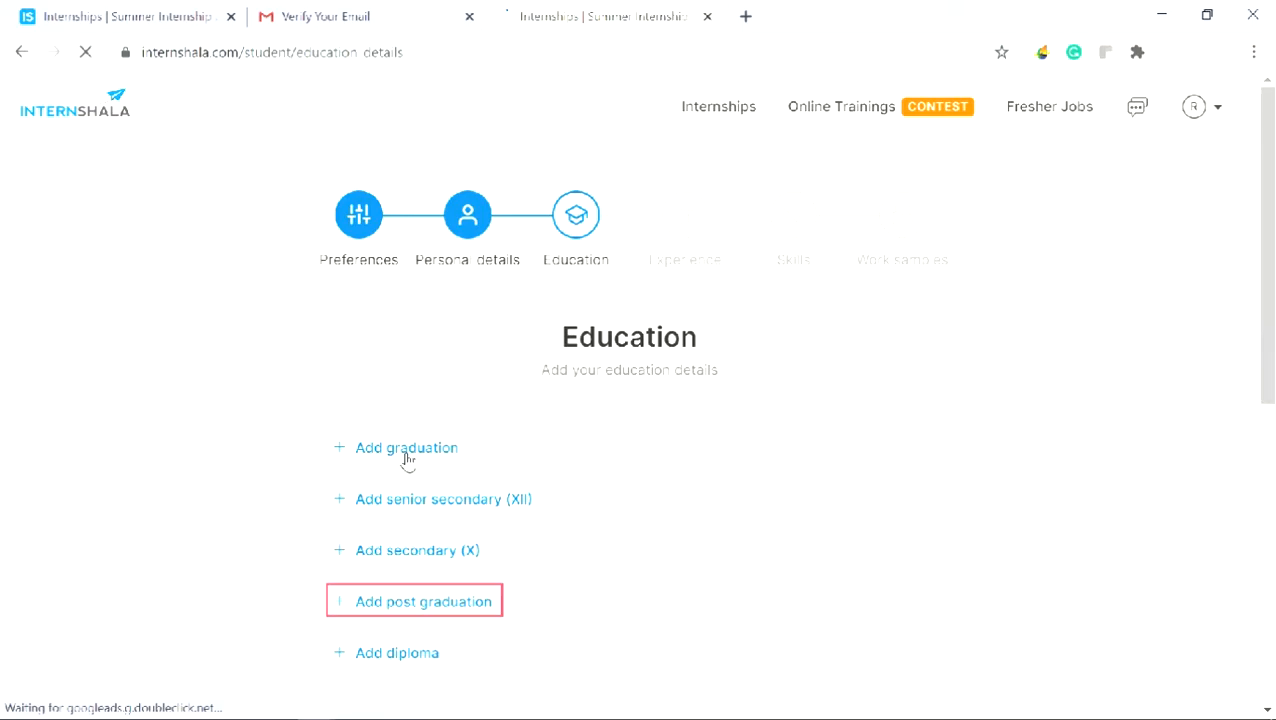
click(406, 447)
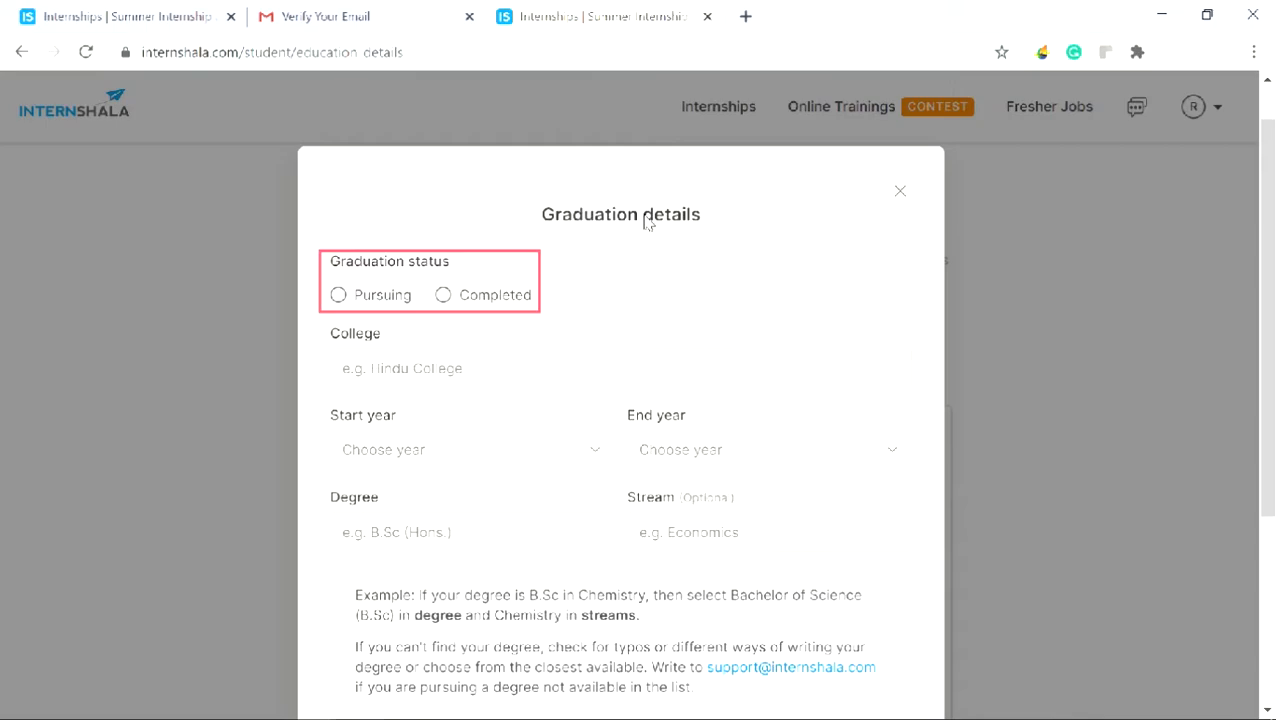
Save a completed B.Tech graduation in Computer Science starting 2015 with the college name.
click(443, 294)
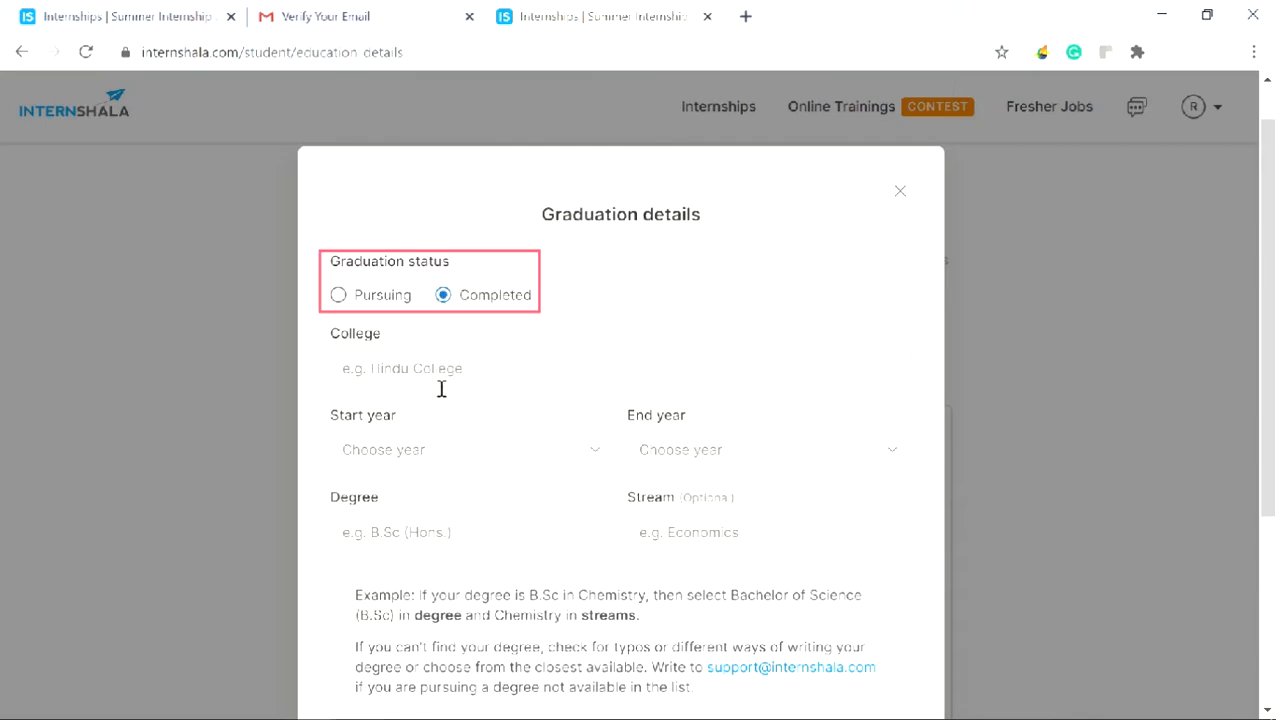
click(620, 368)
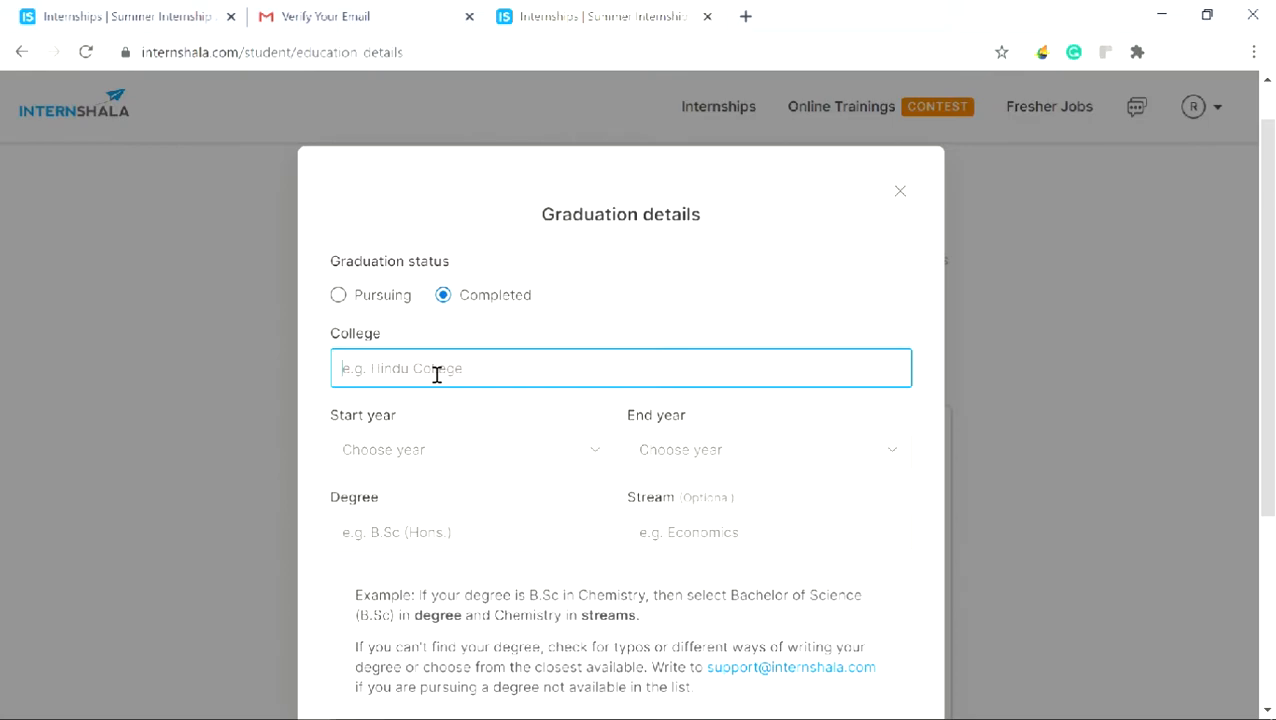
click(470, 449)
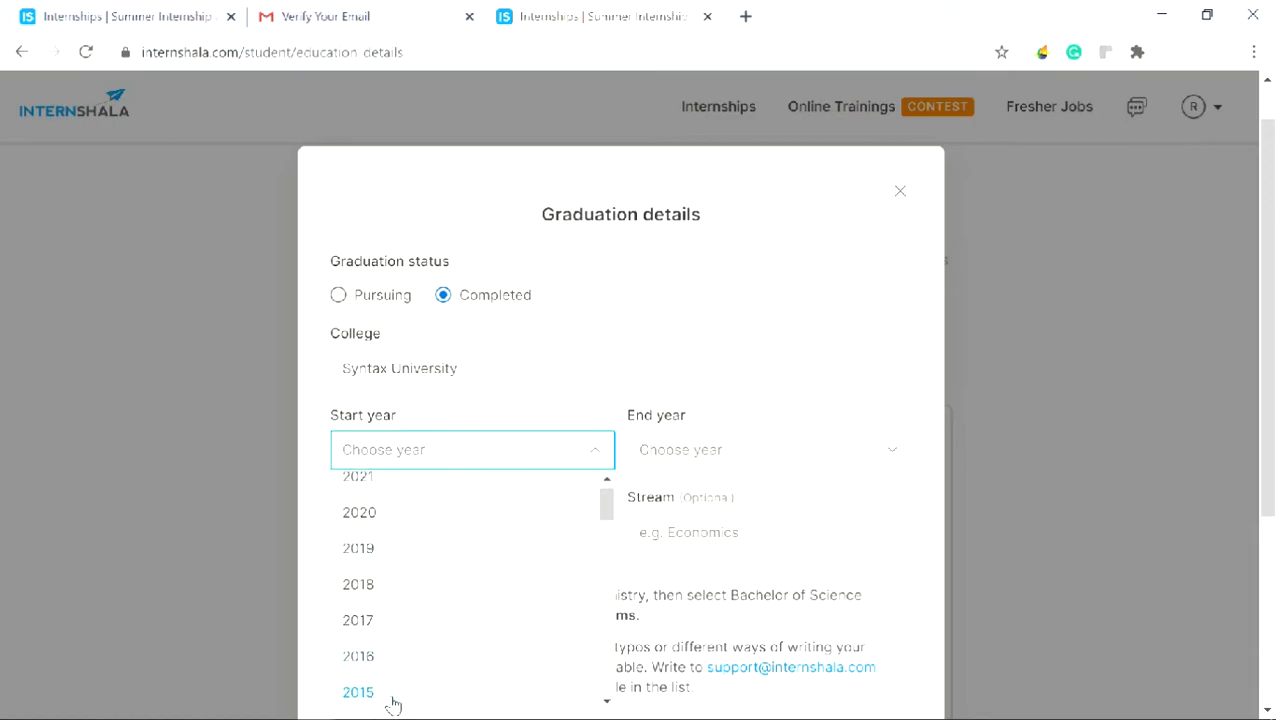
click(358, 692)
text(Computer Scie)
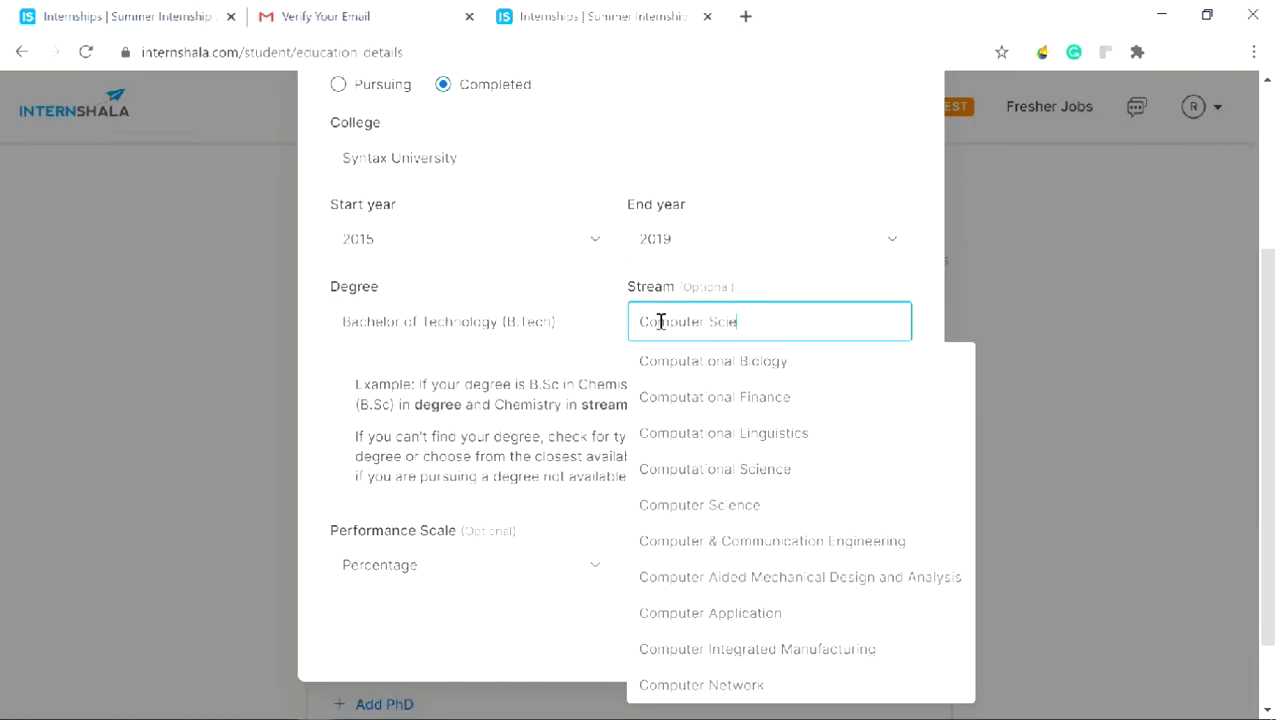
click(699, 504)
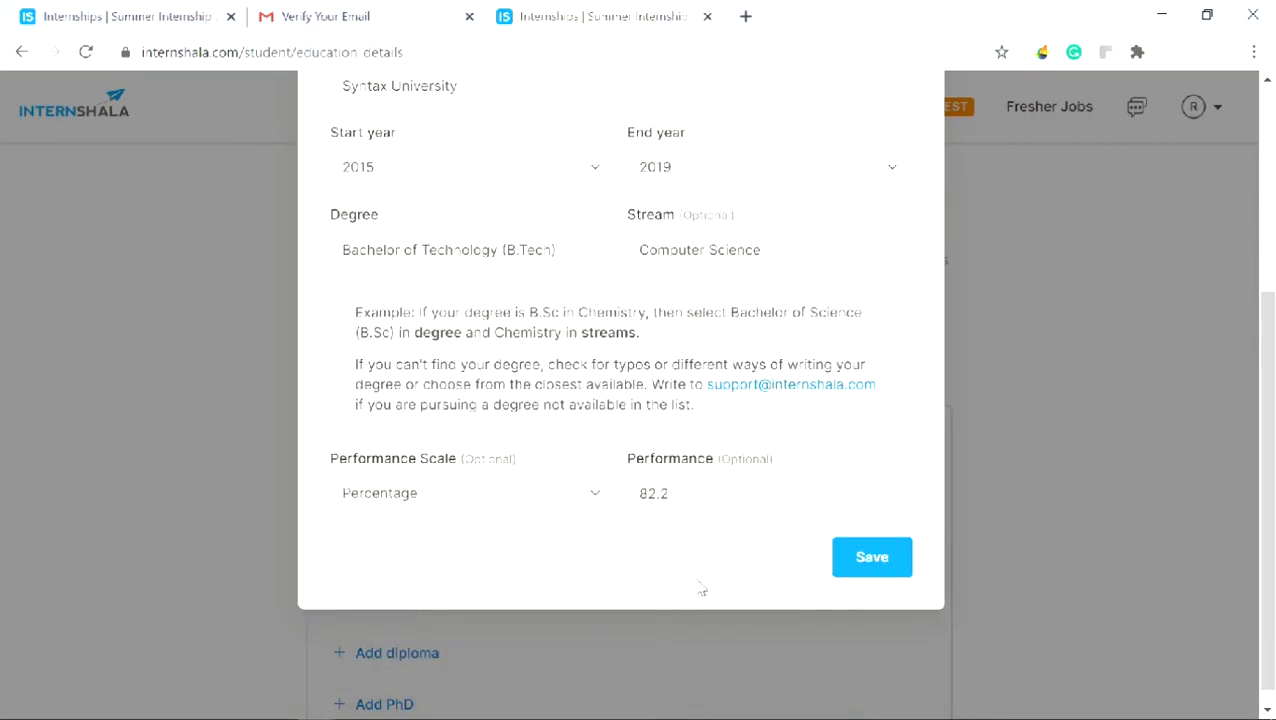
mouse_move(871, 557)
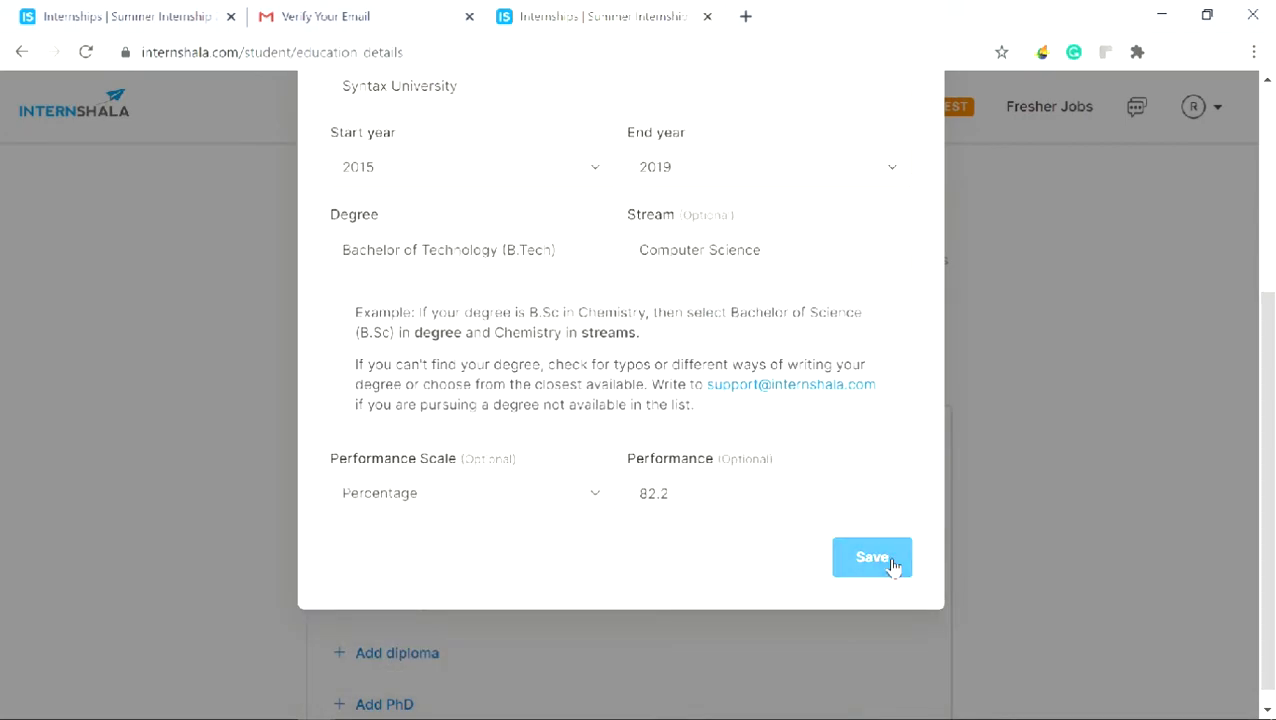
click(871, 557)
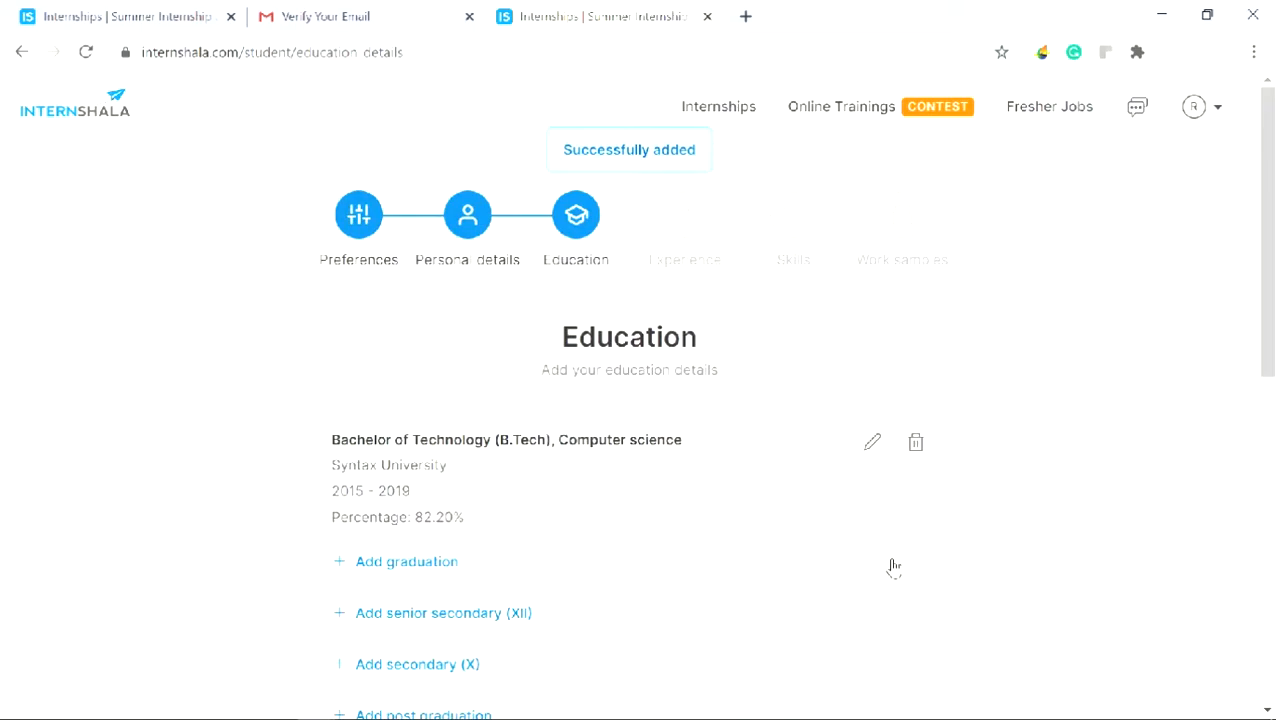
Add the secondary (X) school record with 2013 as year of completion and save it.
scroll(down, 3)
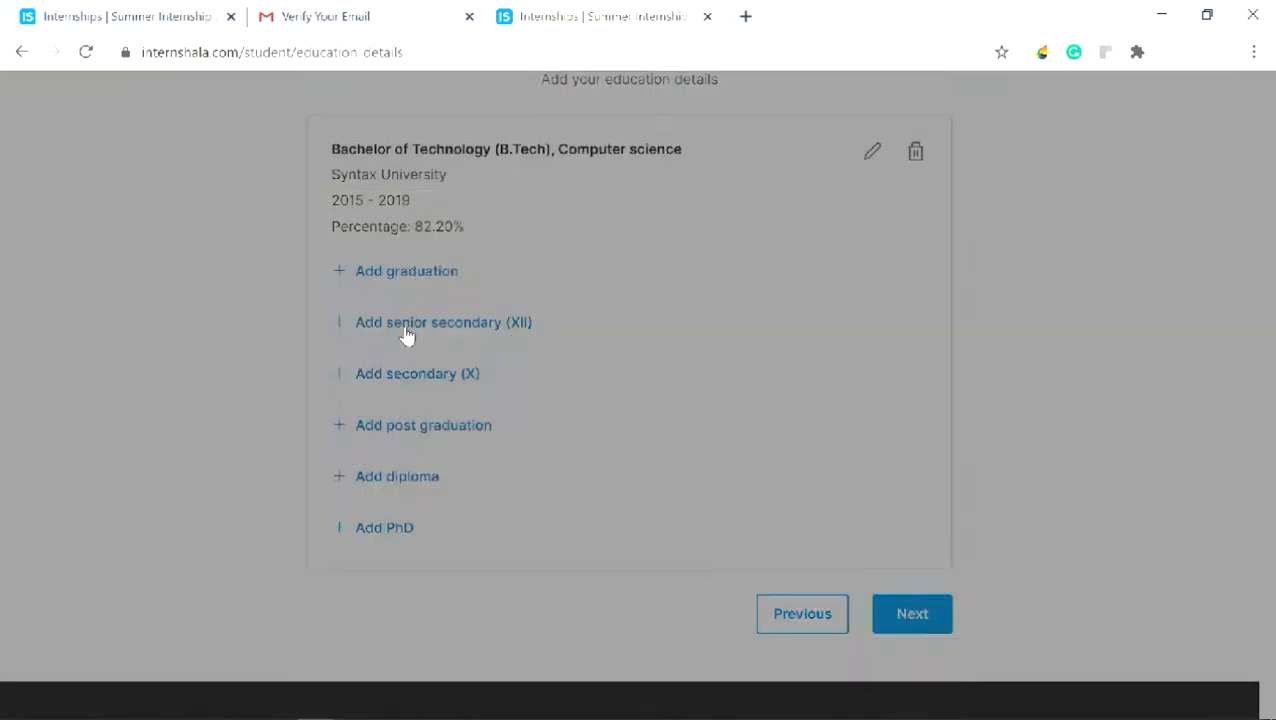
click(443, 321)
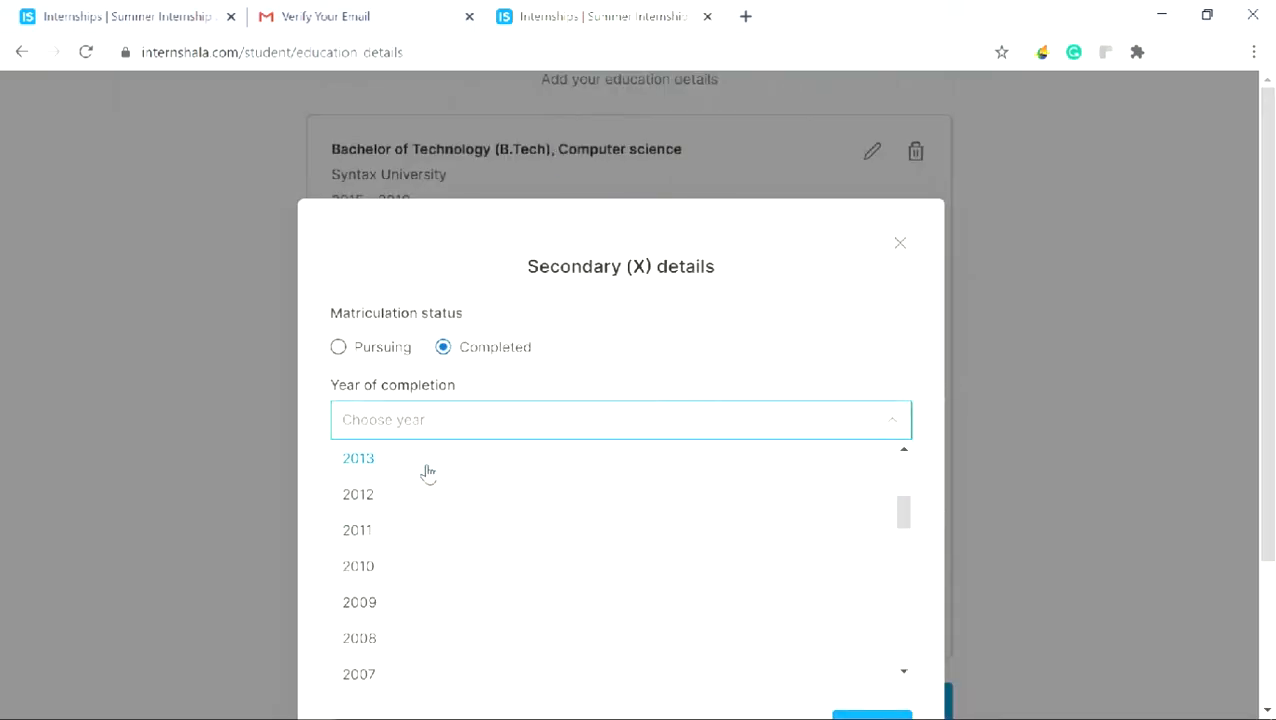
click(358, 458)
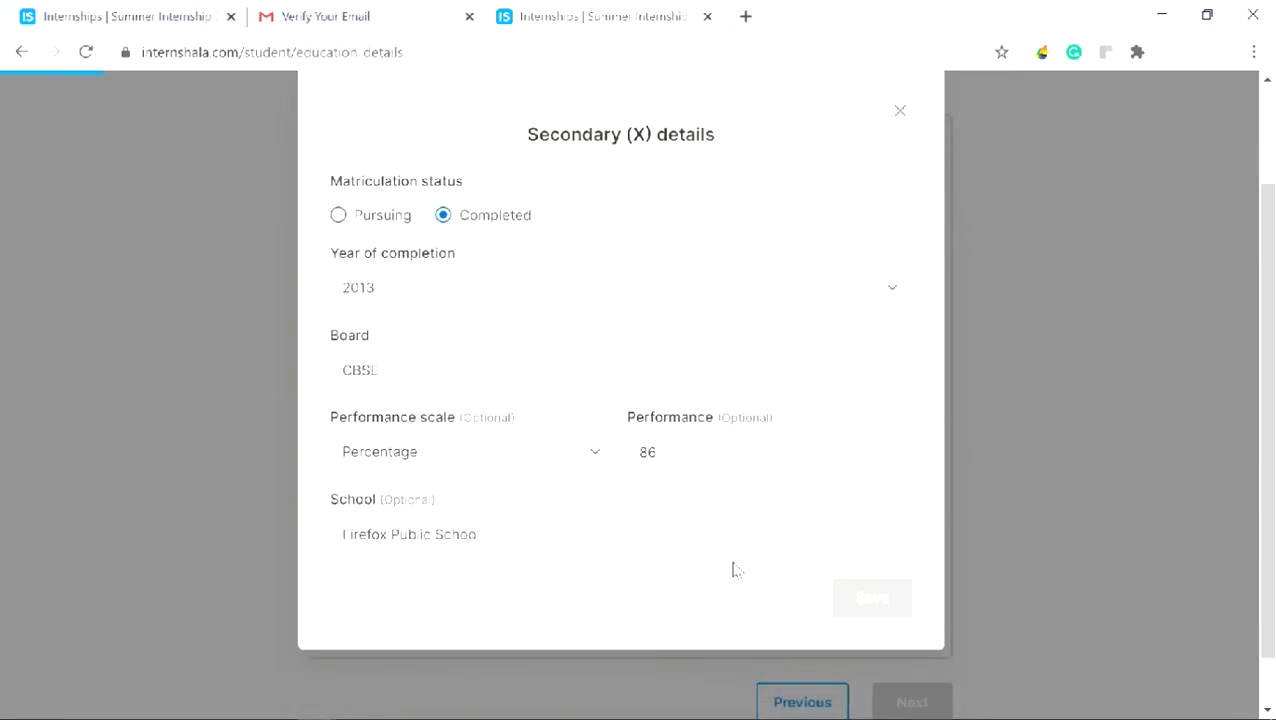
click(872, 597)
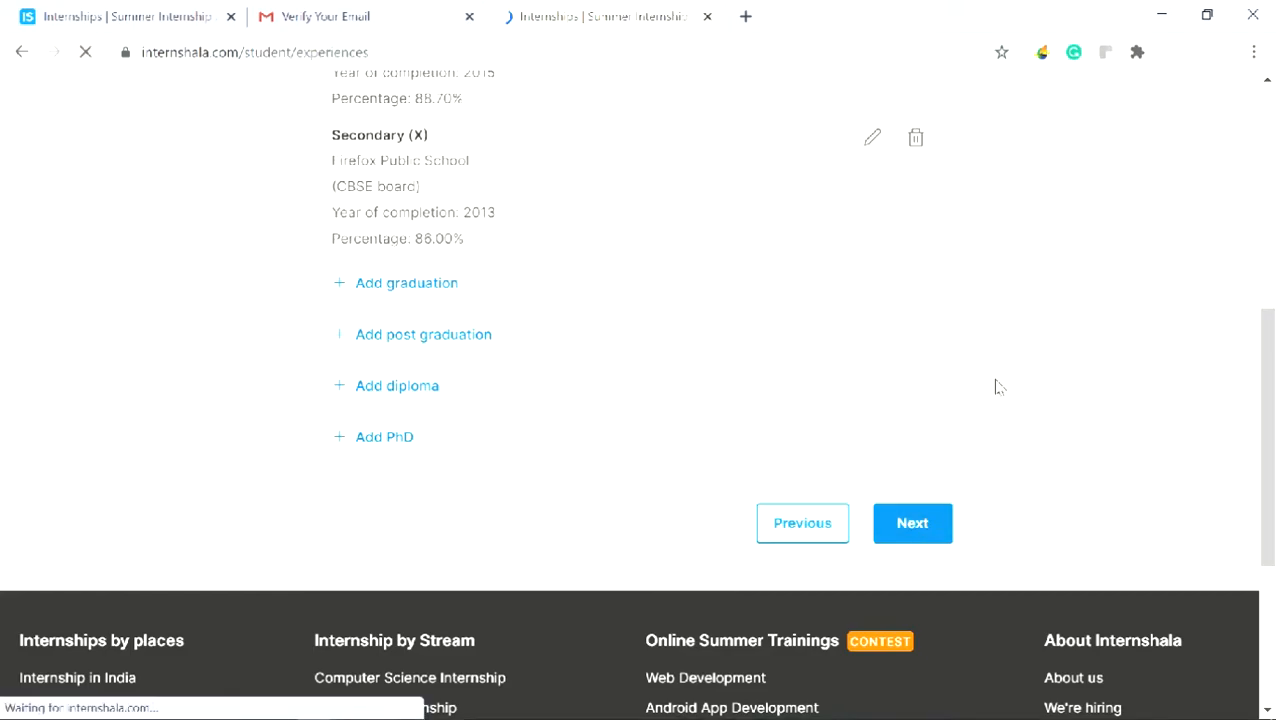
click(911, 522)
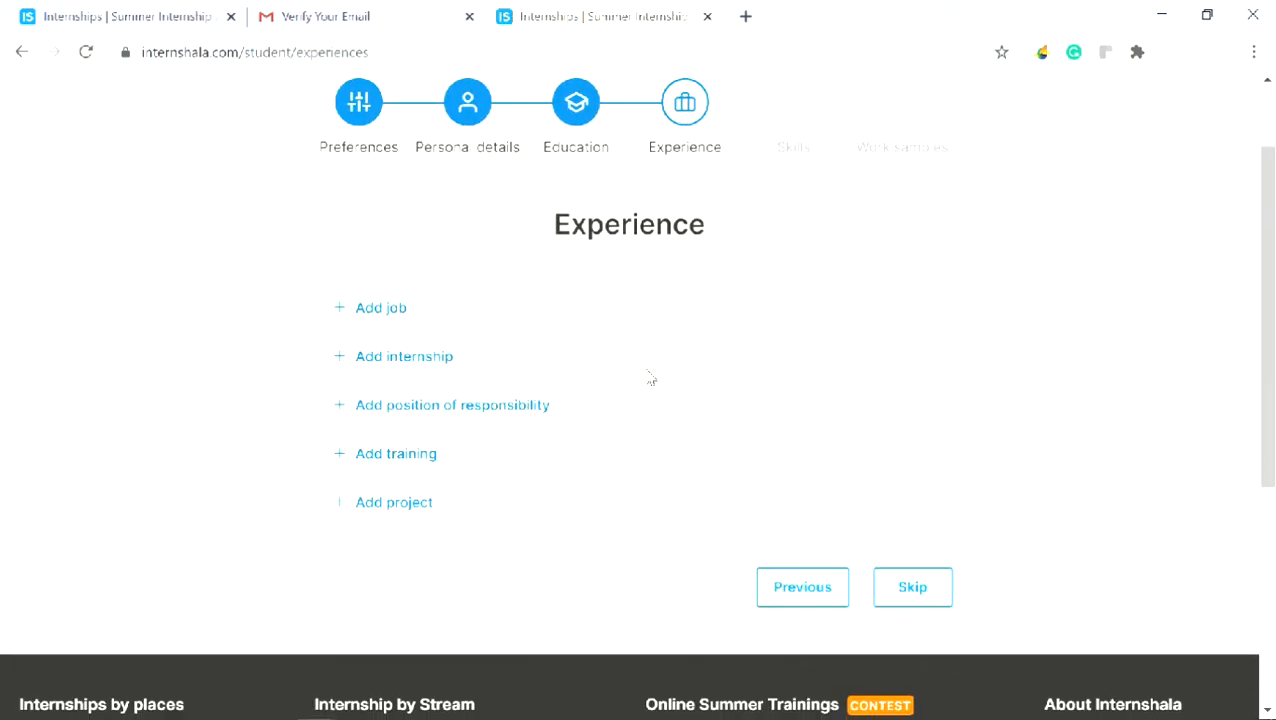
scroll(down, 3)
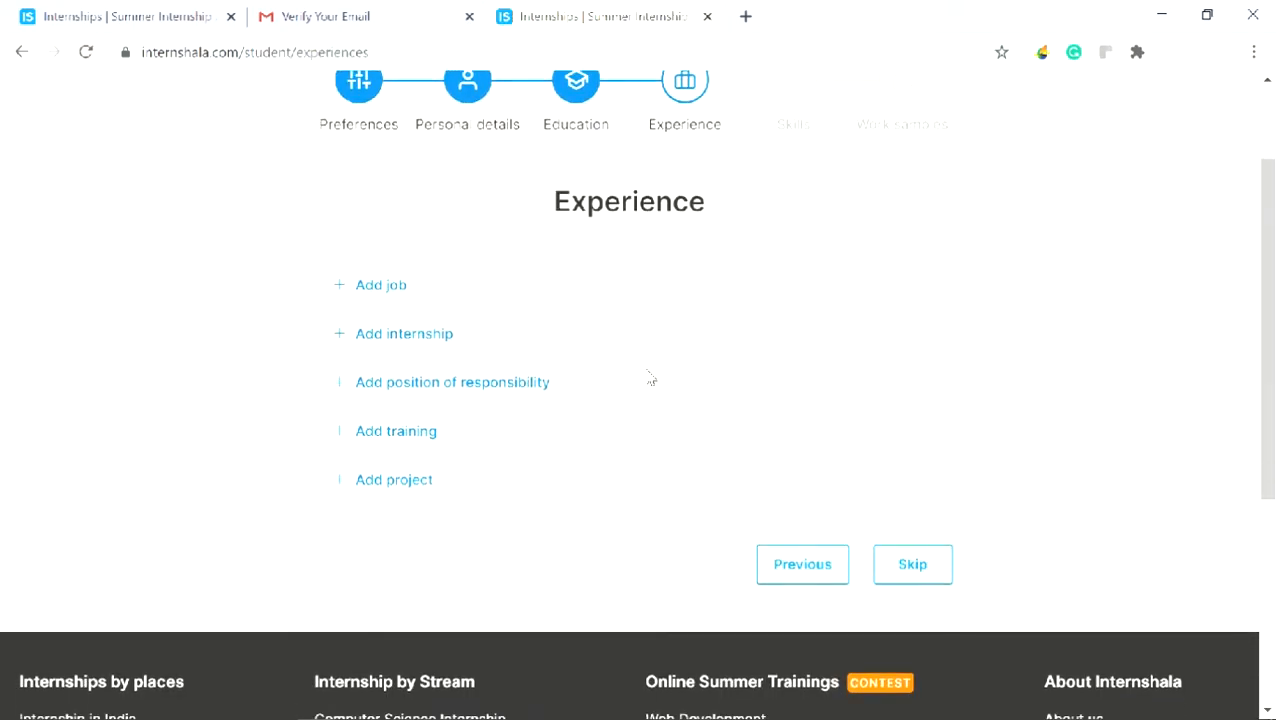
mouse_move(380, 285)
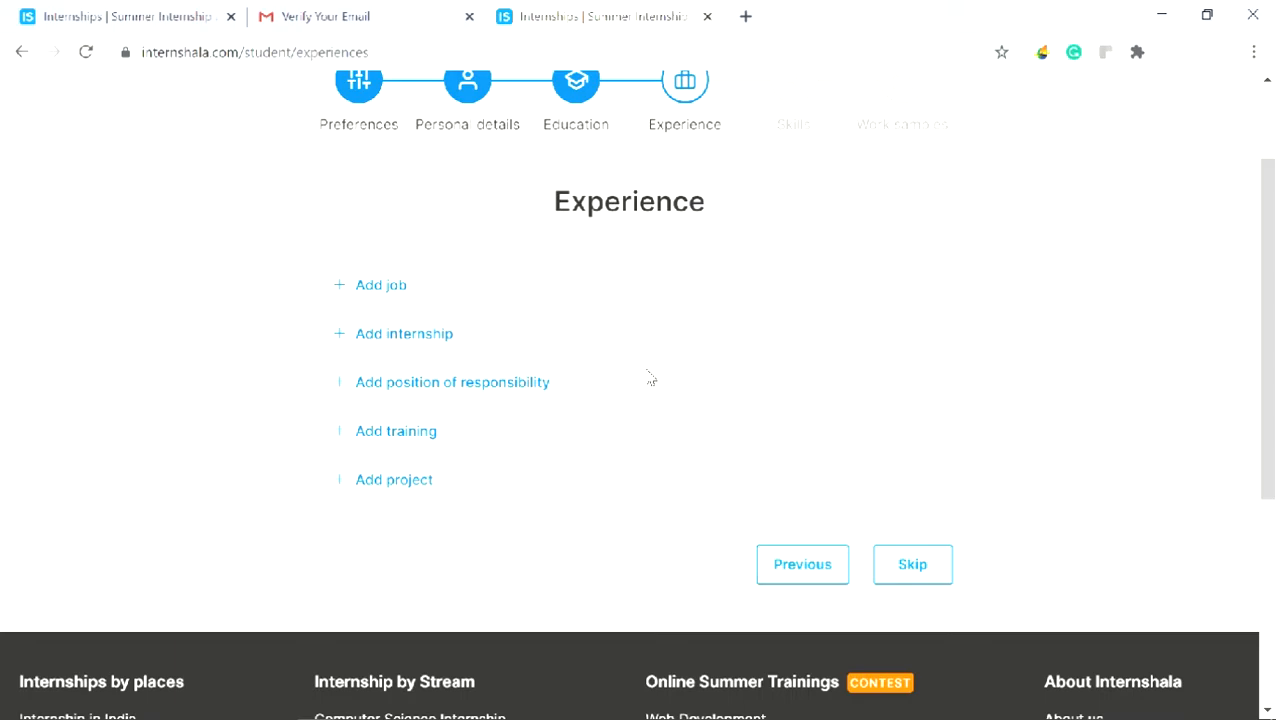
mouse_move(968, 364)
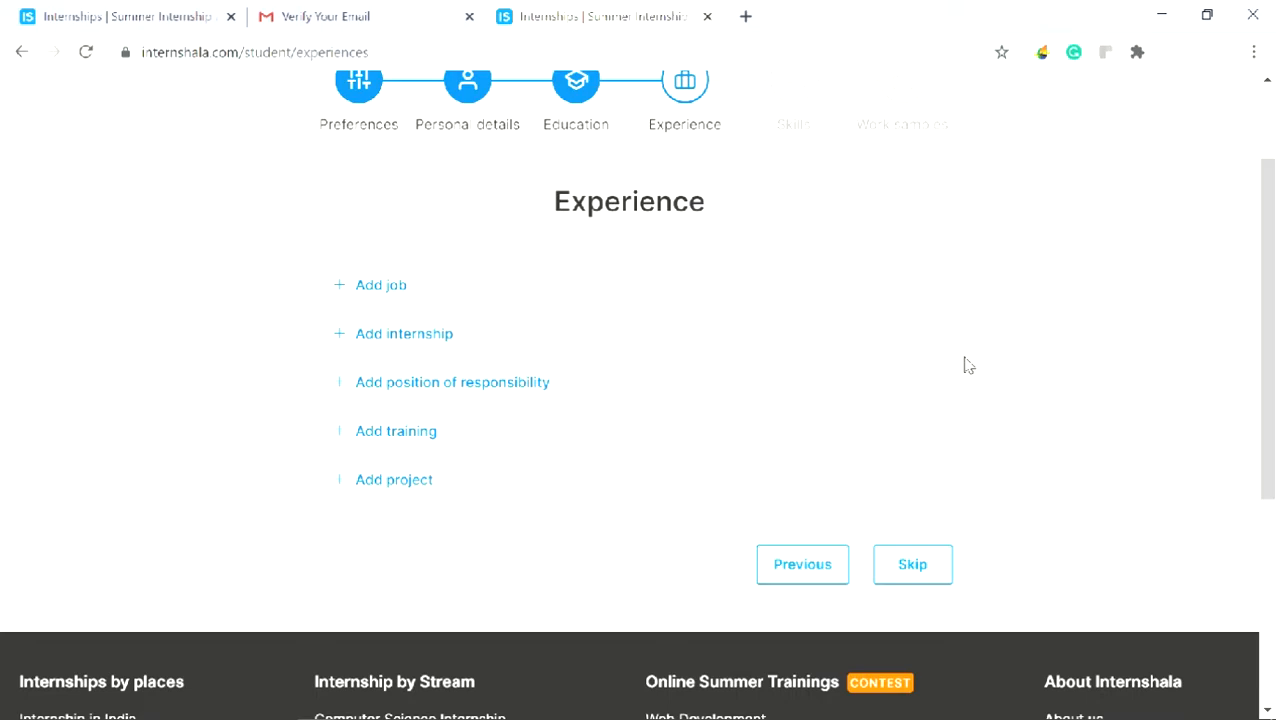
mouse_move(325, 335)
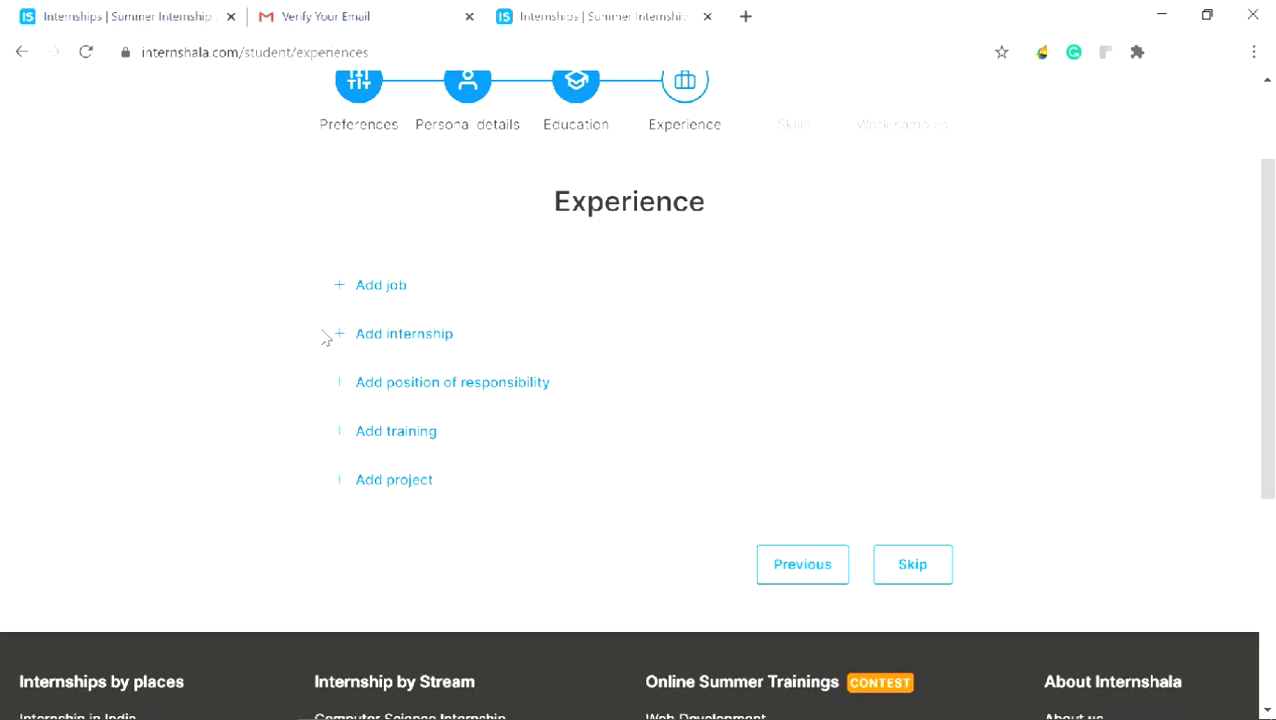
mouse_move(404, 340)
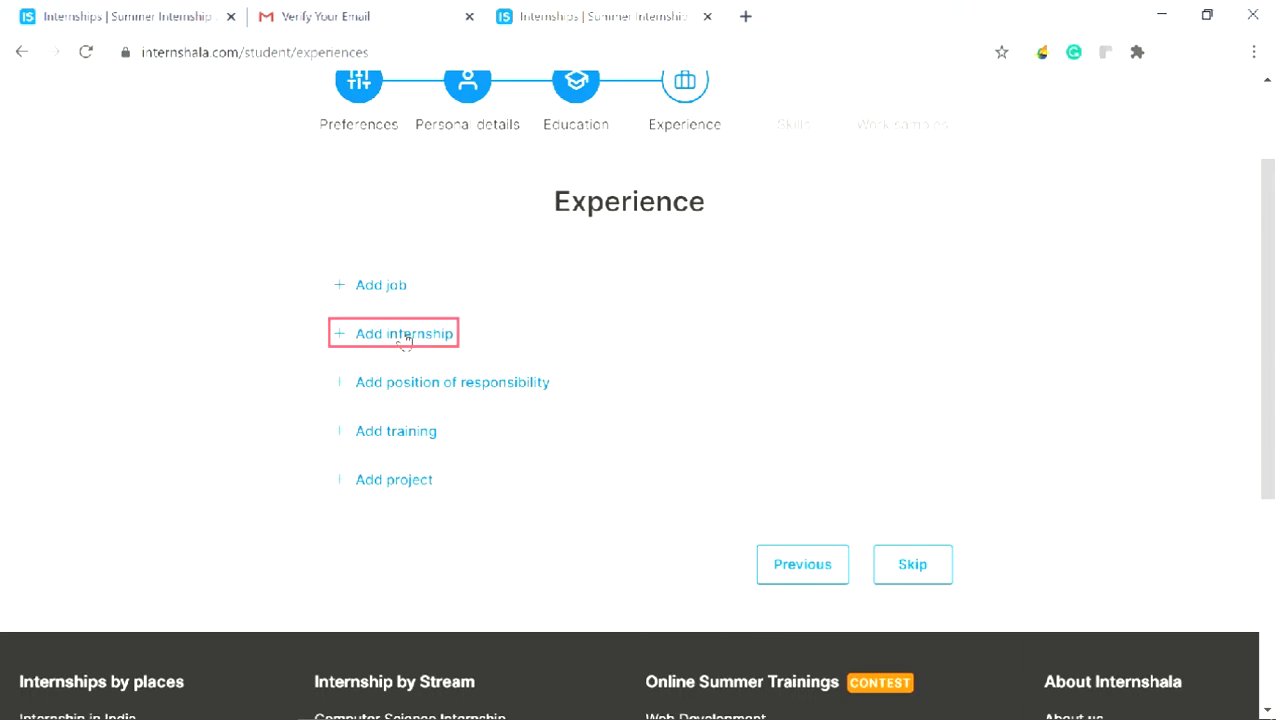
Save a FrontEnd Development internship in Delhi from Sep 2019 with a ReactJS work description.
click(403, 333)
text(Delhi)
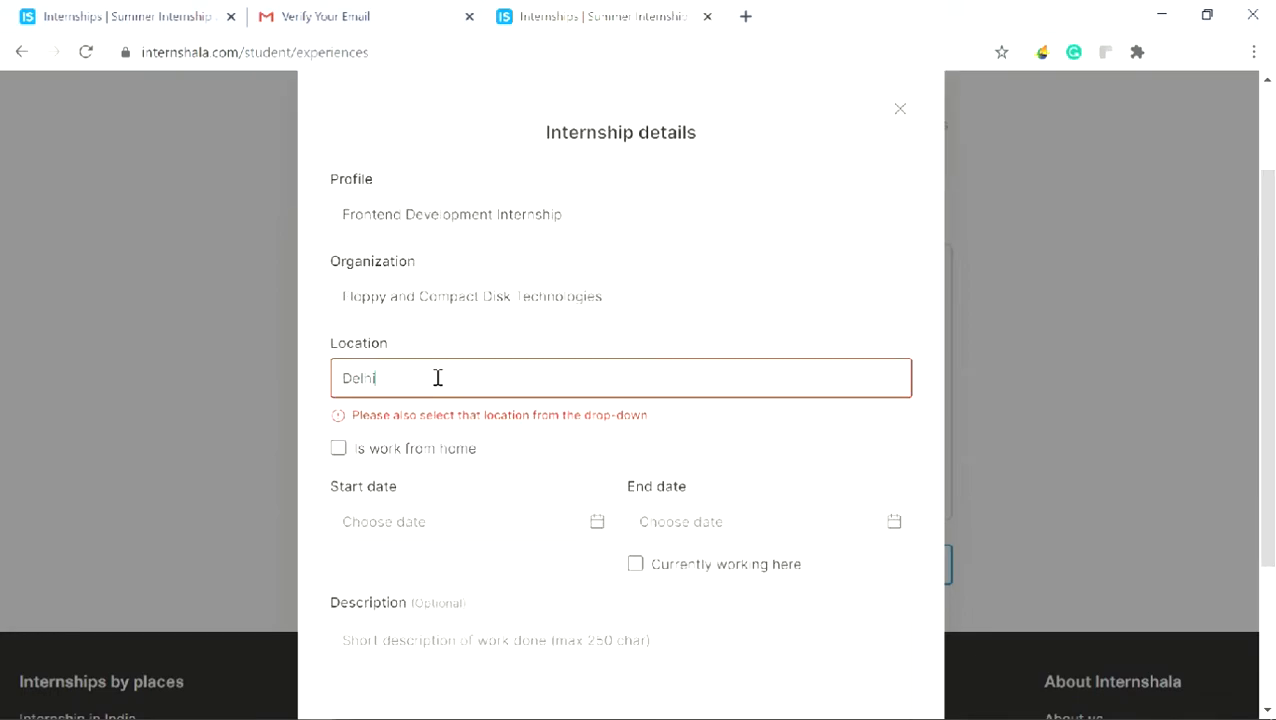
click(463, 448)
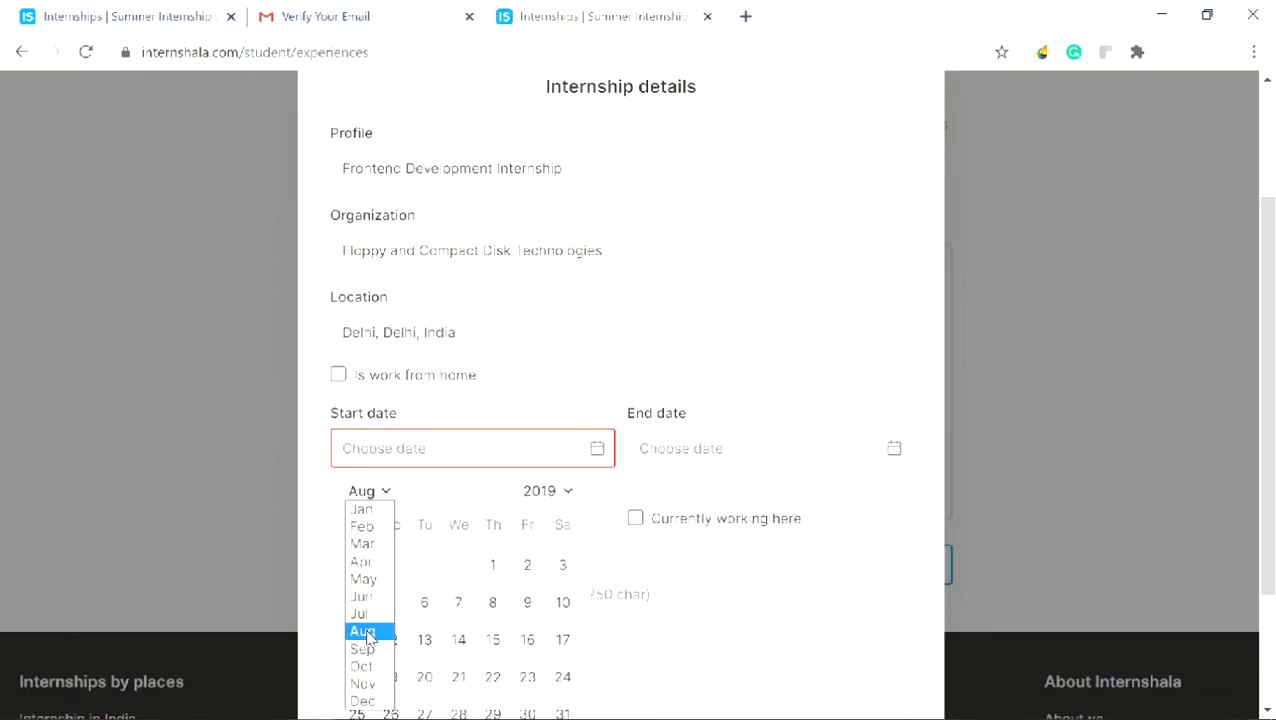
click(362, 648)
text(Integrated GraphQL APIs with ReactJS. Designed and developed)
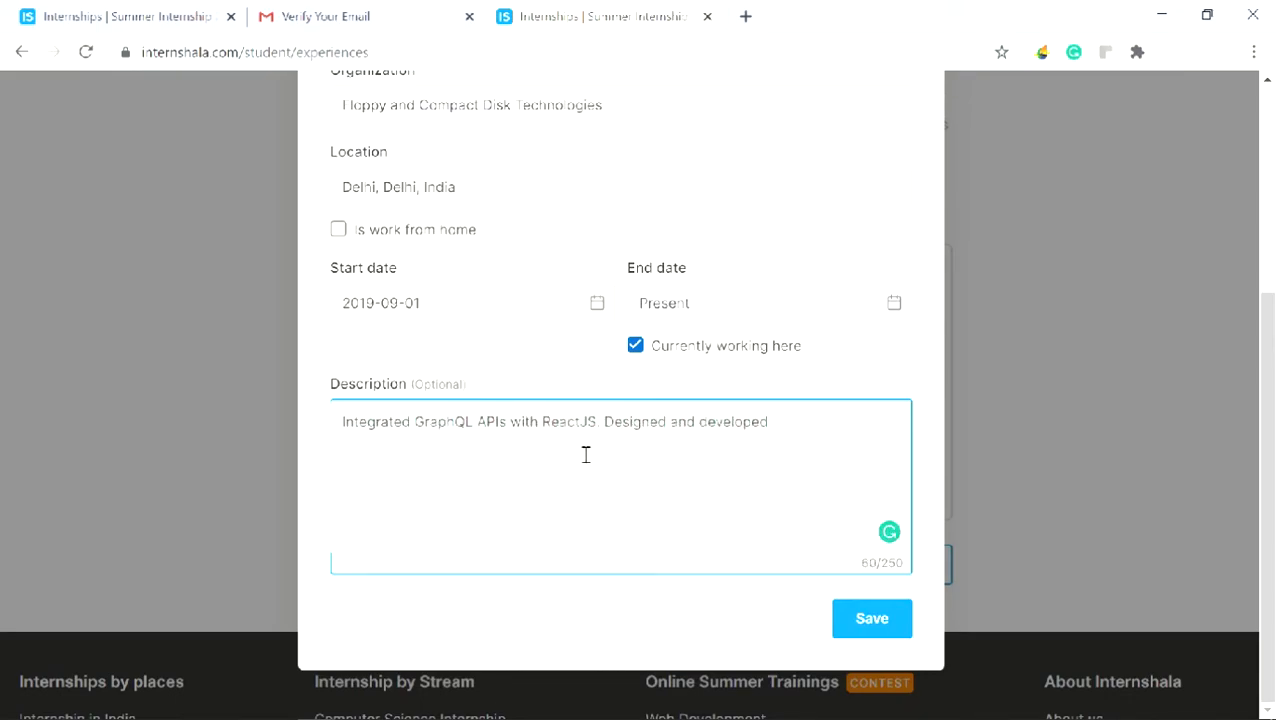
text(frontend using ReactJS. Collaborated with product managers, backend developers and web designers for rapid)
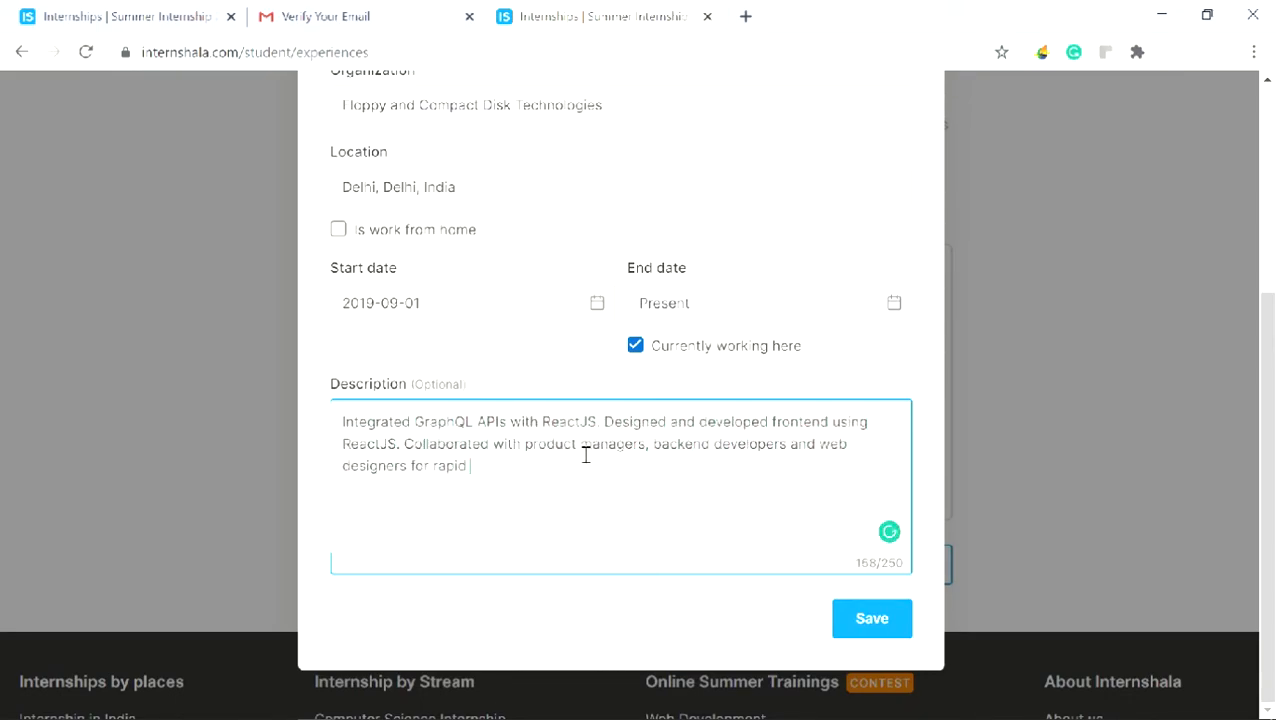
click(871, 618)
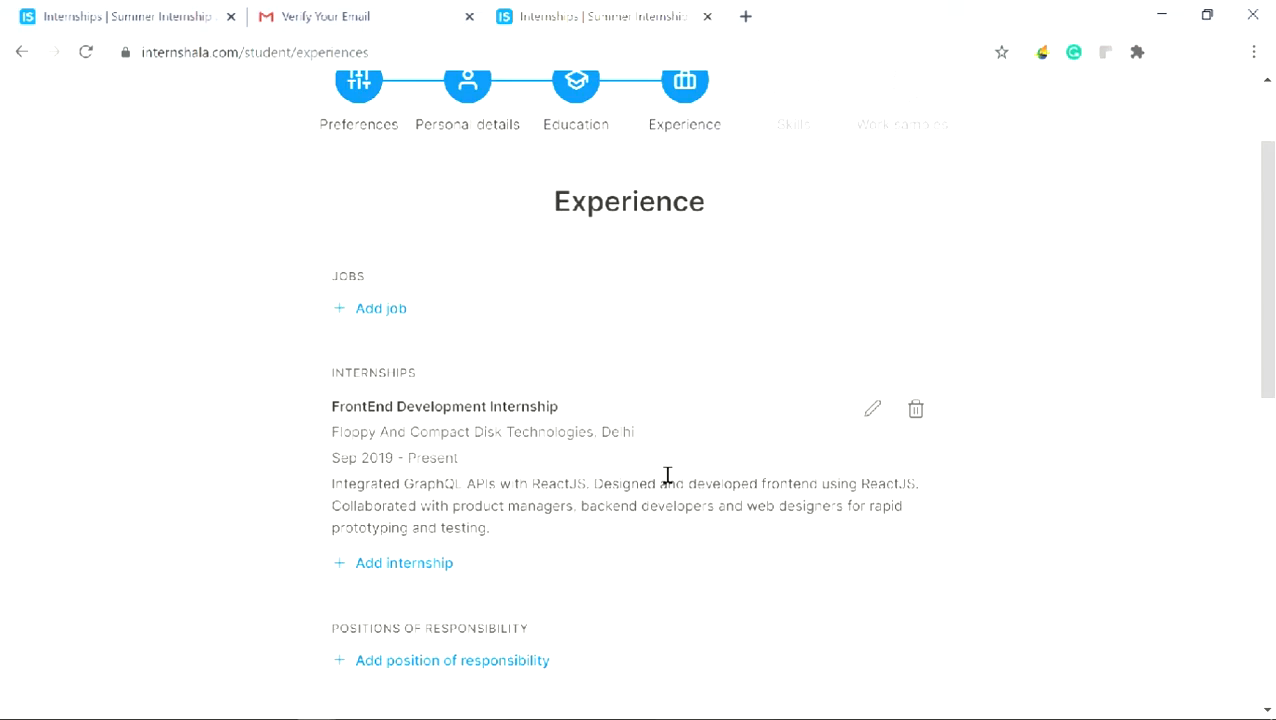
scroll(down, 3)
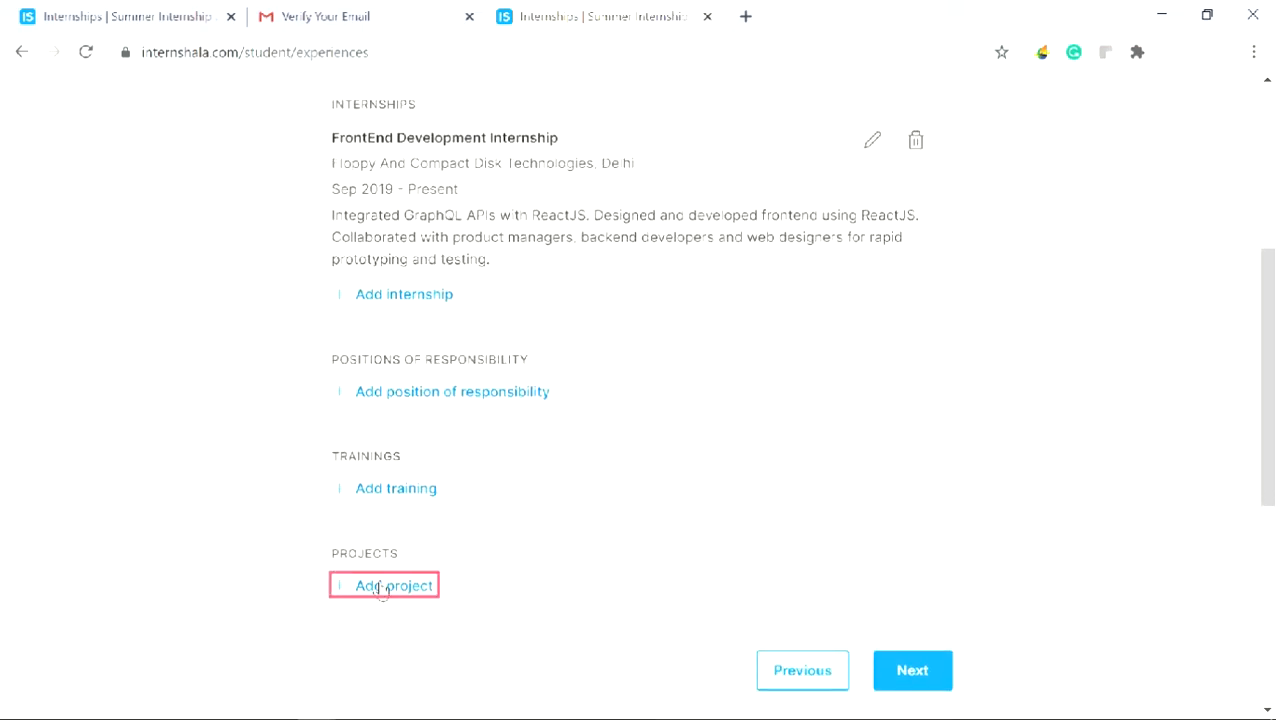
Save the Election Website project with its description of encrypted college election voting.
click(393, 585)
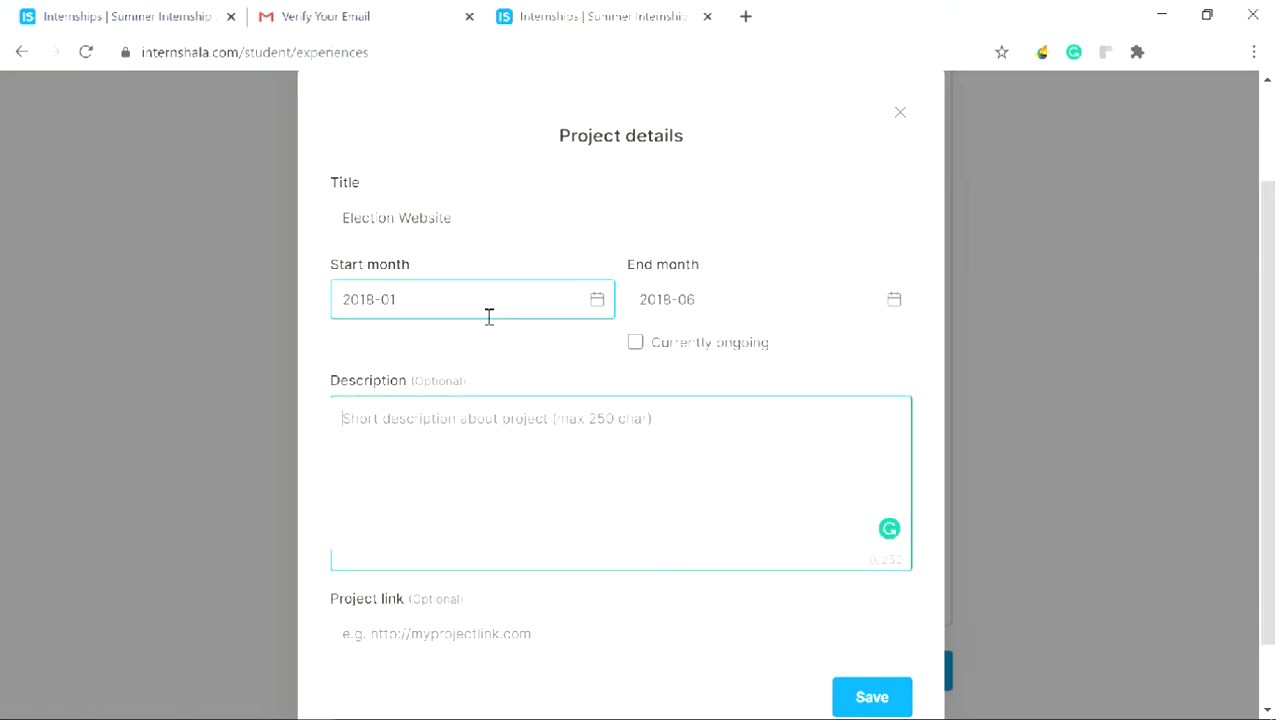
text(This is a website that was created for organising out college elections, where all the students of)
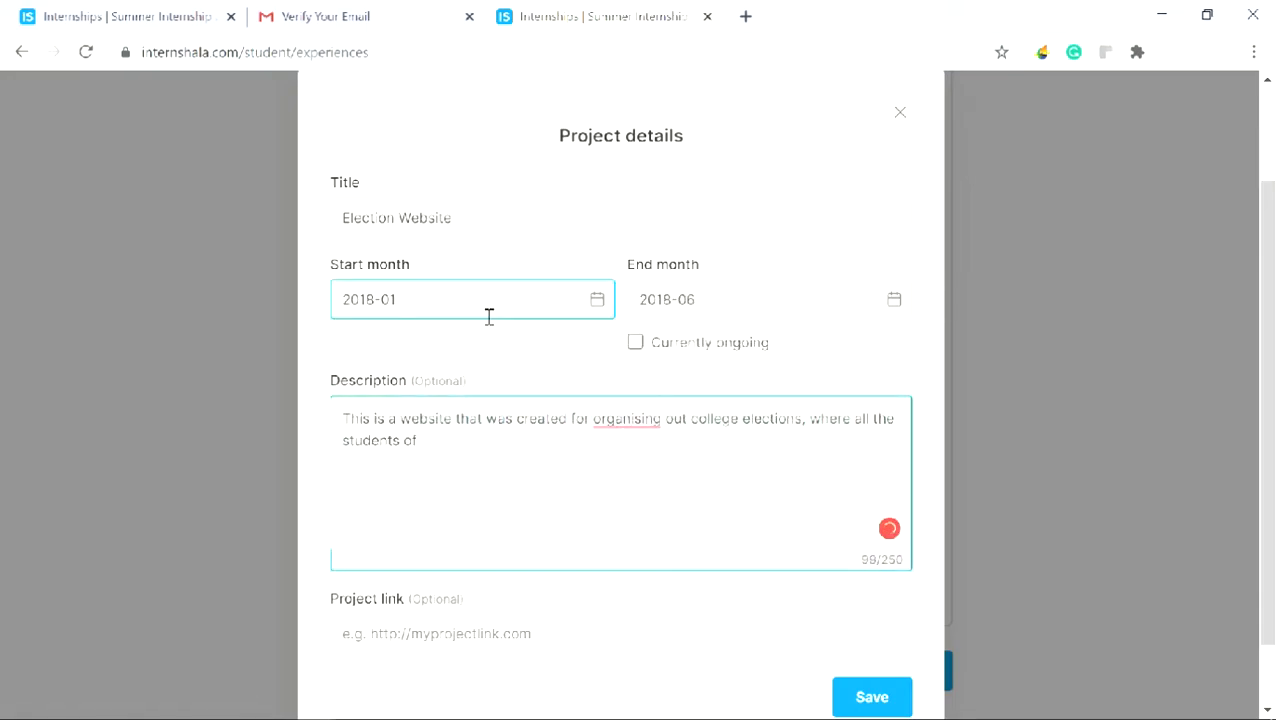
text(of our college can cast their vote. The number of votes is stored in an encrypted format using AES-256 Encryption in the database.)
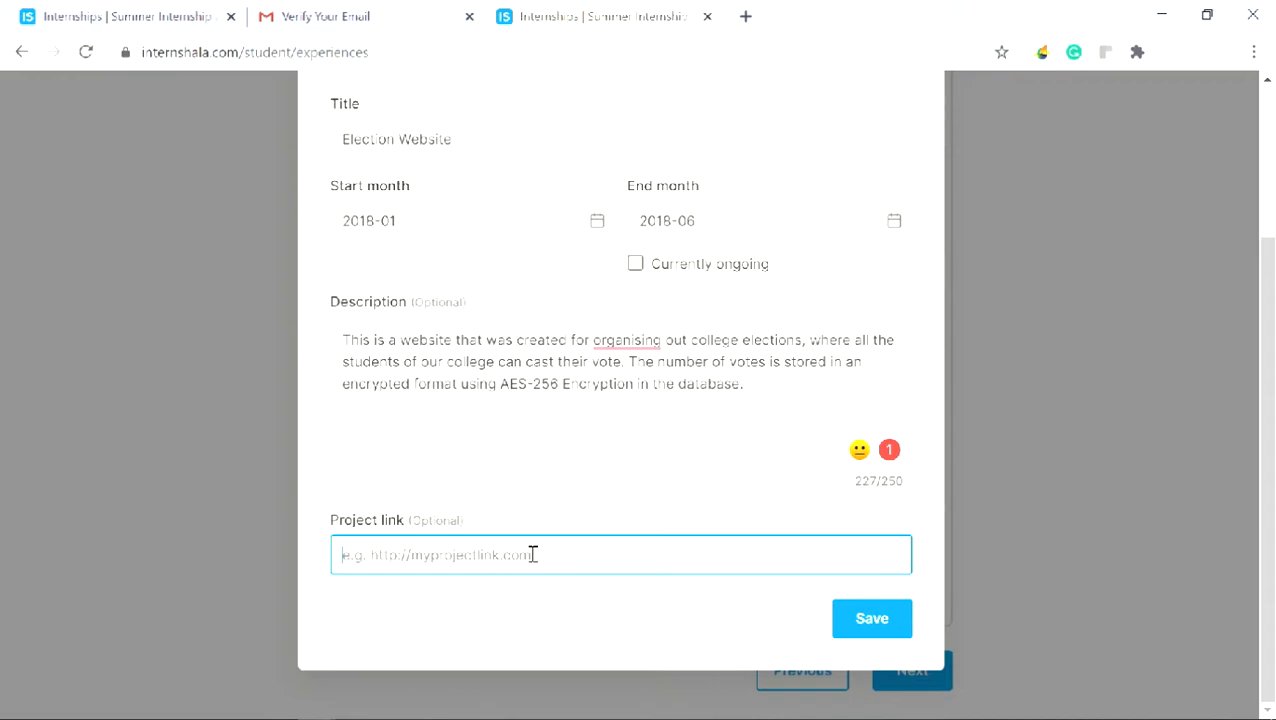
click(871, 618)
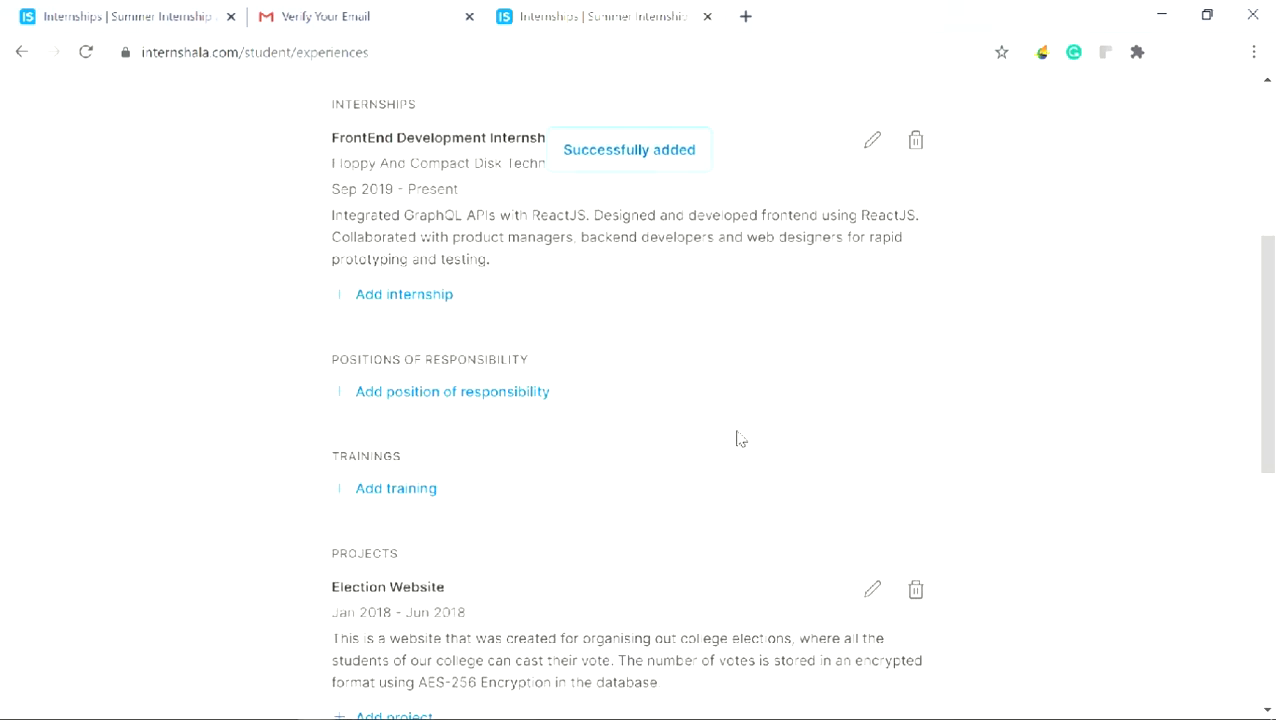
mouse_move(757, 444)
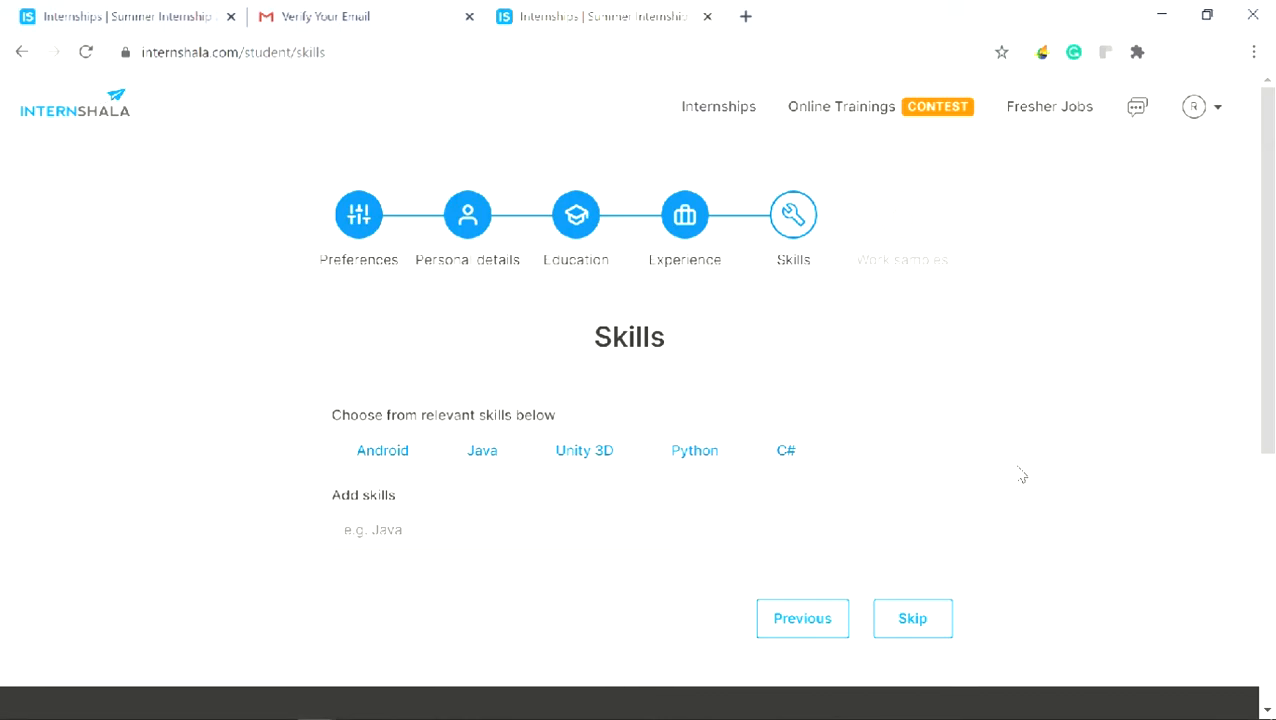
Add C Programming rated Beginner to the skills list and continue to Work samples.
scroll(down, 3)
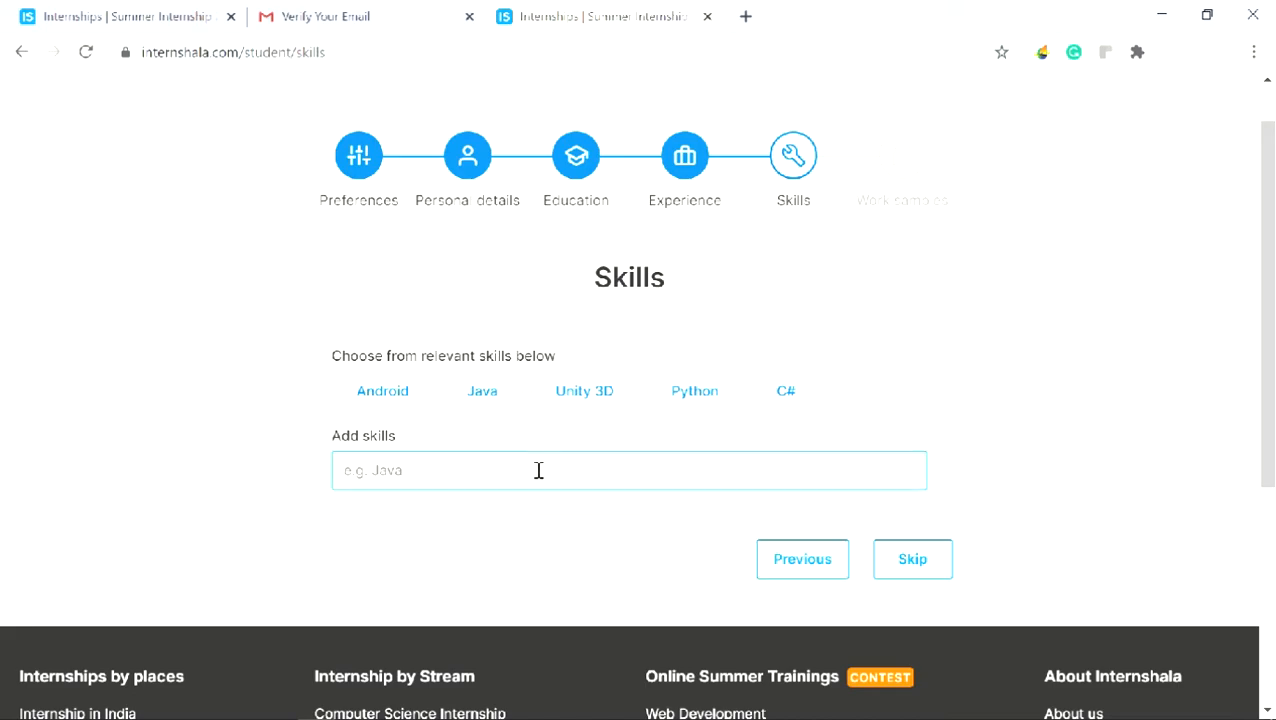
text(C Programming)
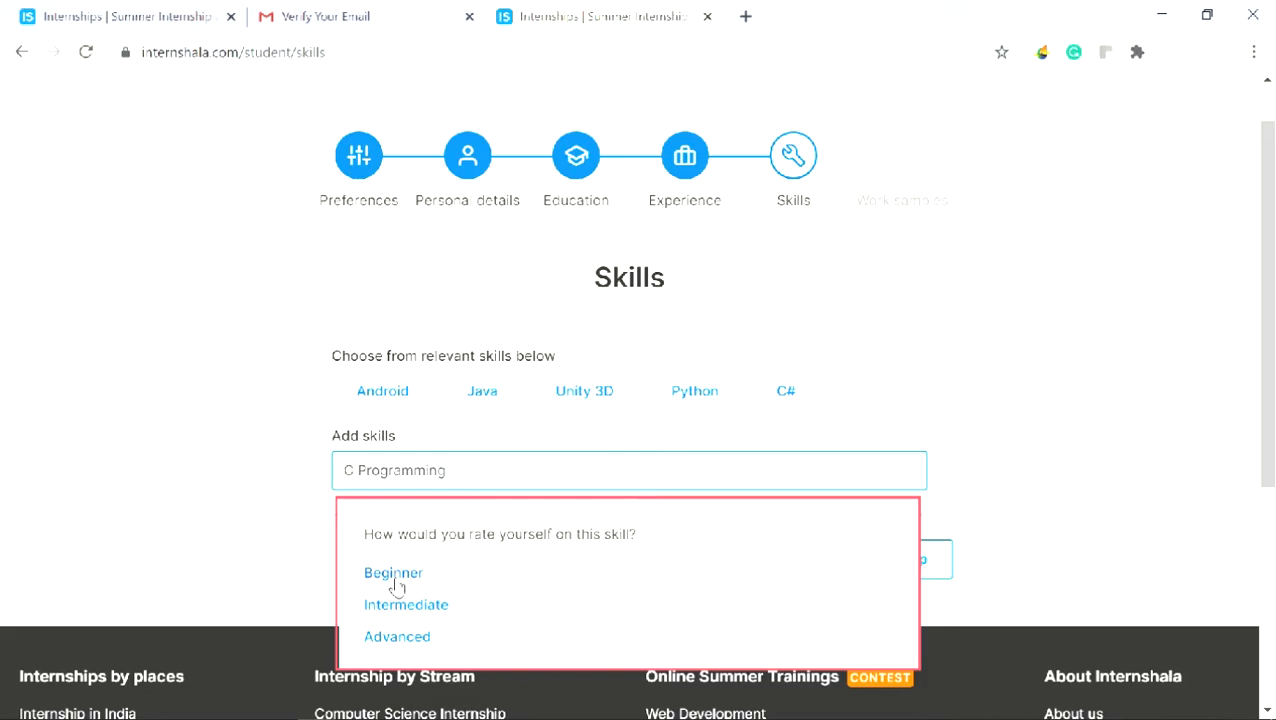
click(393, 572)
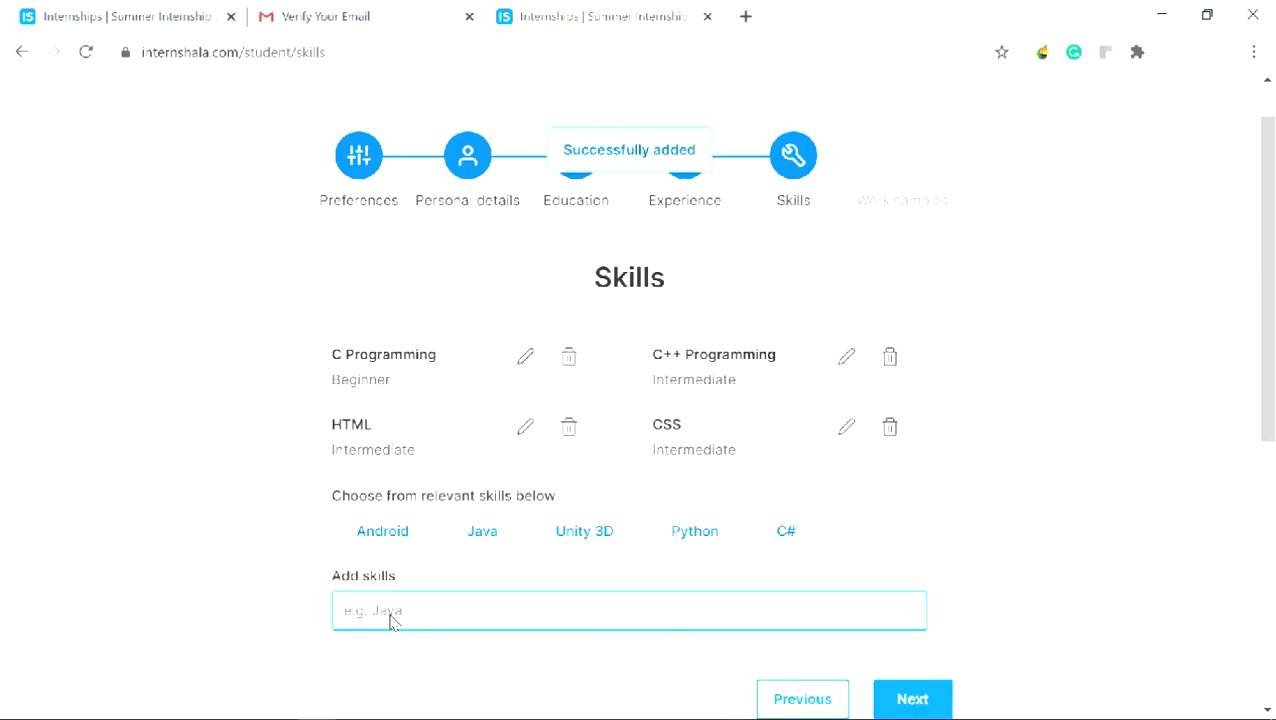
scroll(down, 3)
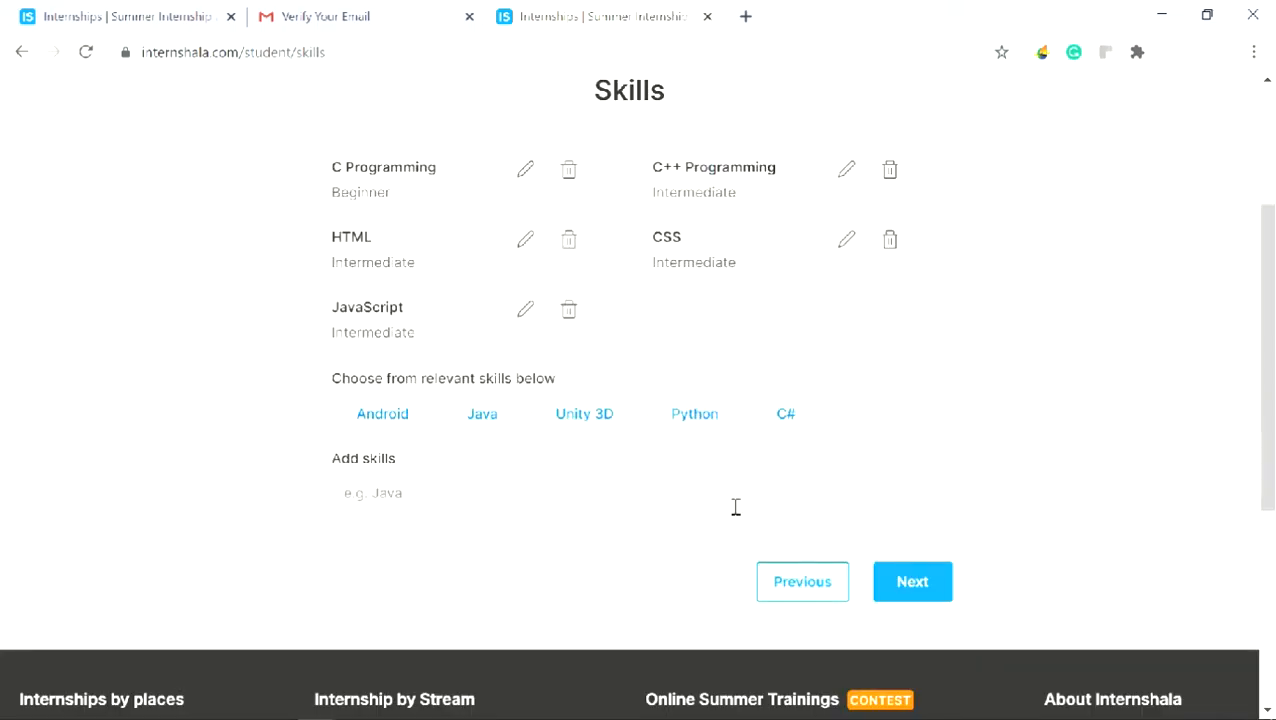
click(911, 581)
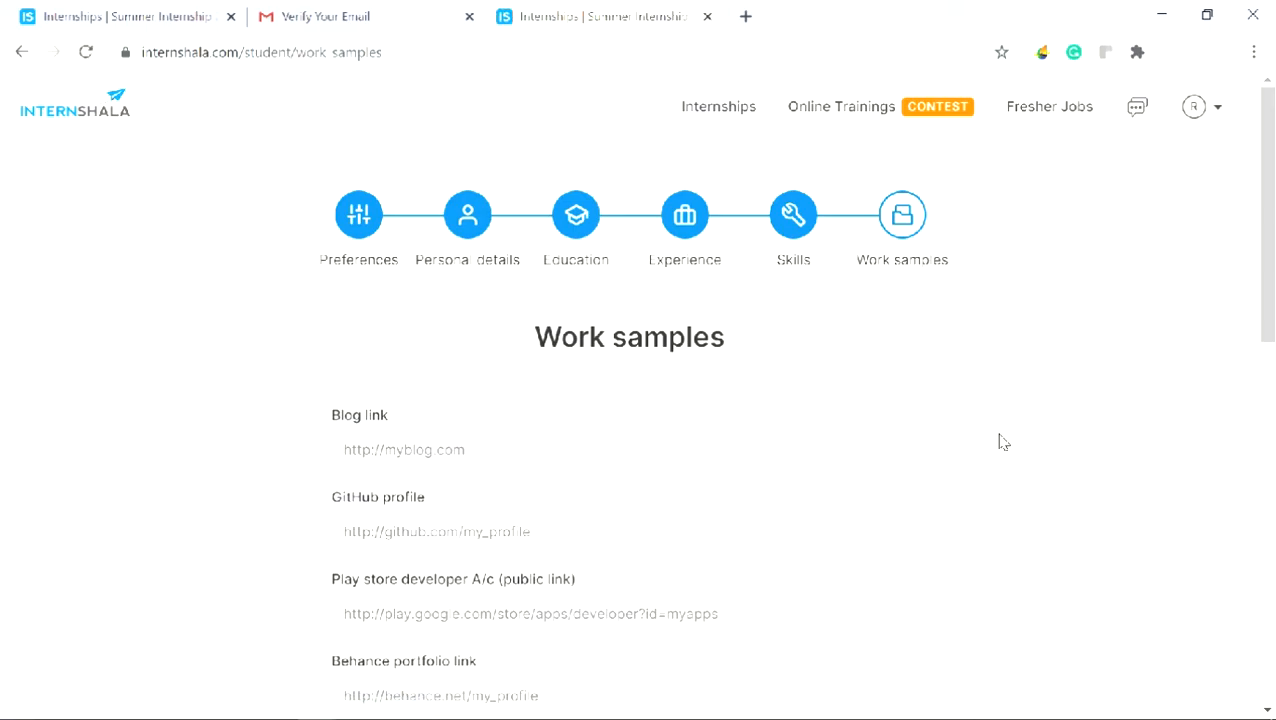
scroll(down, 3)
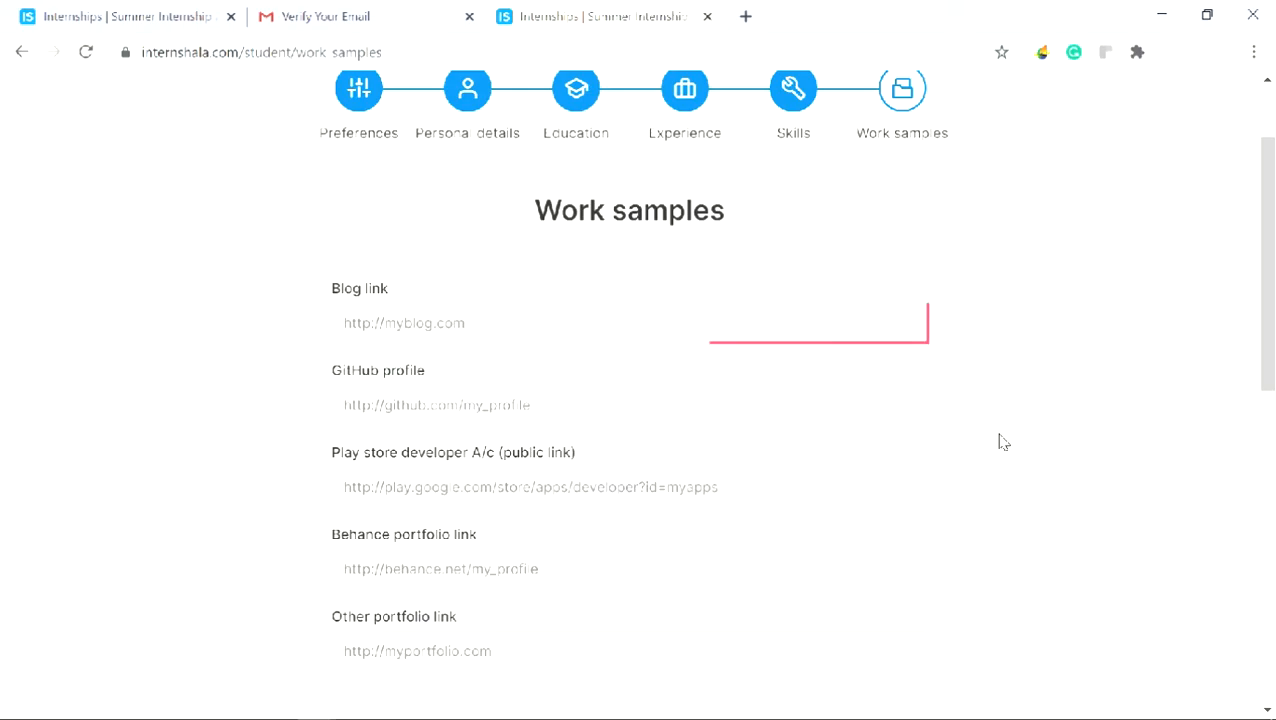
click(627, 651)
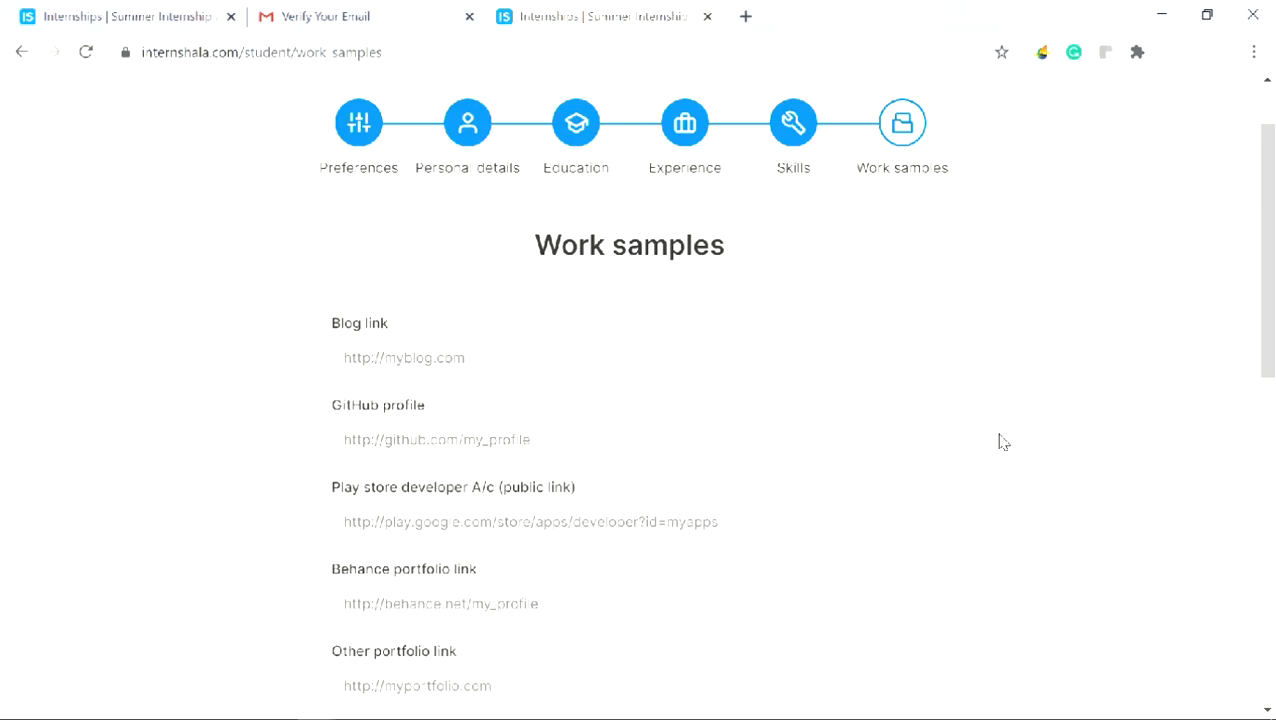
scroll(down, 3)
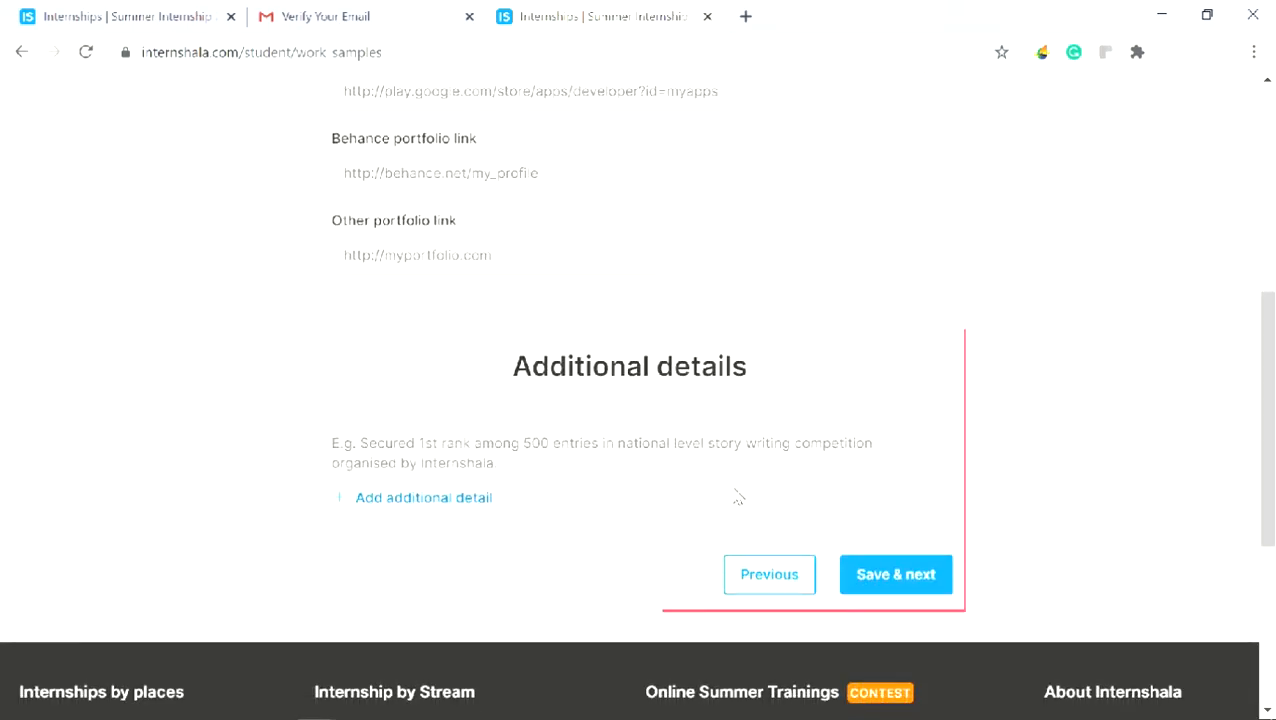
Add reading technology blogs and articles as a hobby under additional details and save.
click(423, 497)
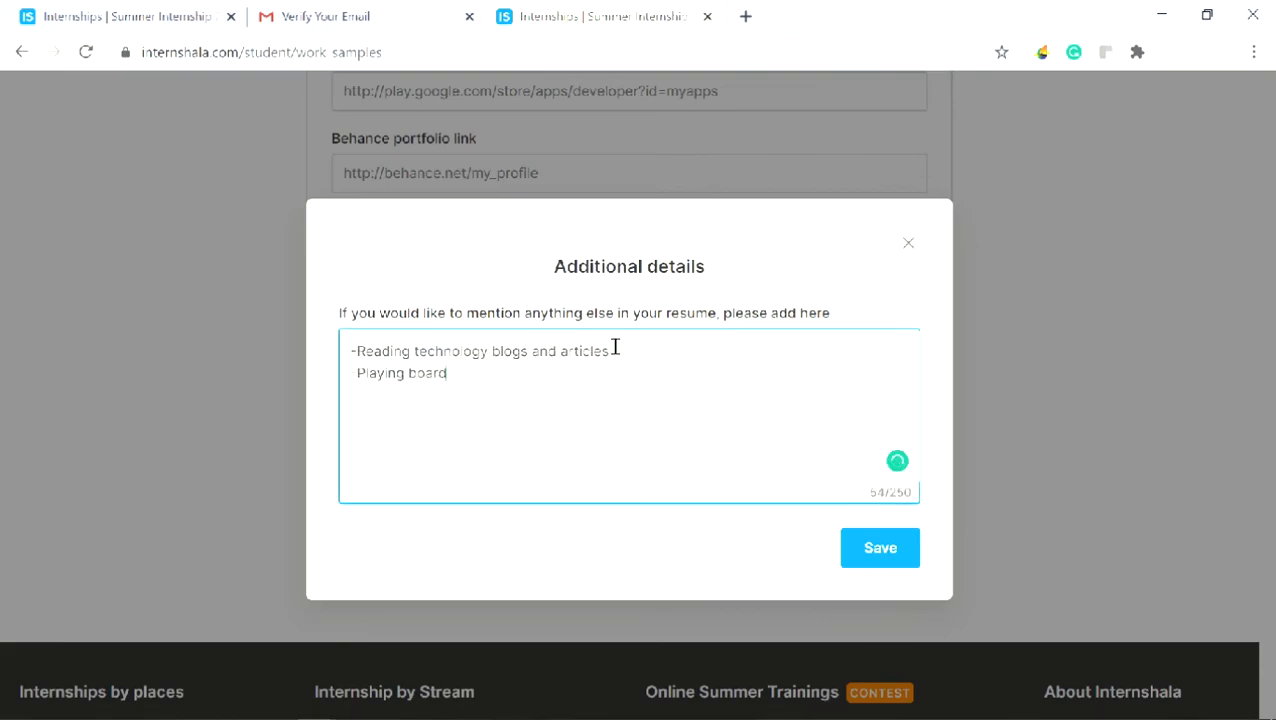
click(879, 547)
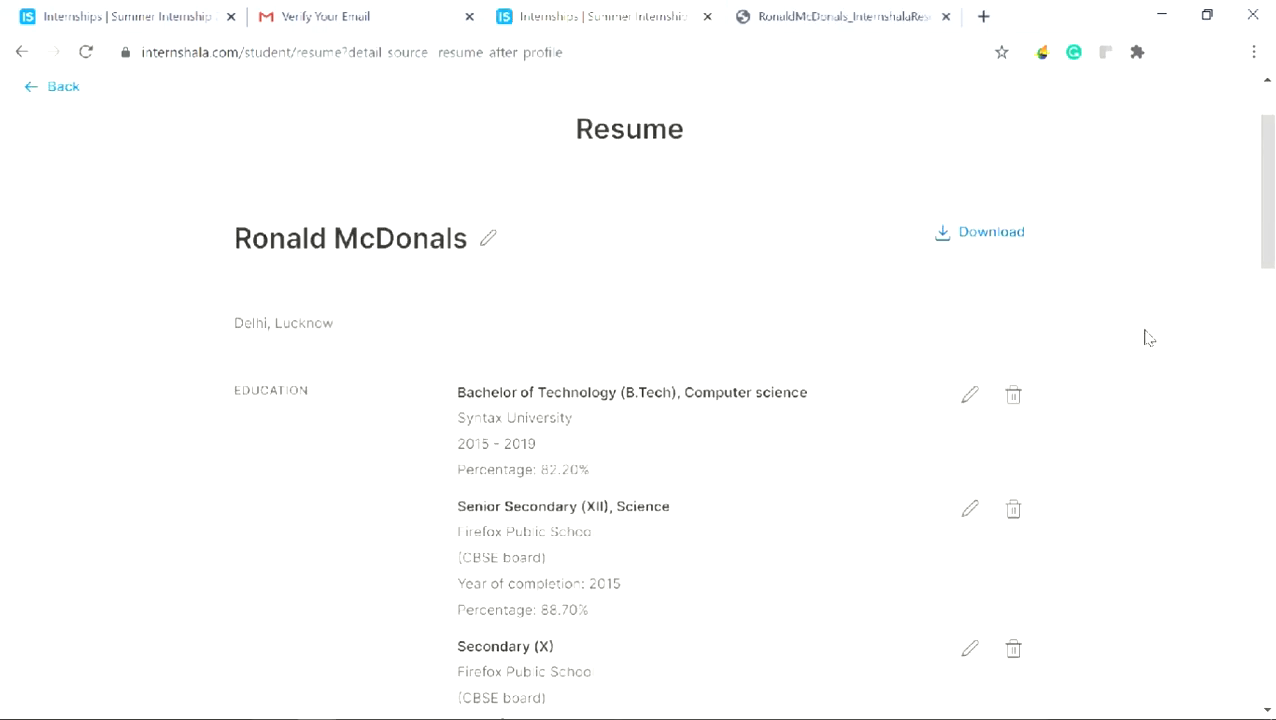
Fix the last name to McDonald so the resume header reads Ronald McDonald, then review the full resume.
scroll(up, 3)
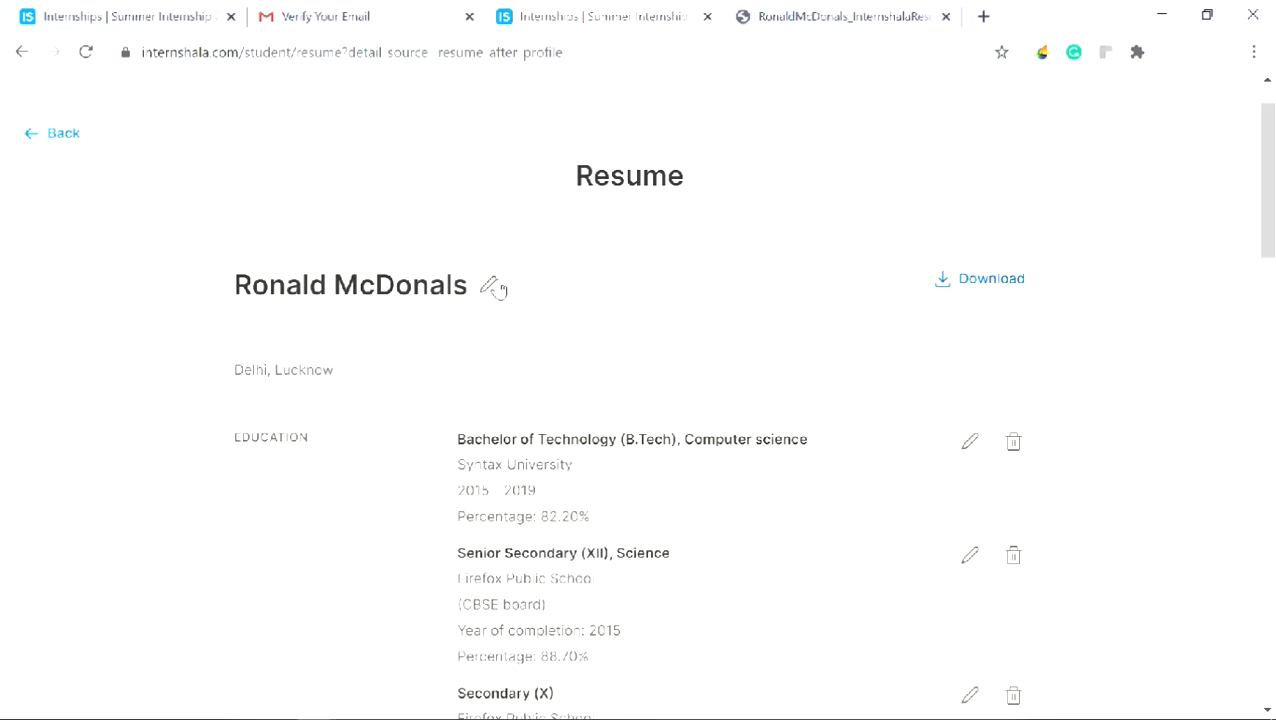
mouse_move(491, 285)
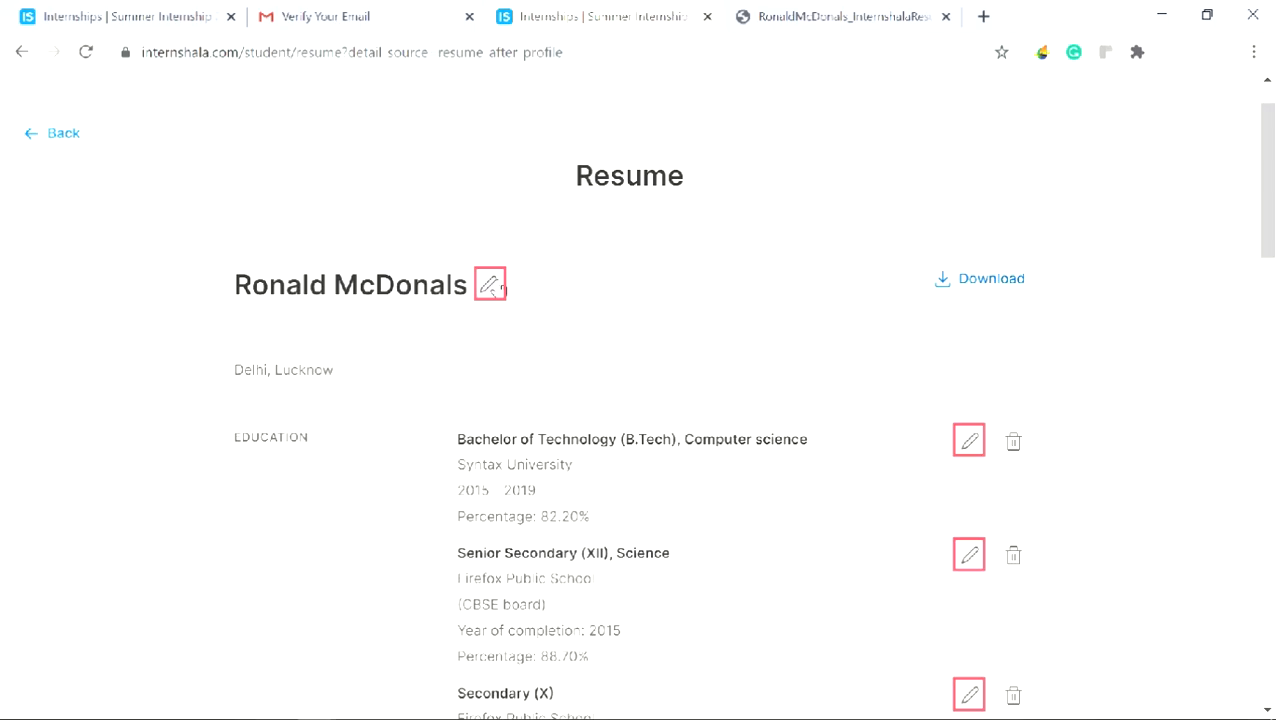
click(490, 285)
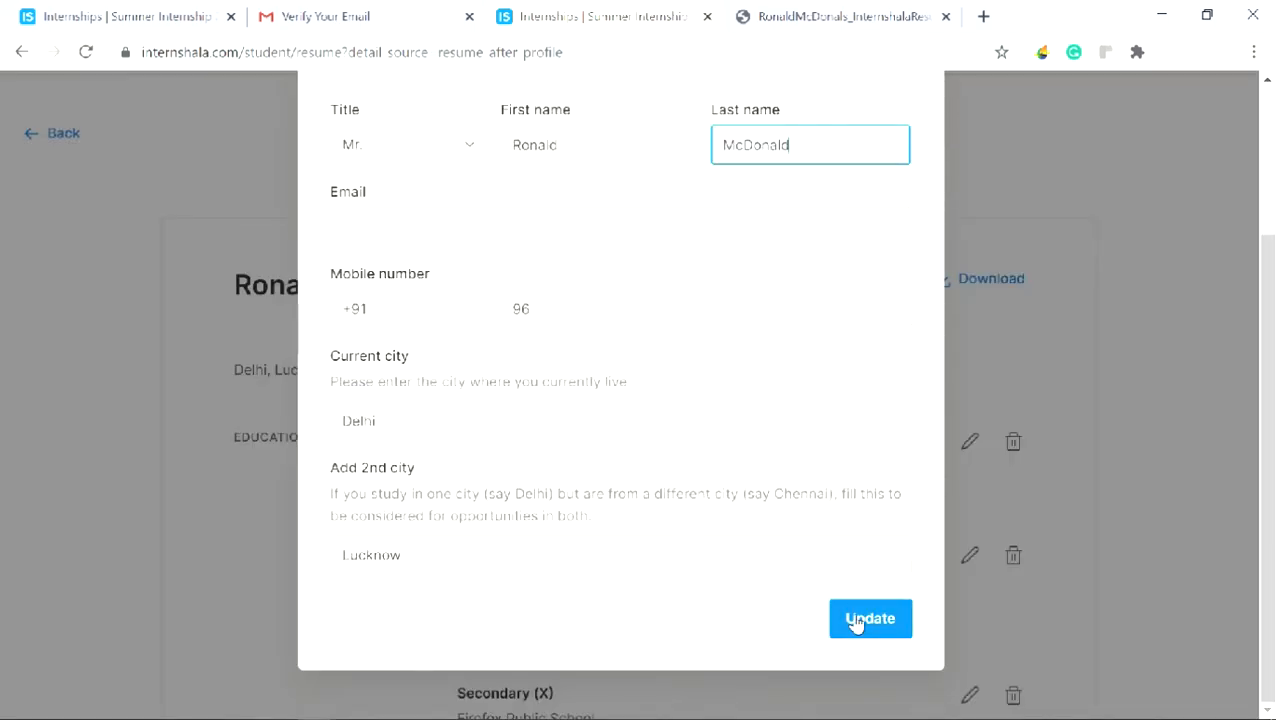
click(869, 618)
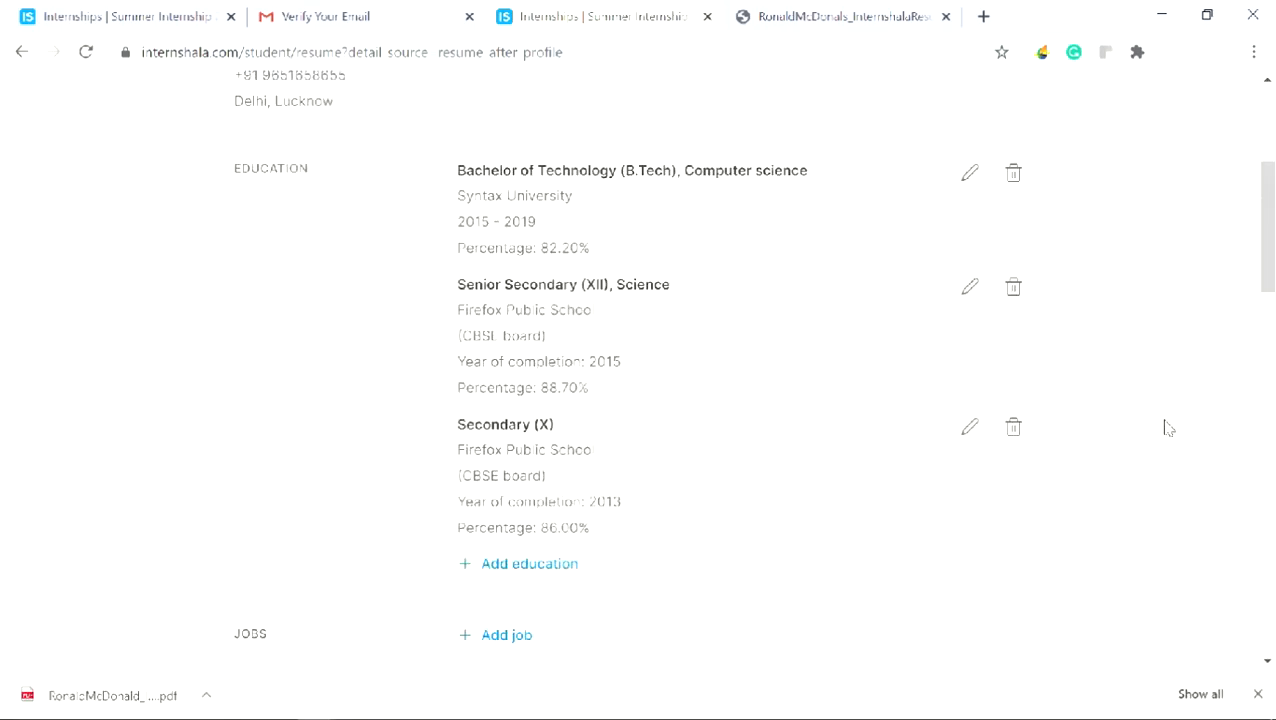
scroll(down, 3)
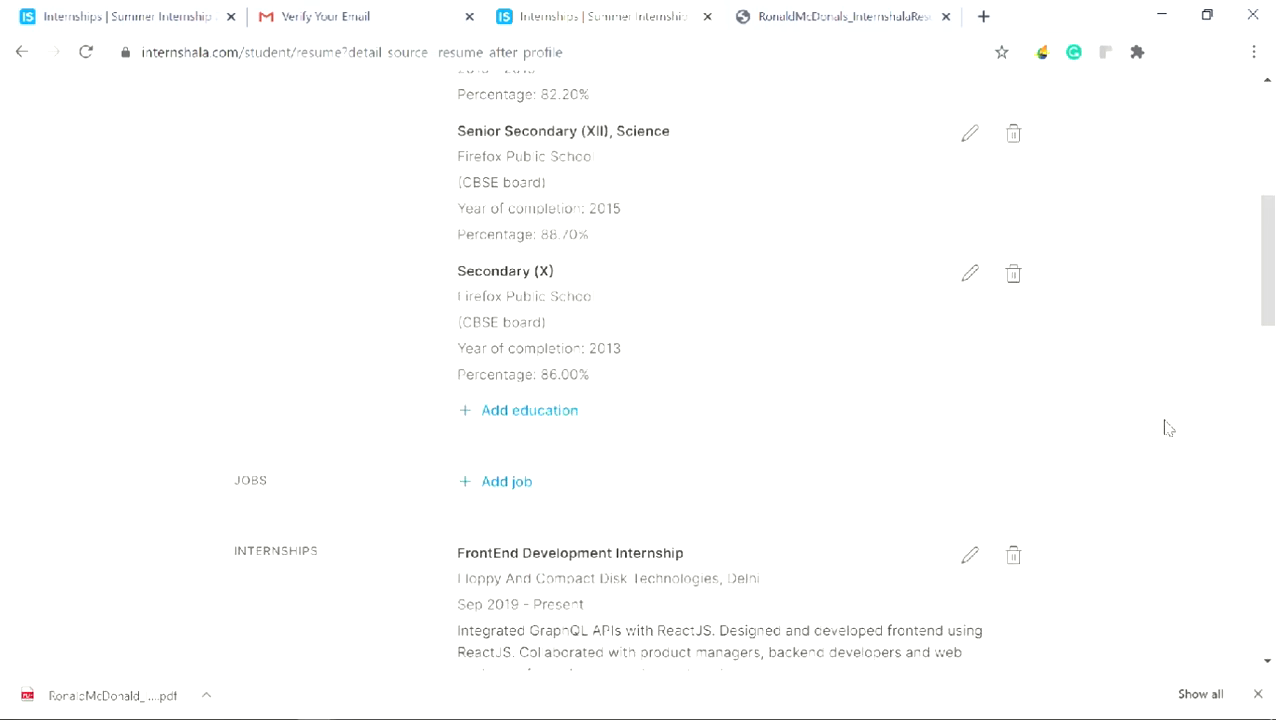
scroll(down, 3)
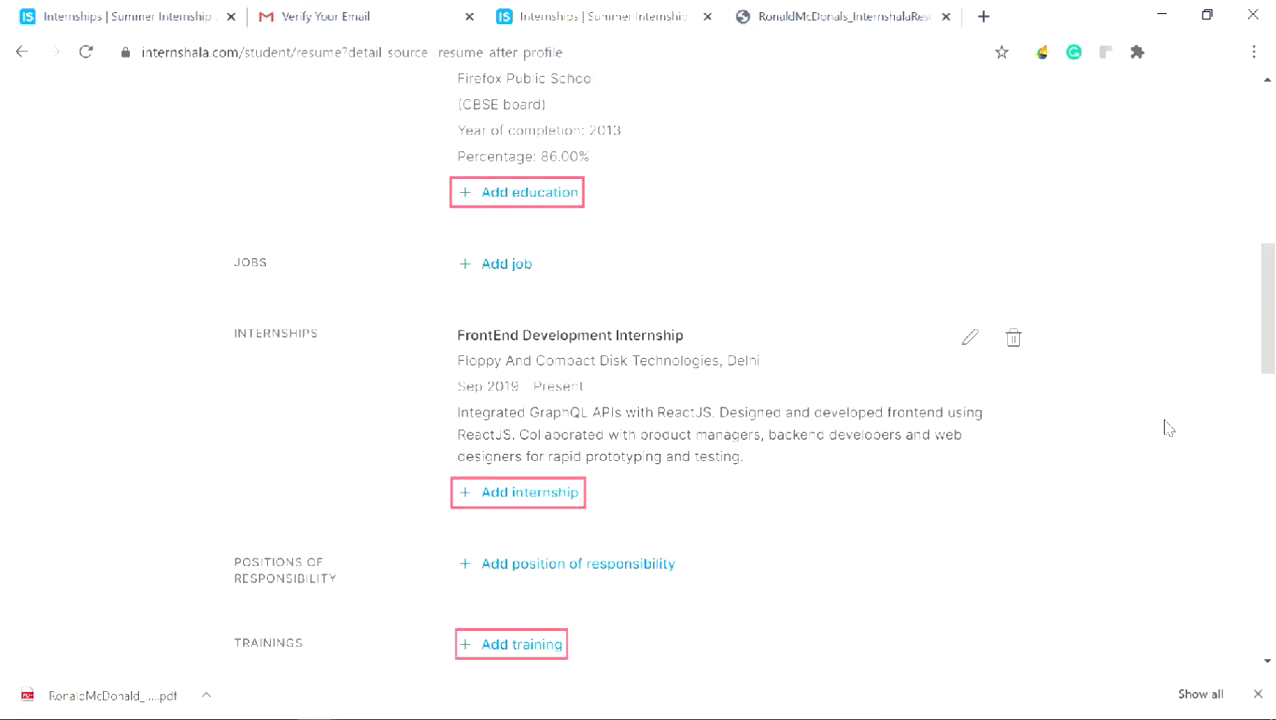
scroll(down, 3)
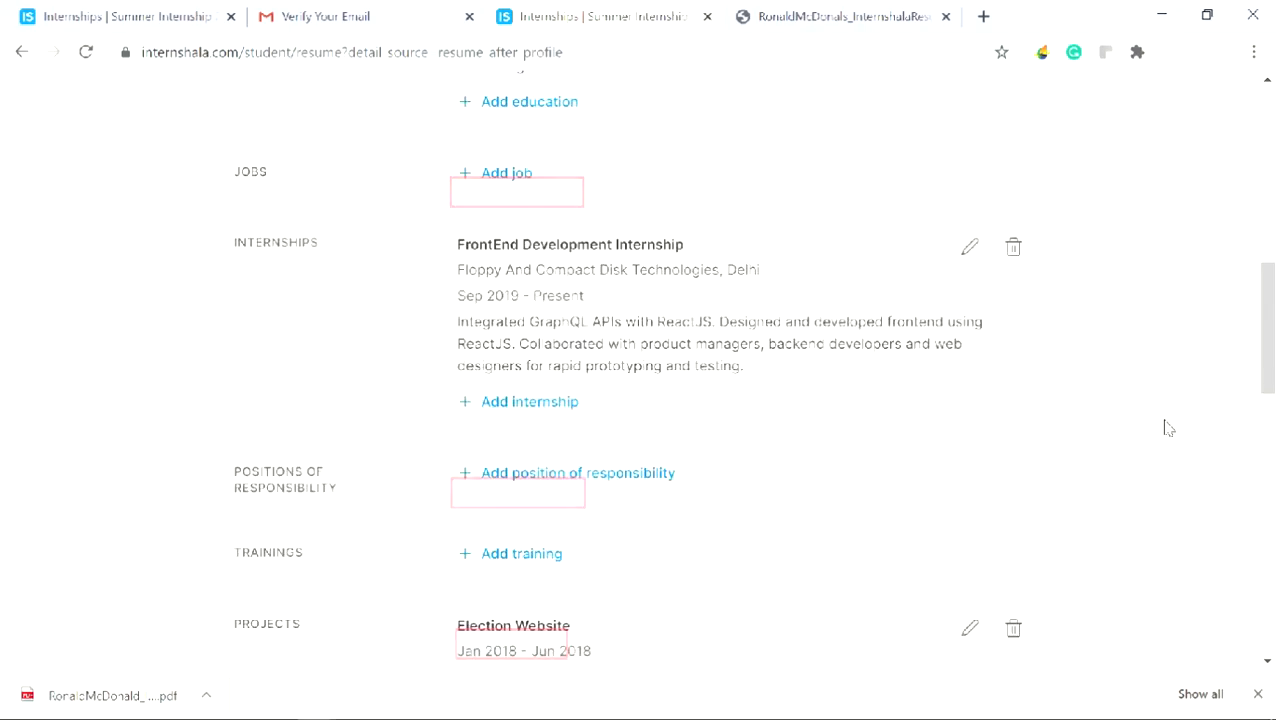
scroll(up, 3)
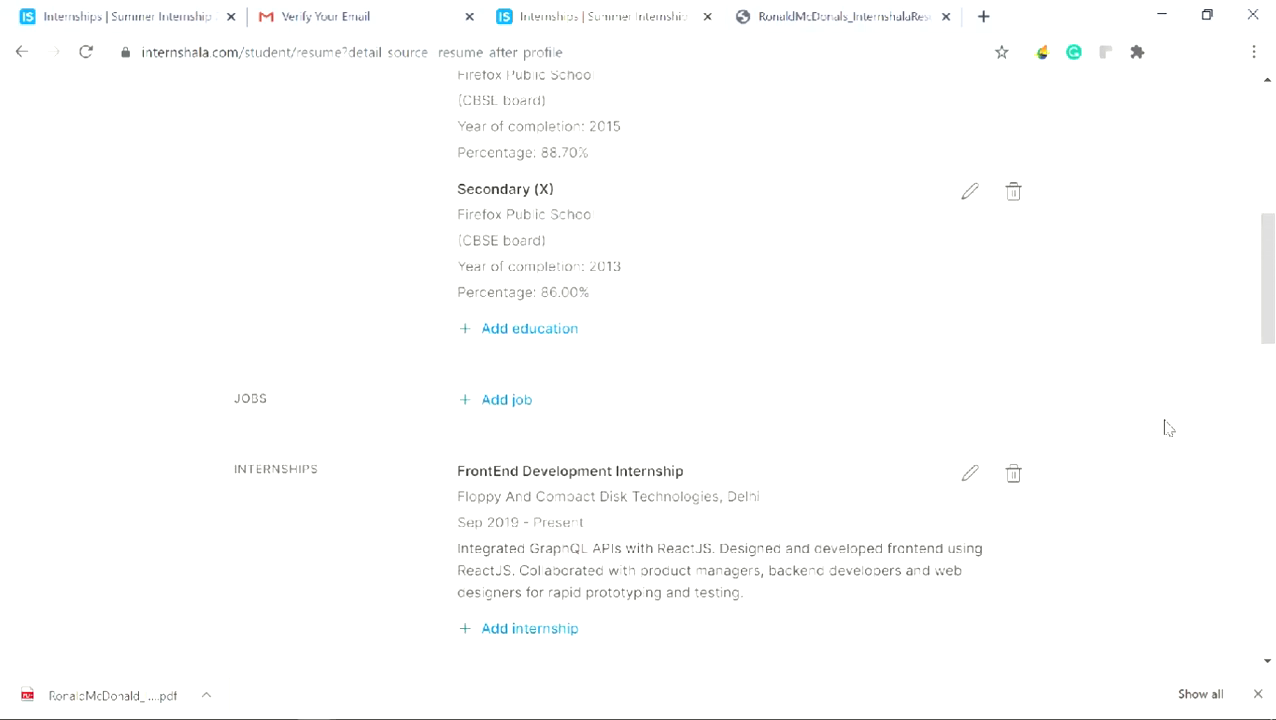
scroll(up, 3)
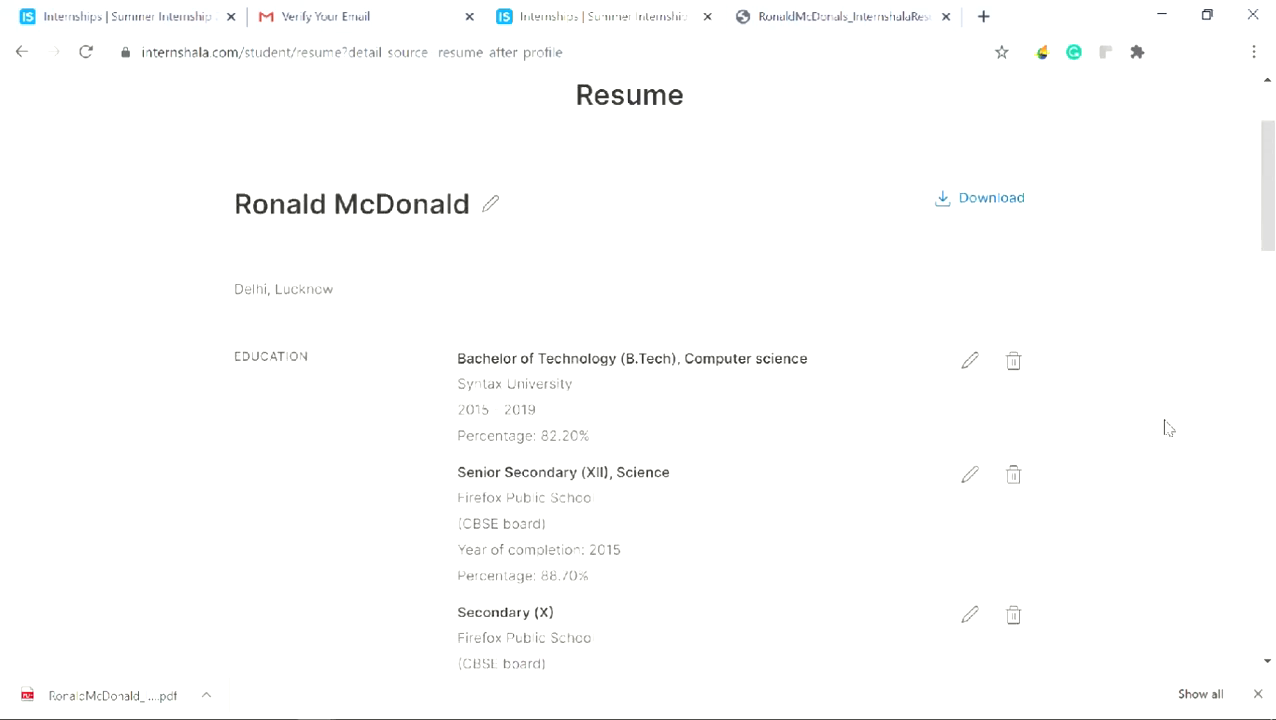
scroll(up, 3)
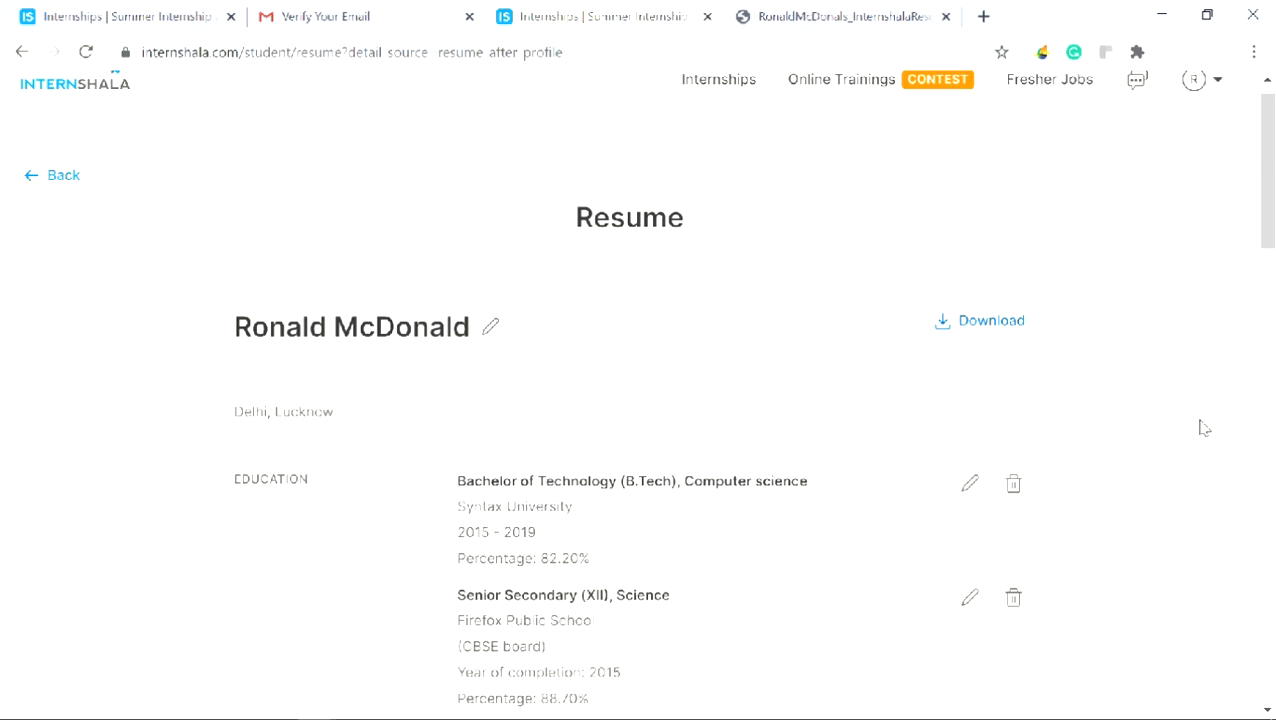
mouse_move(1198, 425)
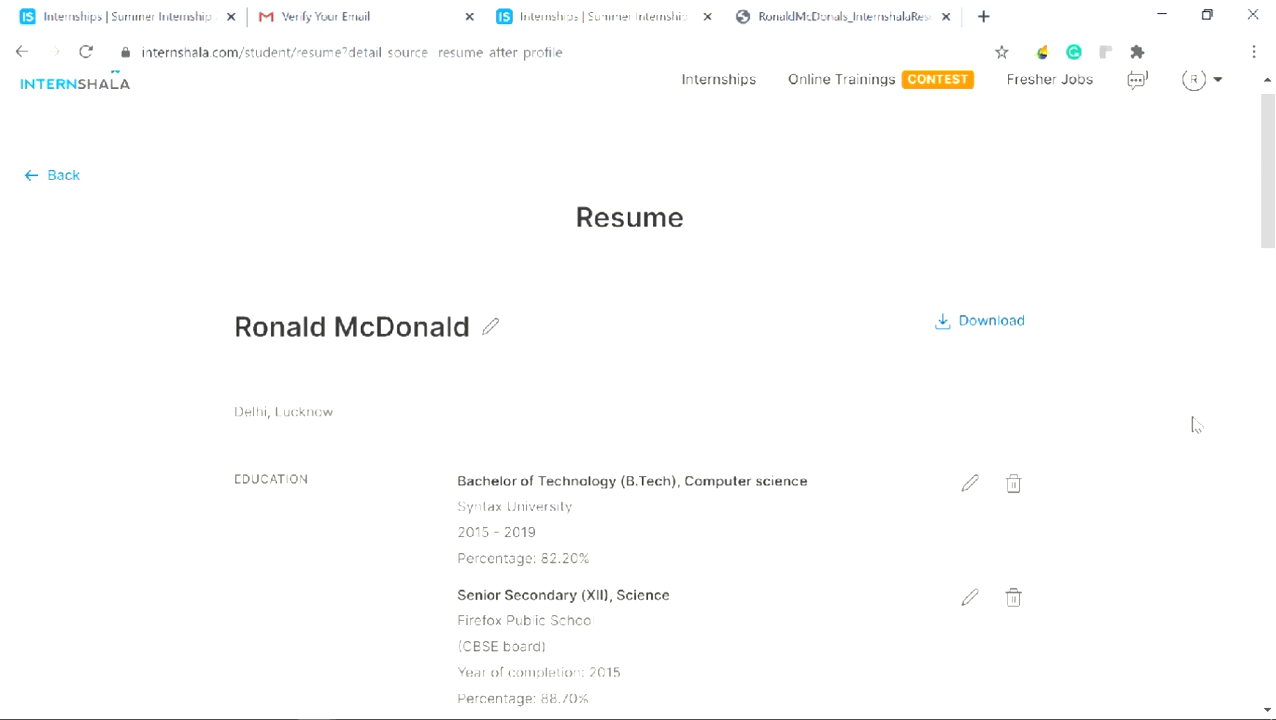